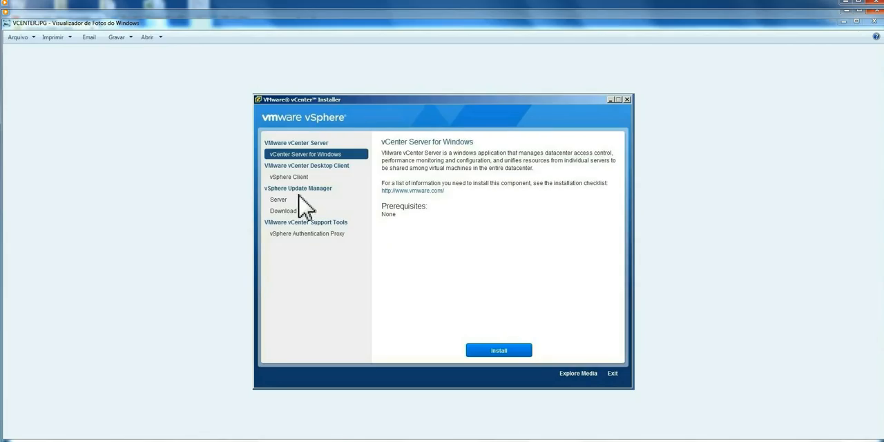
mouse_move(302, 209)
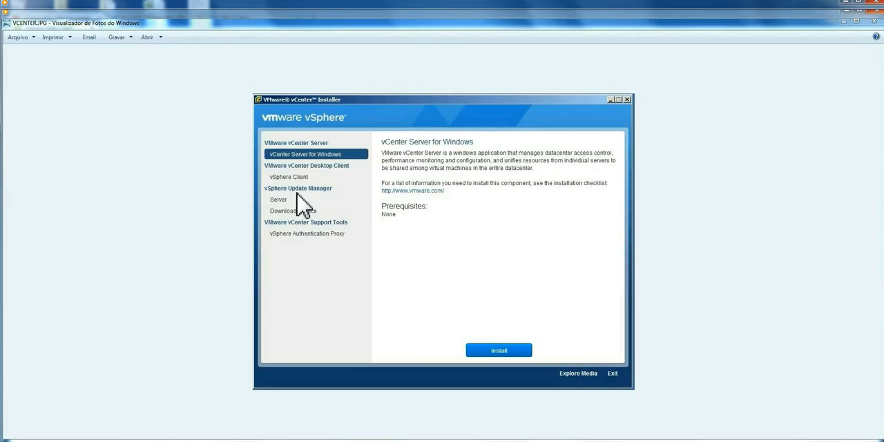
mouse_move(323, 172)
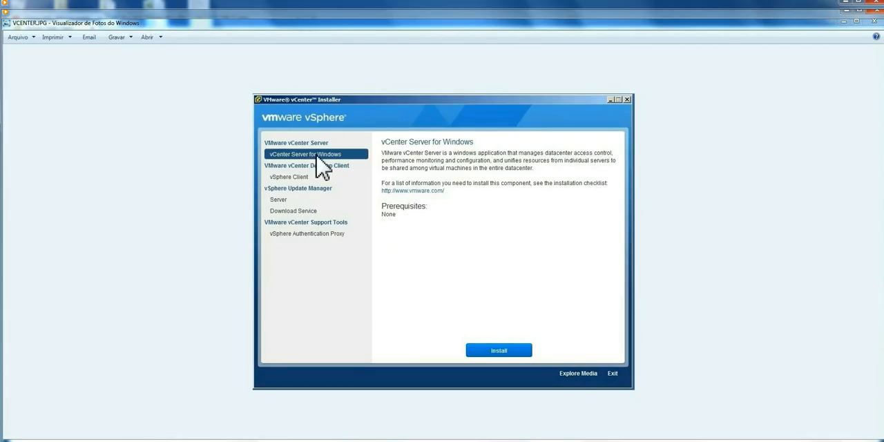
mouse_move(337, 171)
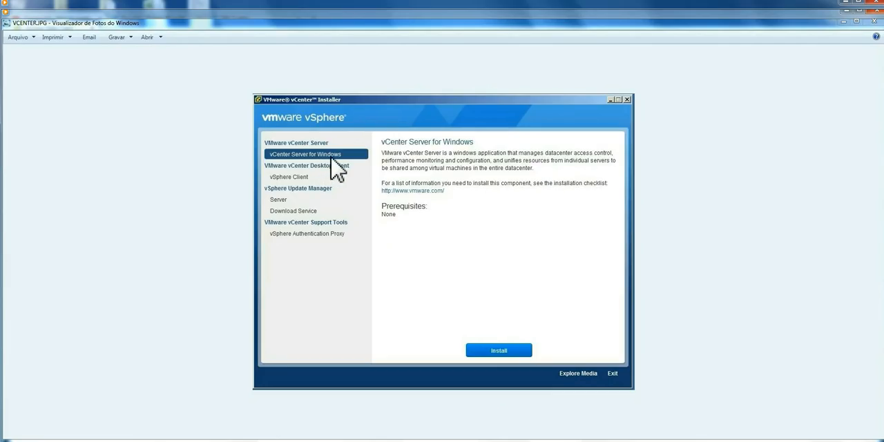
mouse_move(307, 208)
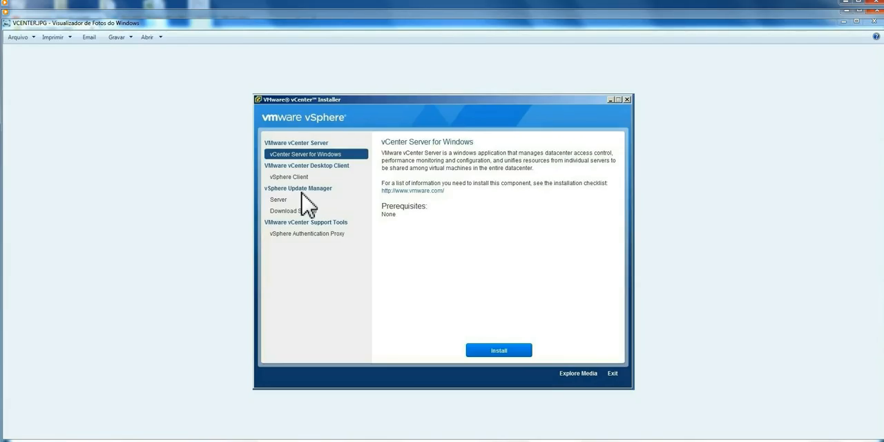
mouse_move(312, 218)
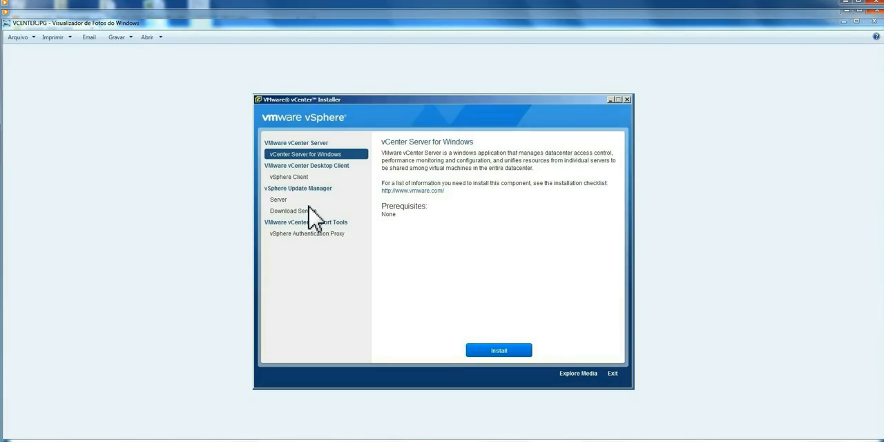
mouse_move(334, 173)
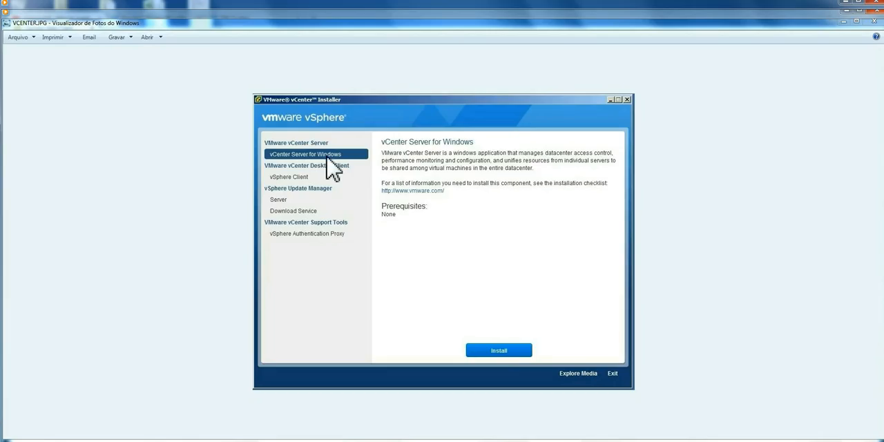
mouse_move(334, 178)
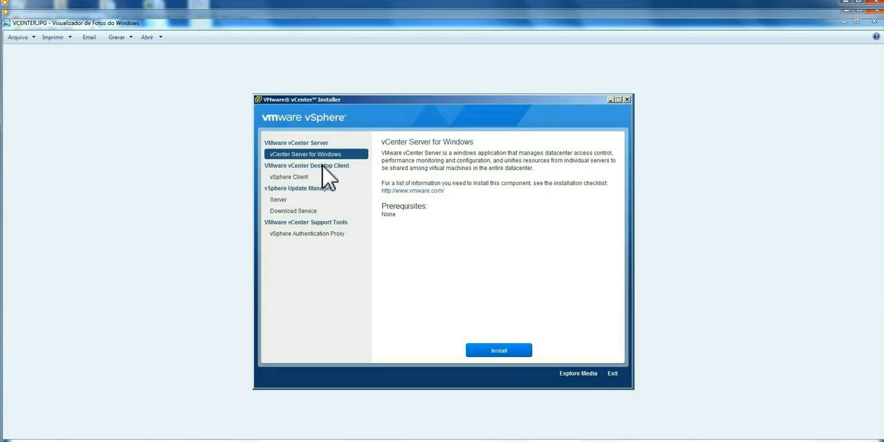
mouse_move(308, 203)
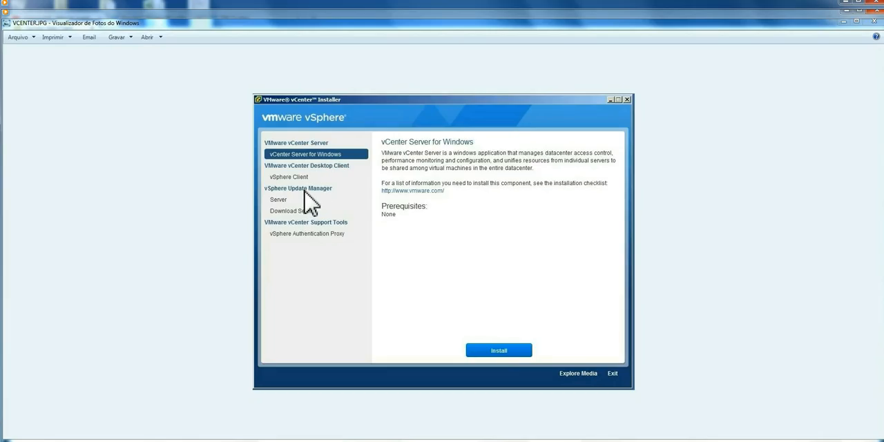
mouse_move(349, 172)
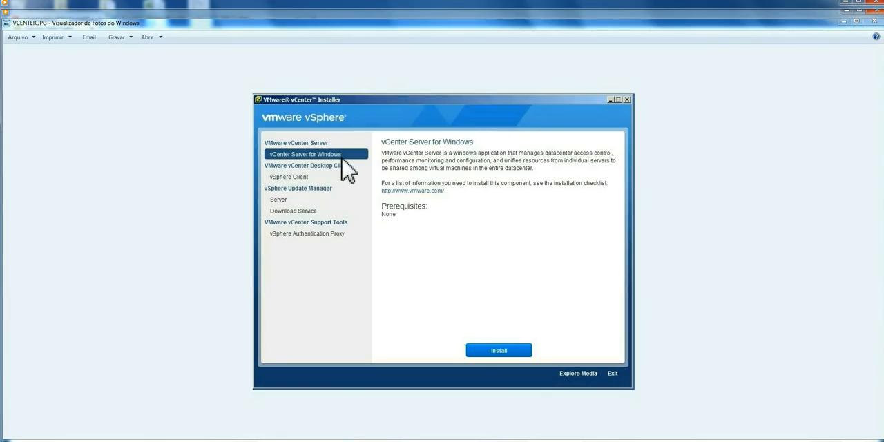
mouse_move(314, 205)
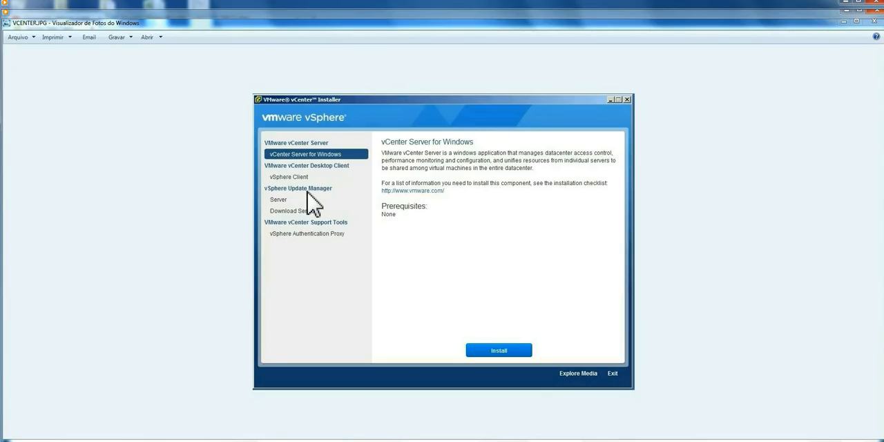
mouse_move(449, 438)
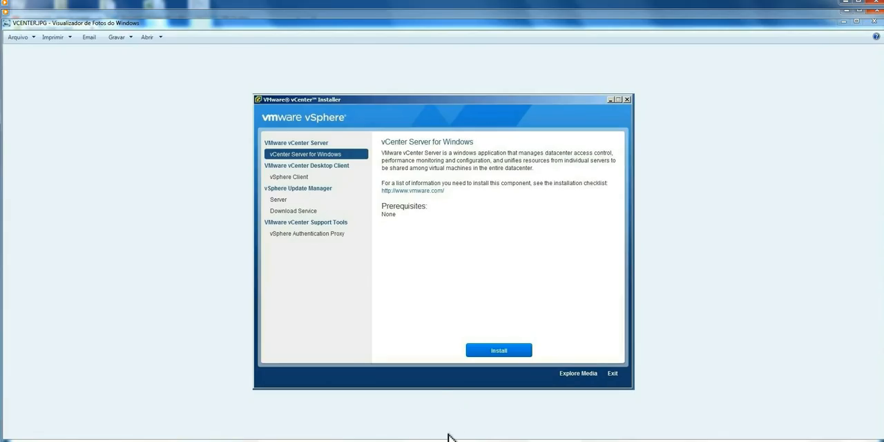
Show the next picture, VUM.JPG, the Update Manager Server installer screenshot
click(278, 200)
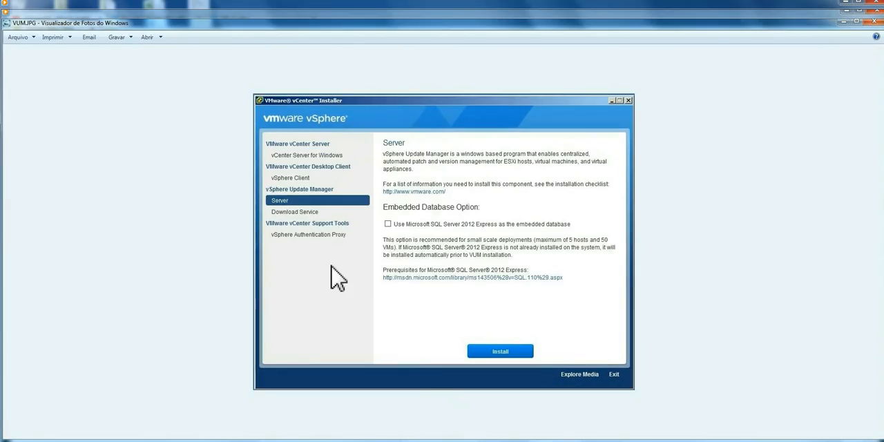
mouse_move(276, 221)
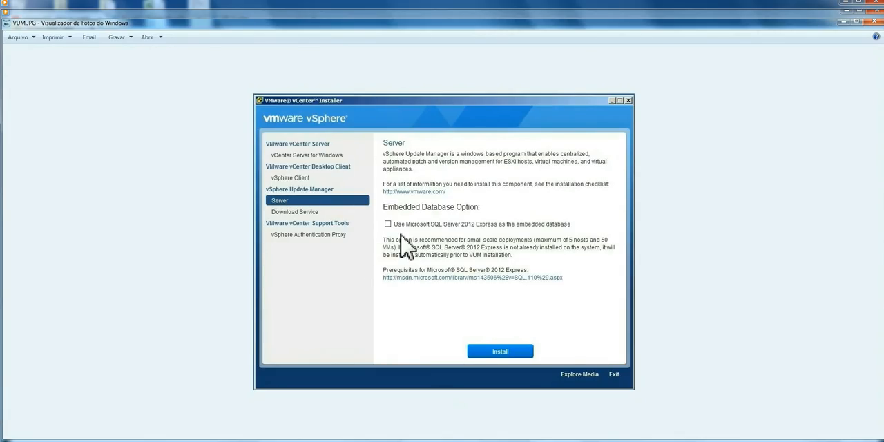
mouse_move(408, 259)
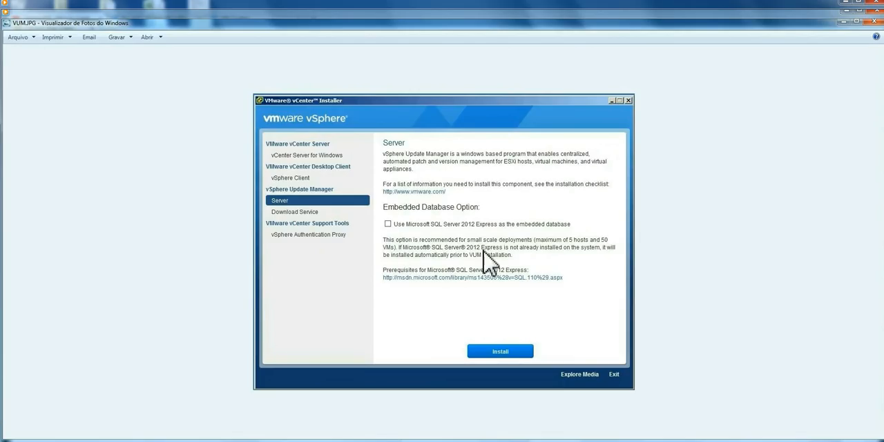
mouse_move(557, 250)
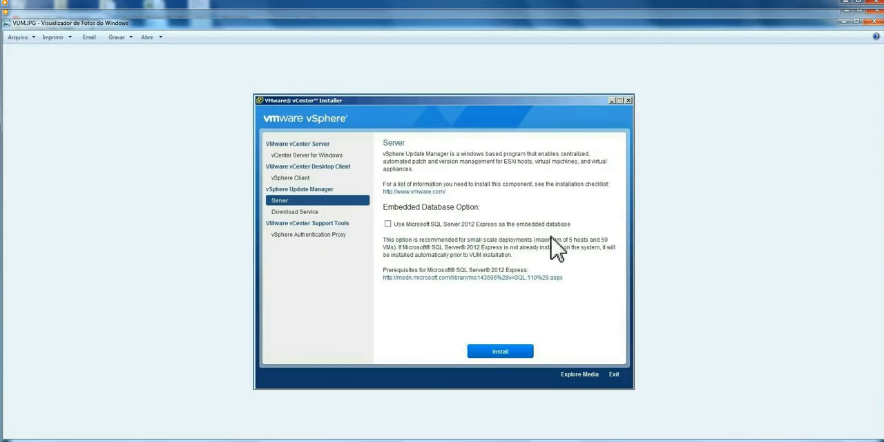
mouse_move(424, 271)
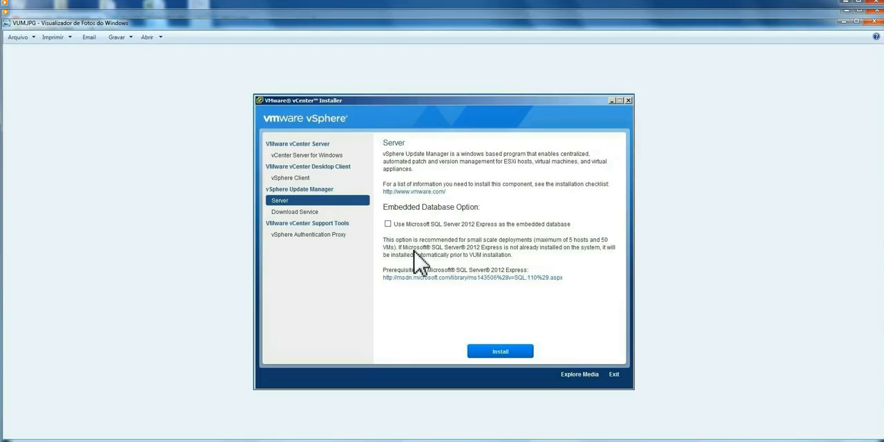
mouse_move(495, 267)
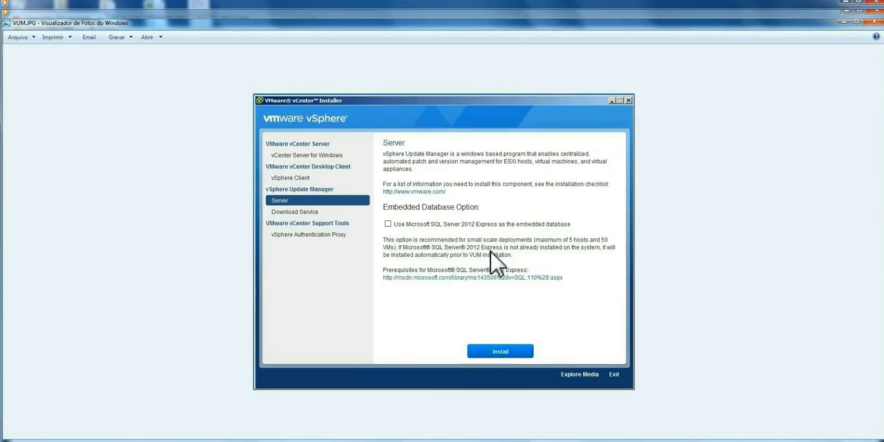
mouse_move(404, 293)
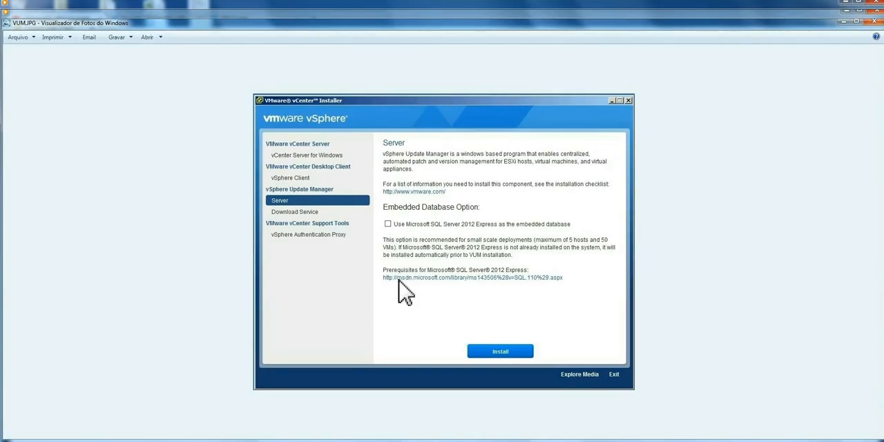
mouse_move(449, 239)
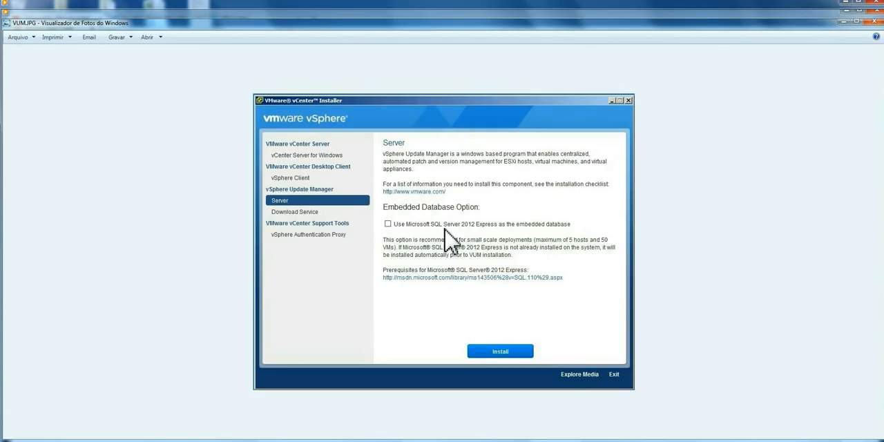
mouse_move(482, 228)
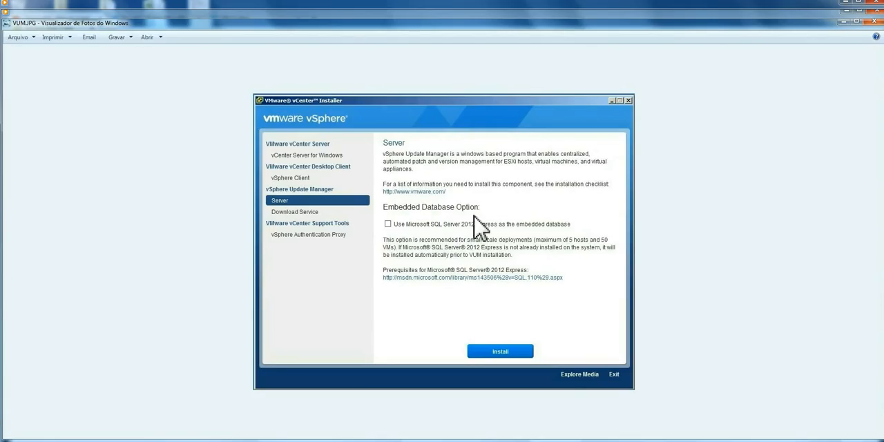
mouse_move(403, 304)
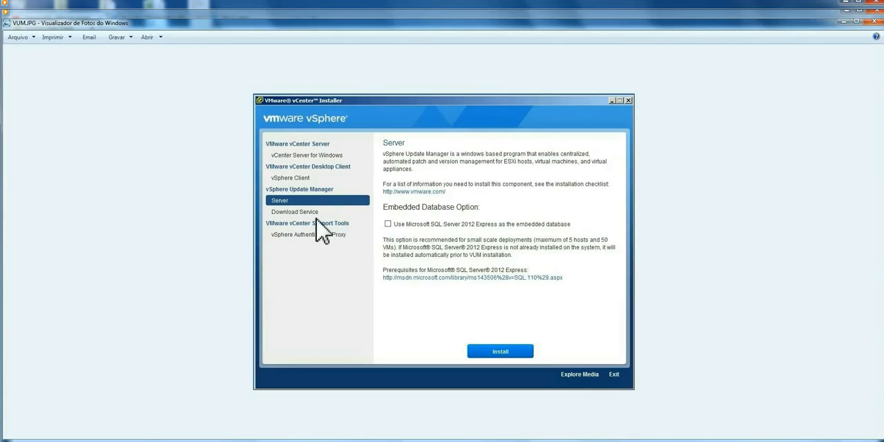
mouse_move(297, 228)
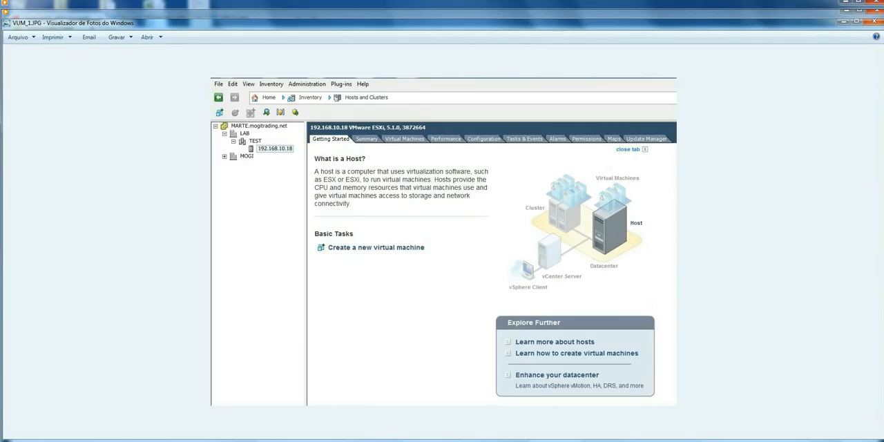
mouse_move(315, 351)
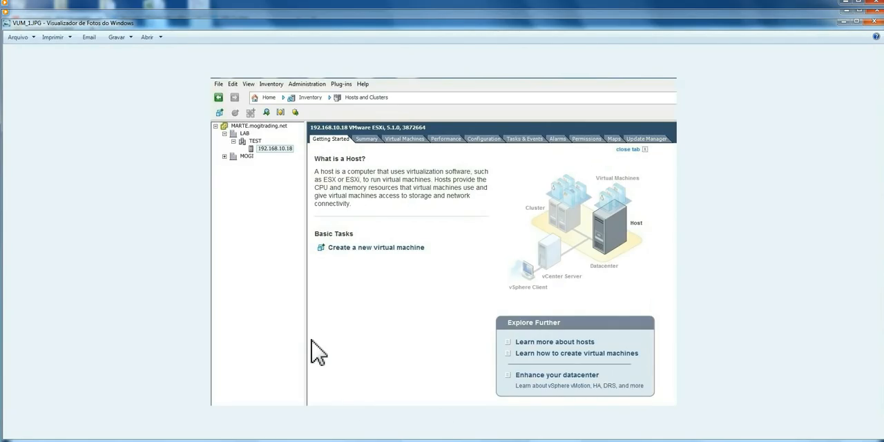
mouse_move(352, 303)
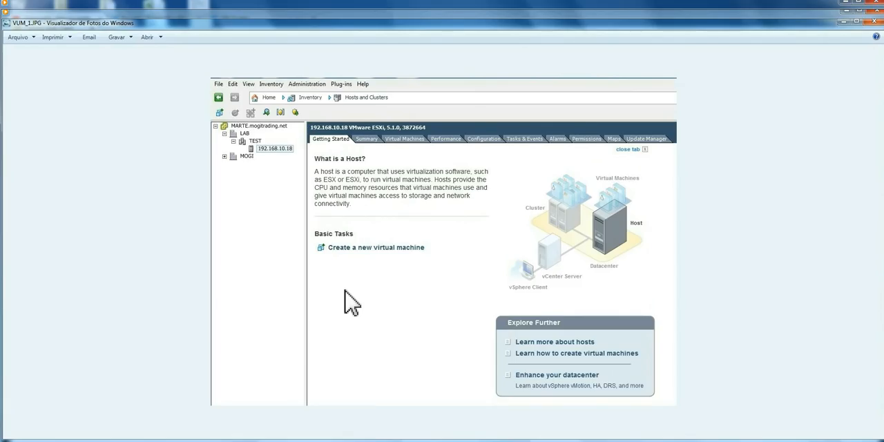
mouse_move(375, 171)
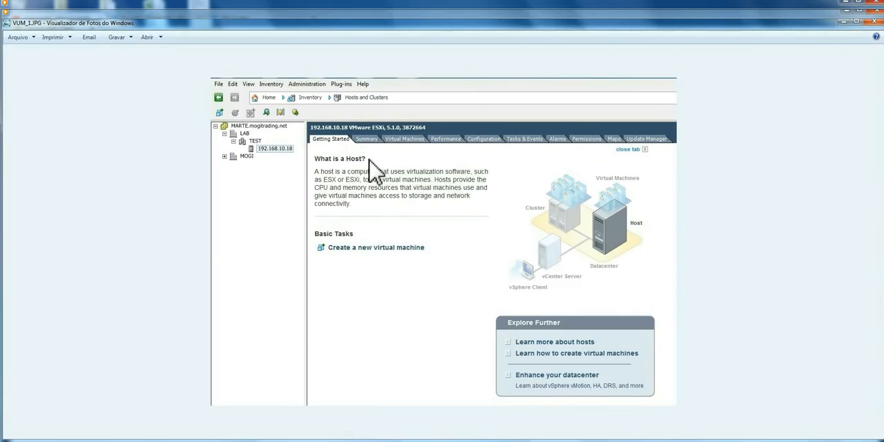
mouse_move(282, 276)
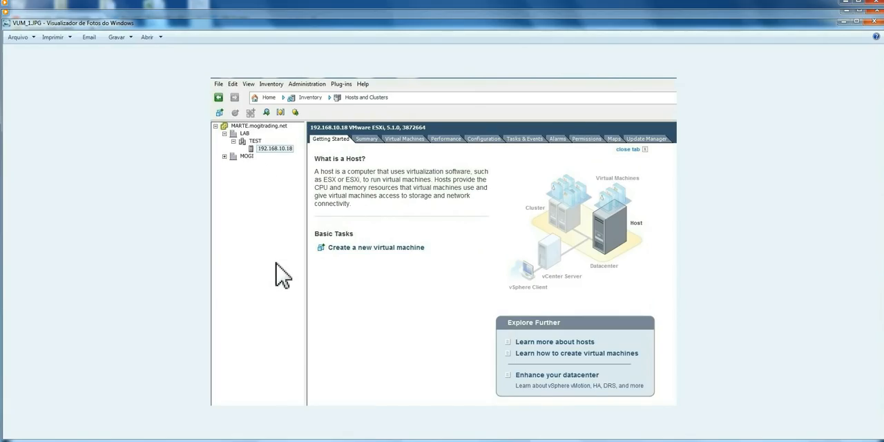
mouse_move(447, 118)
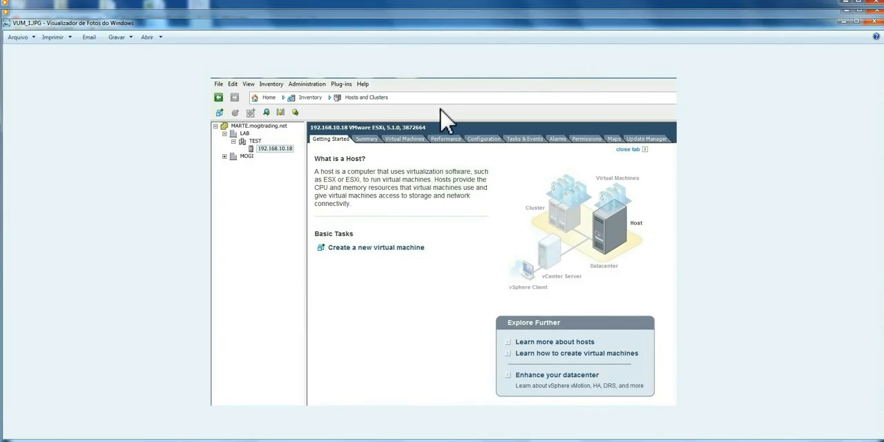
mouse_move(319, 259)
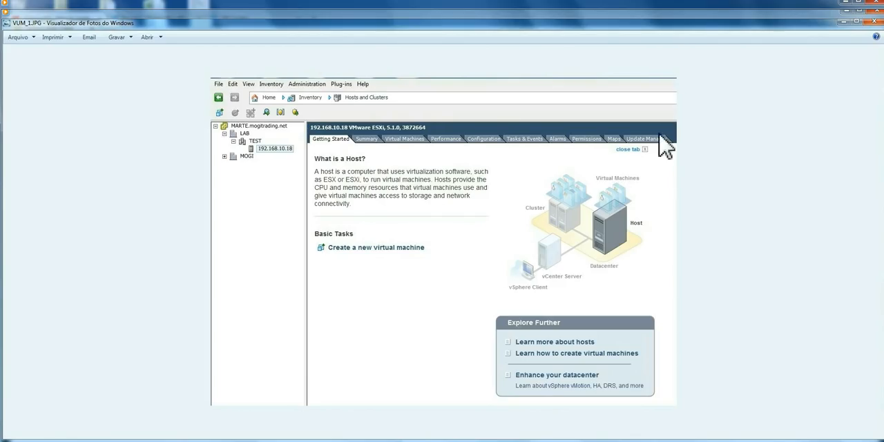
mouse_move(648, 155)
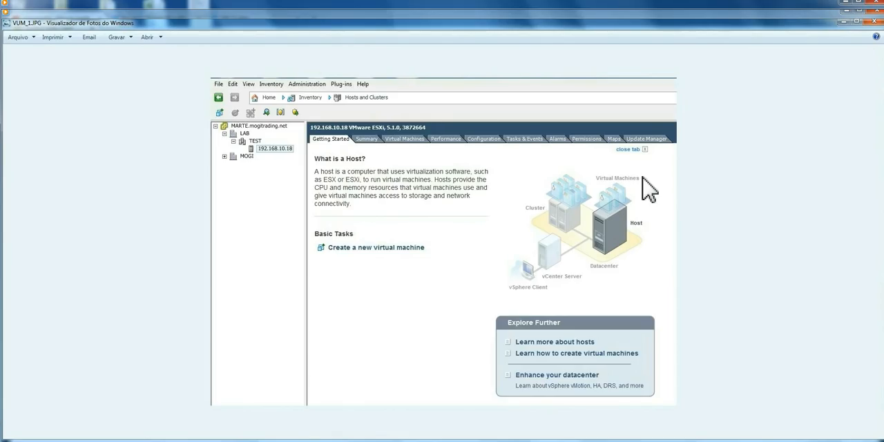
mouse_move(652, 155)
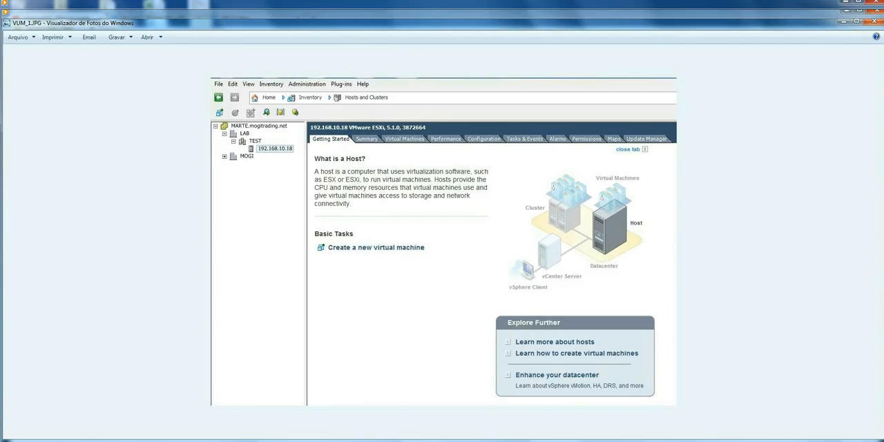
Advance from VUM_1.JPG to the host's Update Manager baselines and compliance screenshot
click(644, 138)
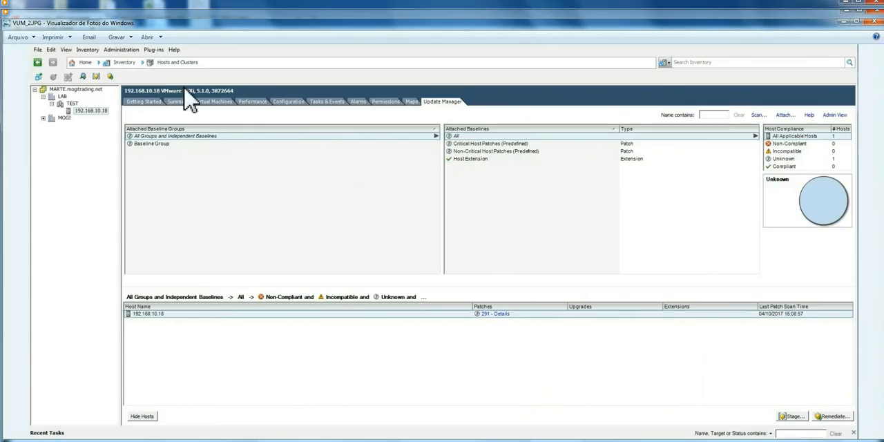
mouse_move(200, 141)
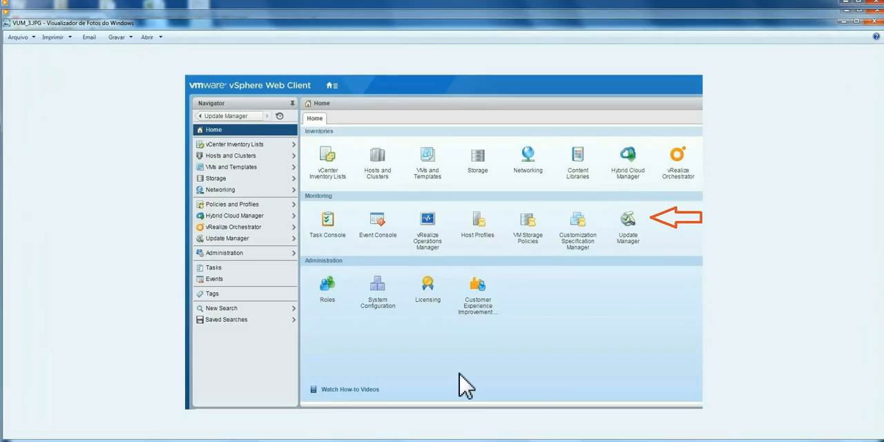
mouse_move(656, 249)
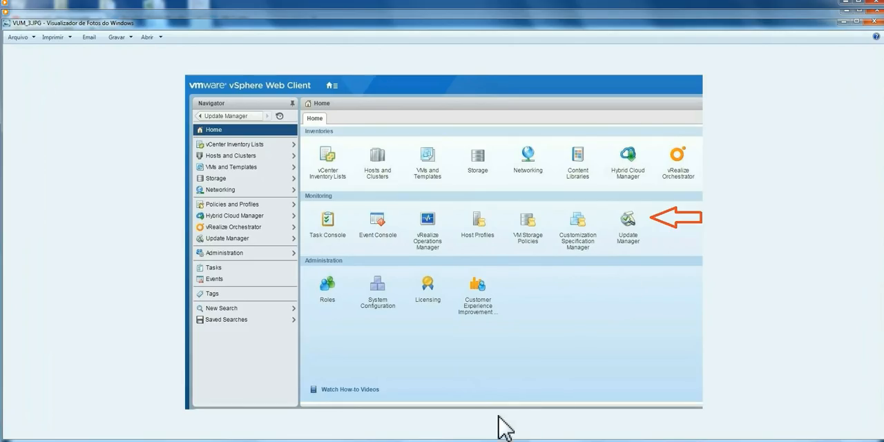
mouse_move(479, 403)
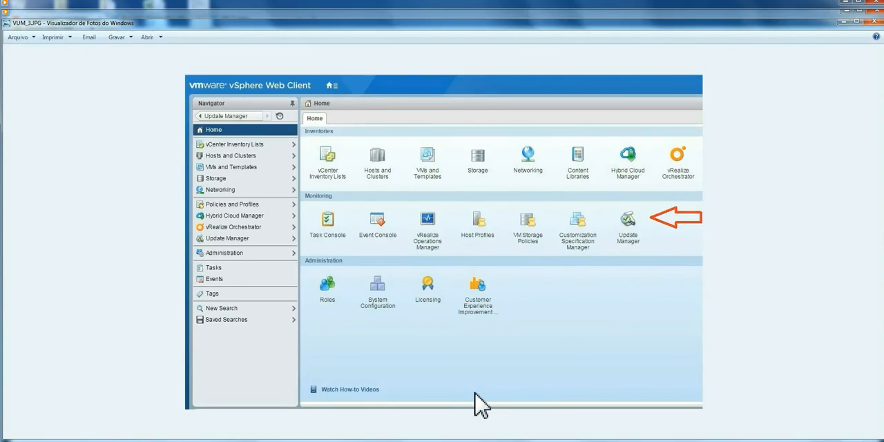
mouse_move(489, 410)
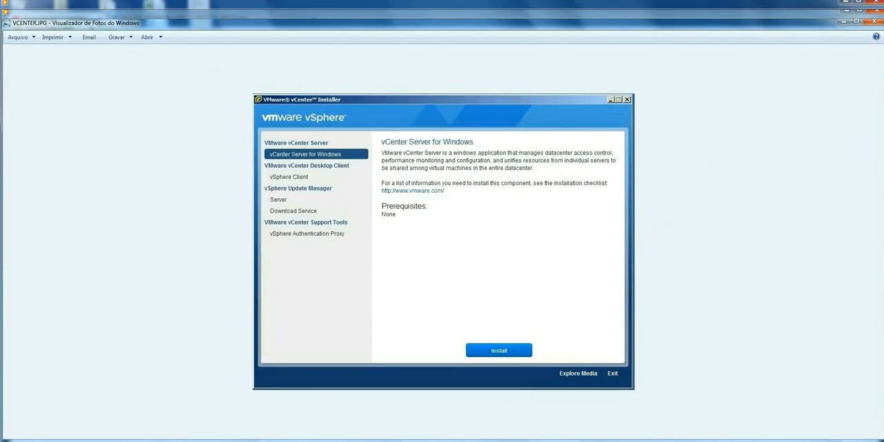
mouse_move(433, 237)
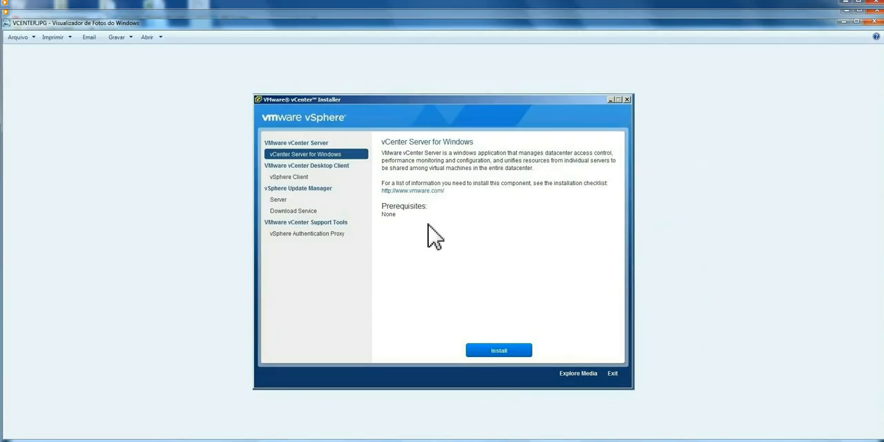
mouse_move(303, 249)
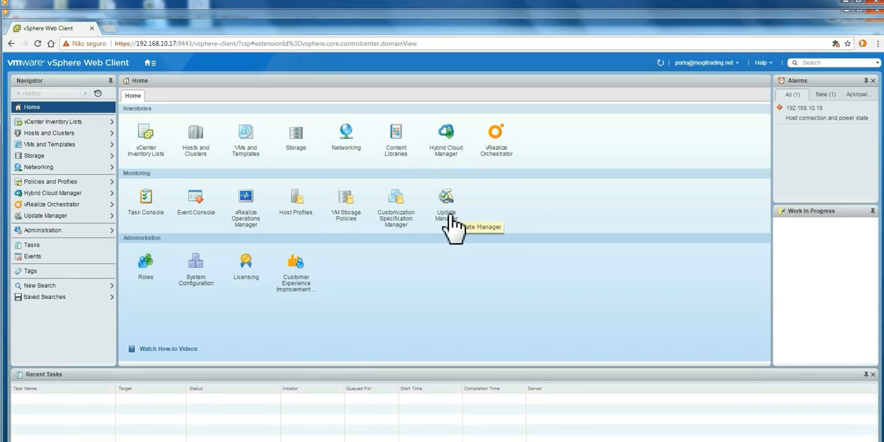
Open Update Manager from Home and list servers, showing 192.168.10.17 under MARTE.mogitrading.net
click(445, 200)
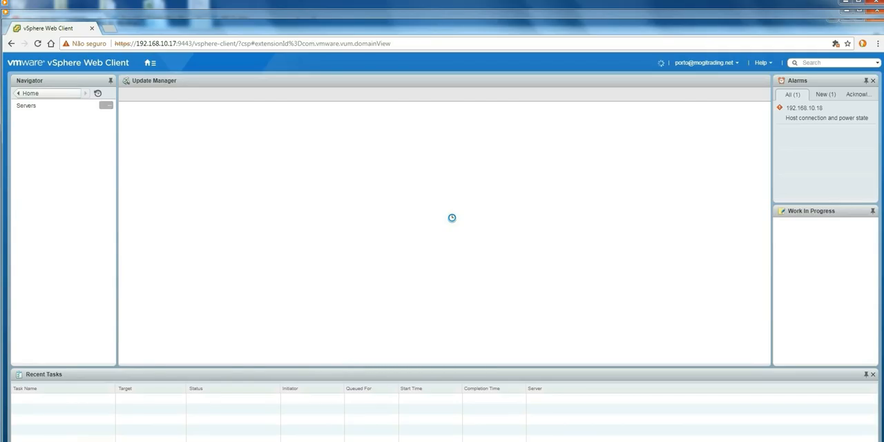
click(26, 105)
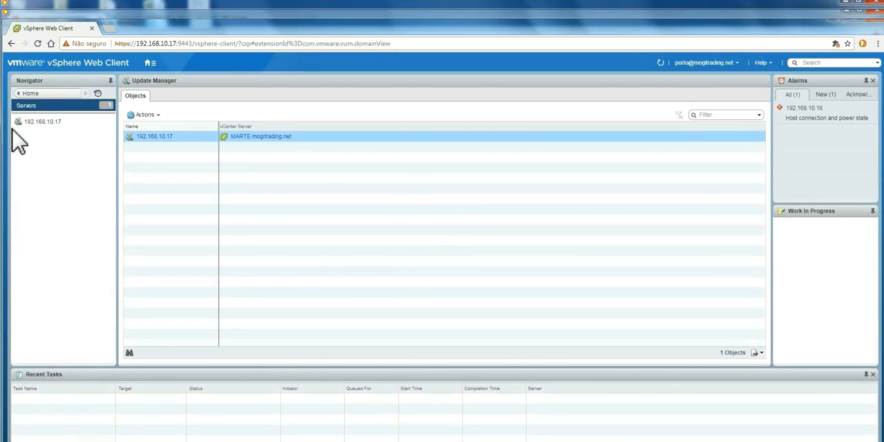
click(42, 121)
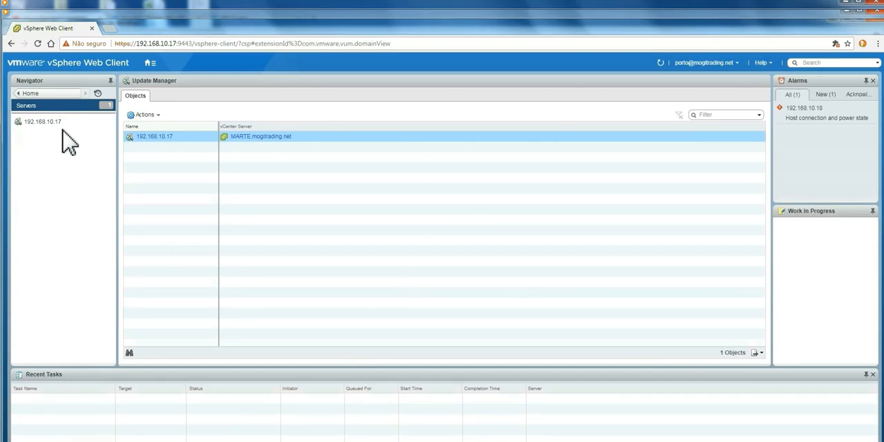
mouse_move(43, 141)
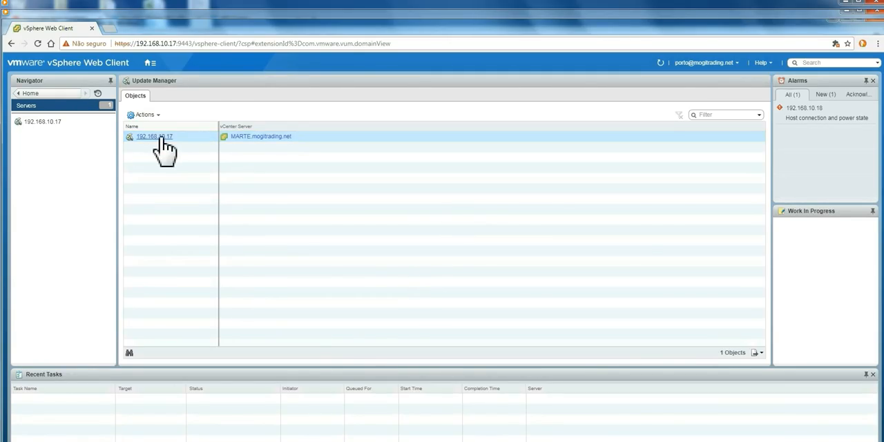
Open server 192.168.10.17 on its VA Upgrades page listing 62 appliance upgrades
click(154, 136)
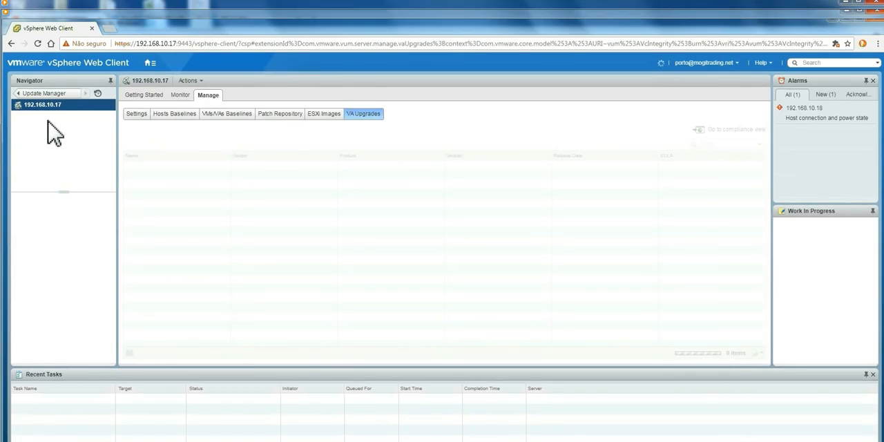
mouse_move(296, 153)
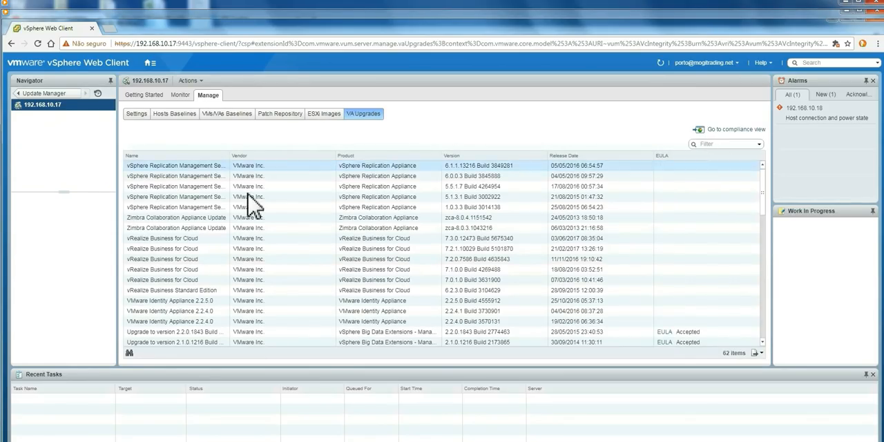
click(176, 207)
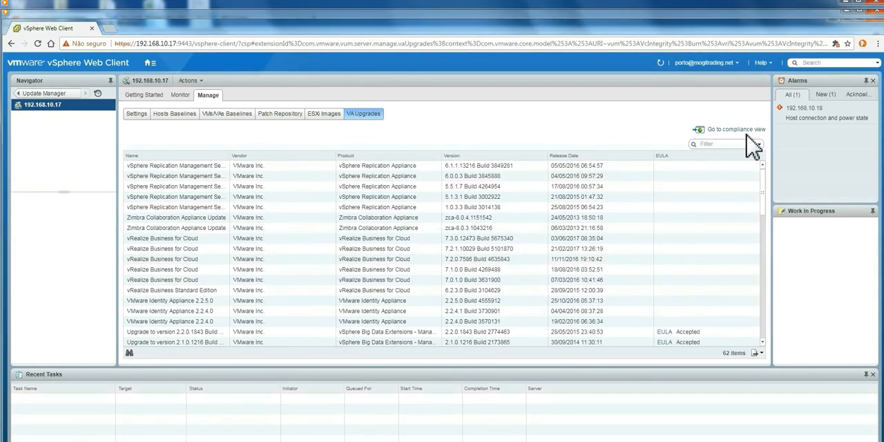
mouse_move(661, 150)
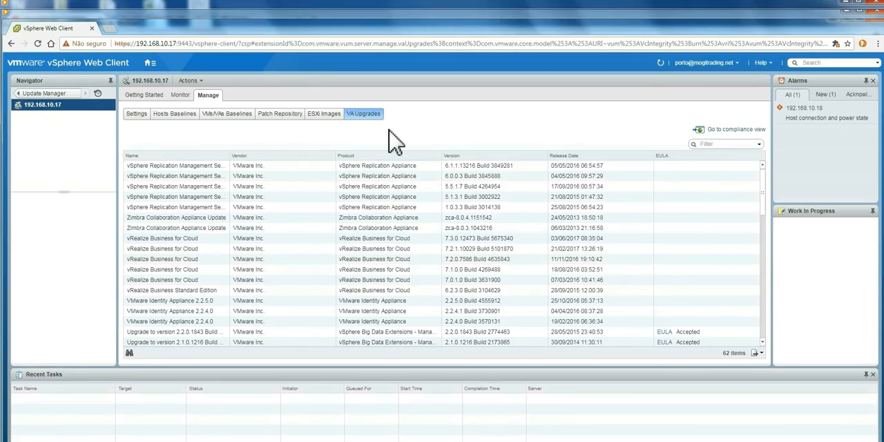
mouse_move(219, 107)
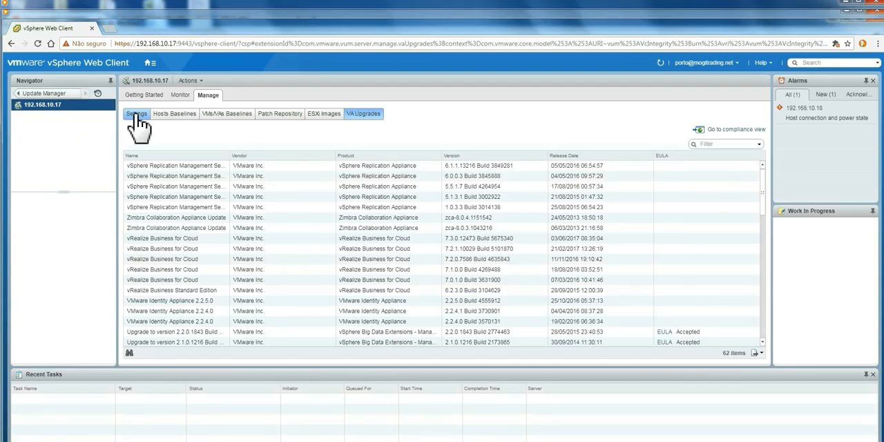
Show Network Connectivity under Manage > Settings: SOAP port 8084, port 9084, host 192.168.10.17
click(136, 113)
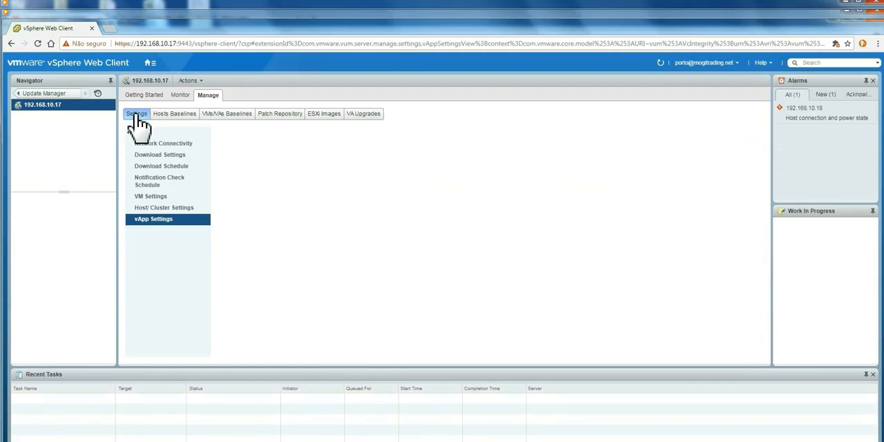
click(153, 219)
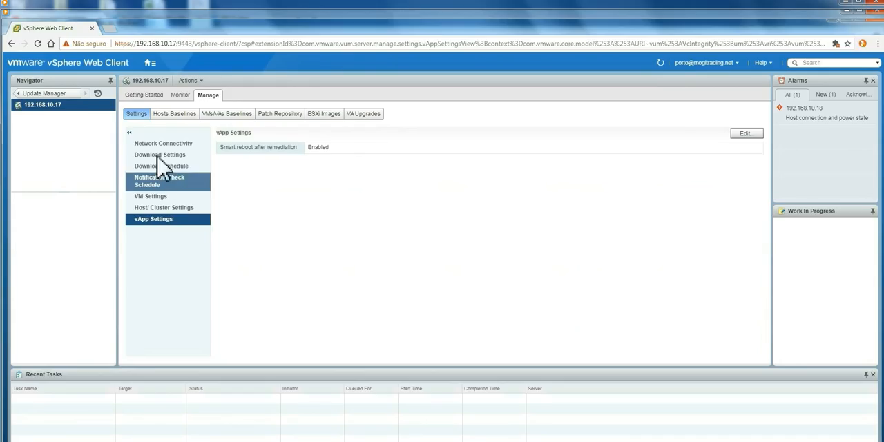
click(163, 143)
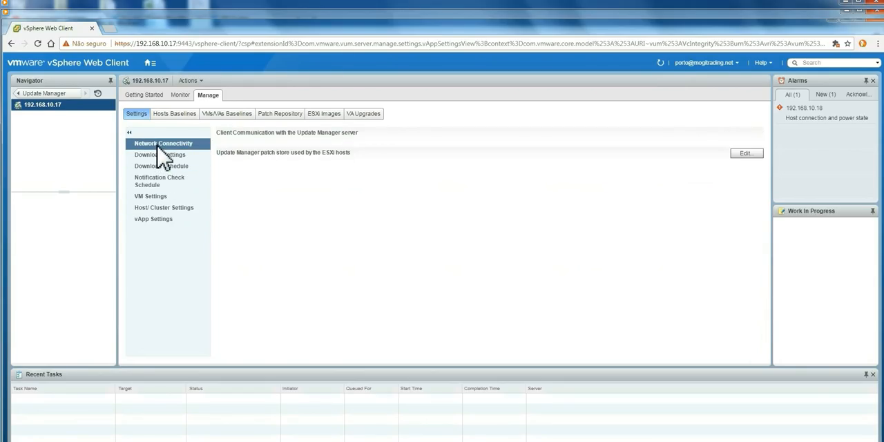
click(163, 143)
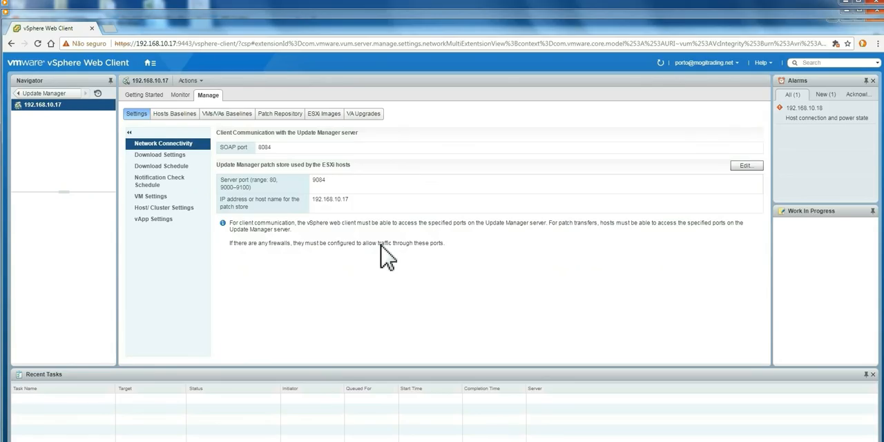
mouse_move(181, 249)
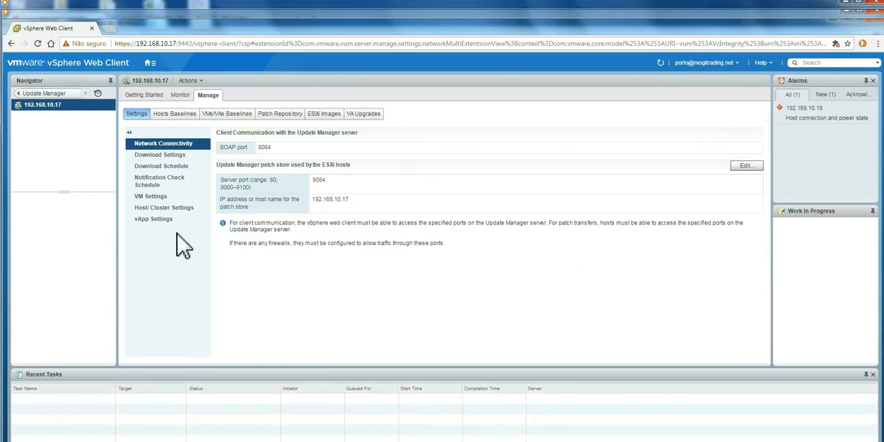
Display Download Settings: direct Internet connection, three VMware download sources, no proxy
click(160, 155)
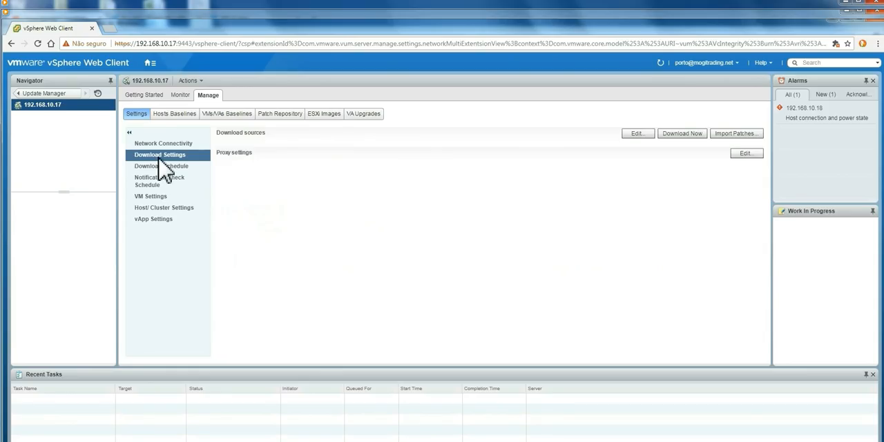
click(160, 155)
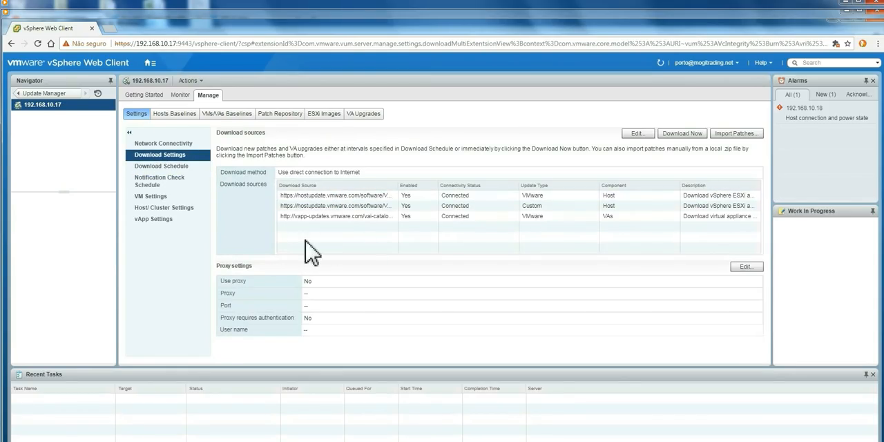
mouse_move(350, 250)
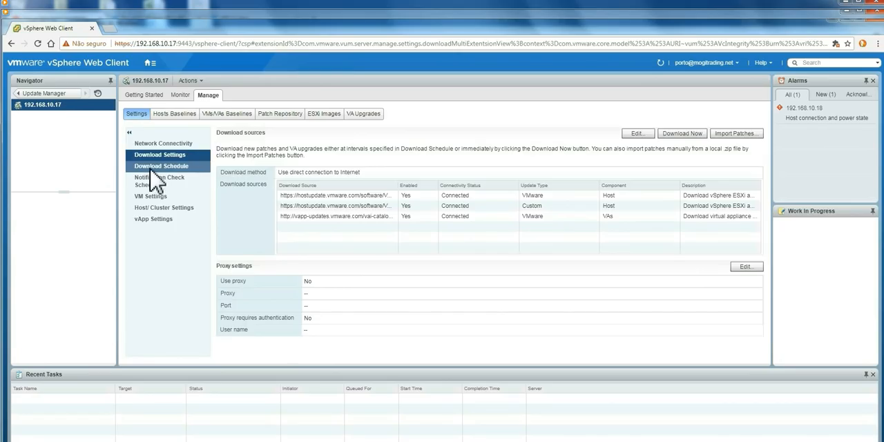
Review the daily Download Schedule, then the hourly Notification Check Schedule
click(161, 165)
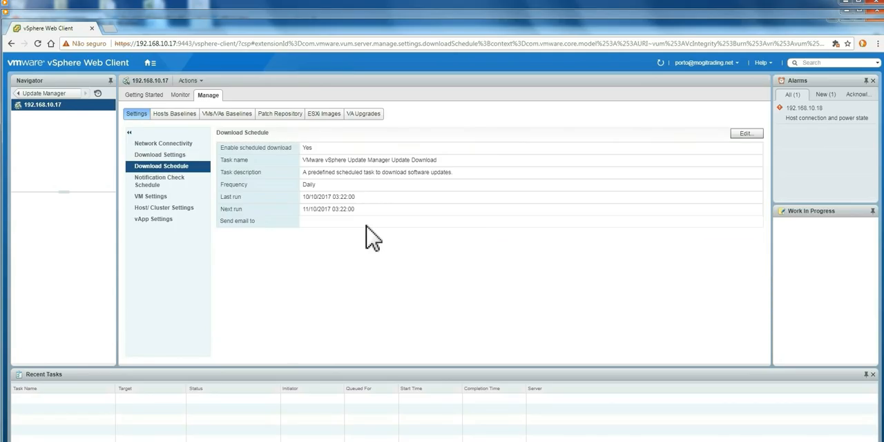
mouse_move(346, 210)
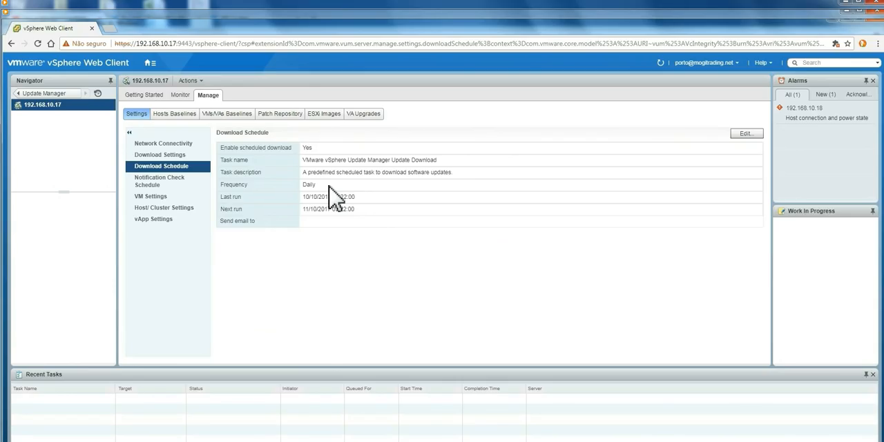
mouse_move(738, 169)
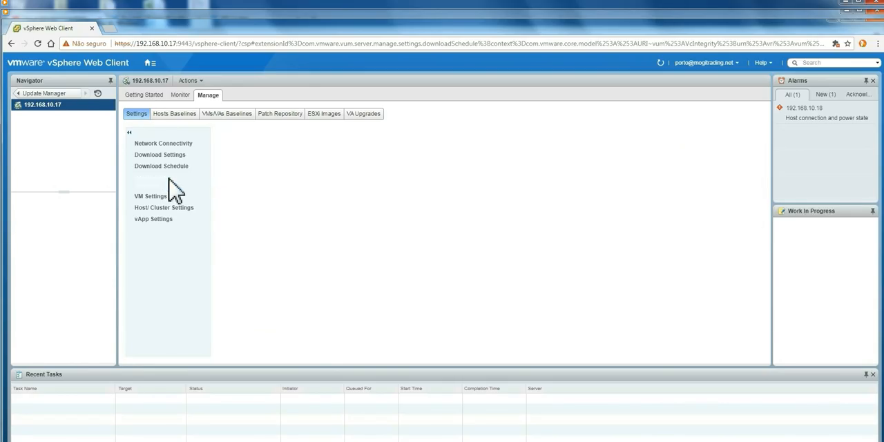
click(159, 181)
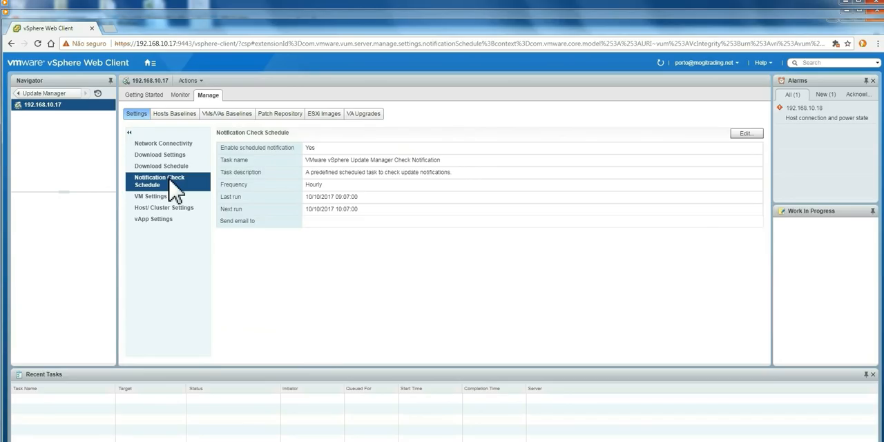
mouse_move(321, 200)
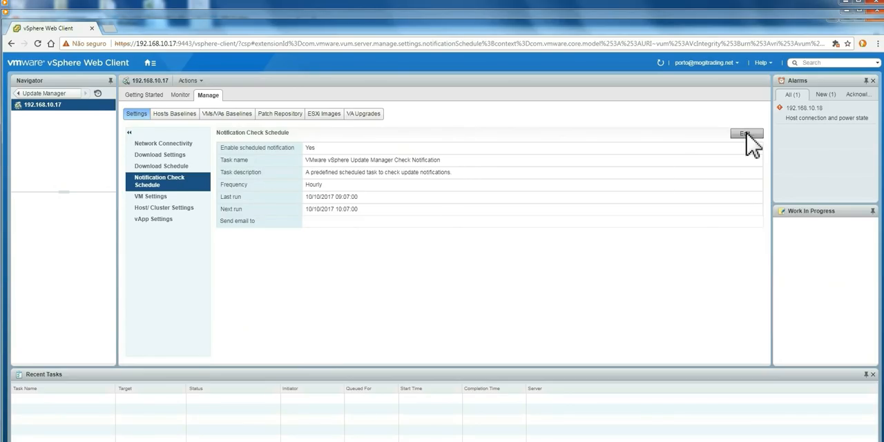
Show VM Settings: snapshots taken before remediation for rollback, not deleted
click(151, 196)
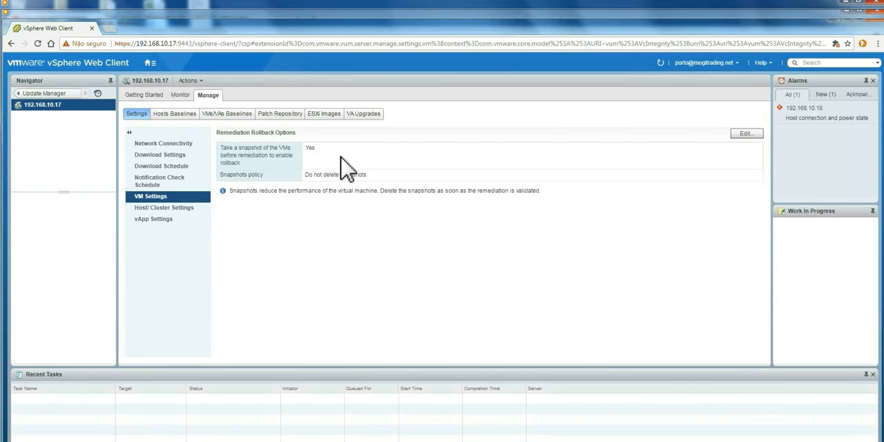
mouse_move(328, 158)
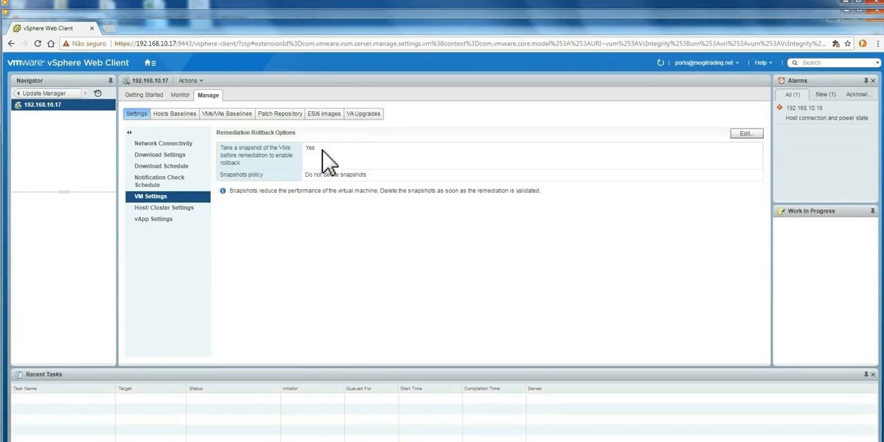
mouse_move(328, 194)
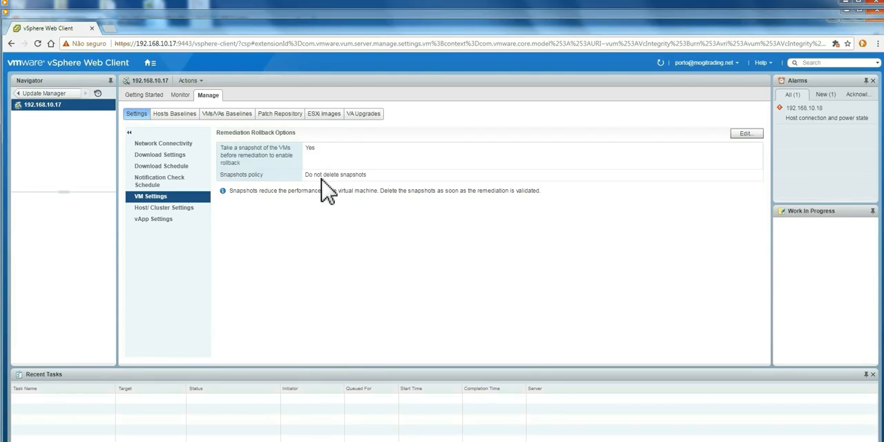
mouse_move(745, 132)
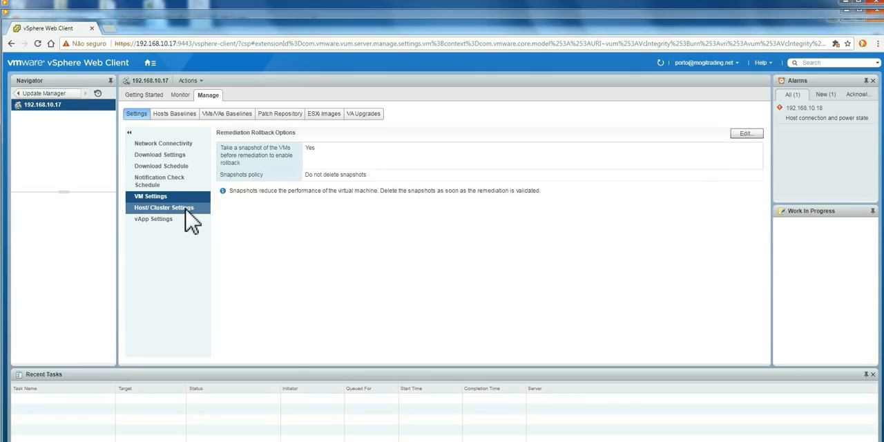
Show Host/Cluster Settings: VM power state unchanged, DPM disabled, HA and FT kept
click(164, 207)
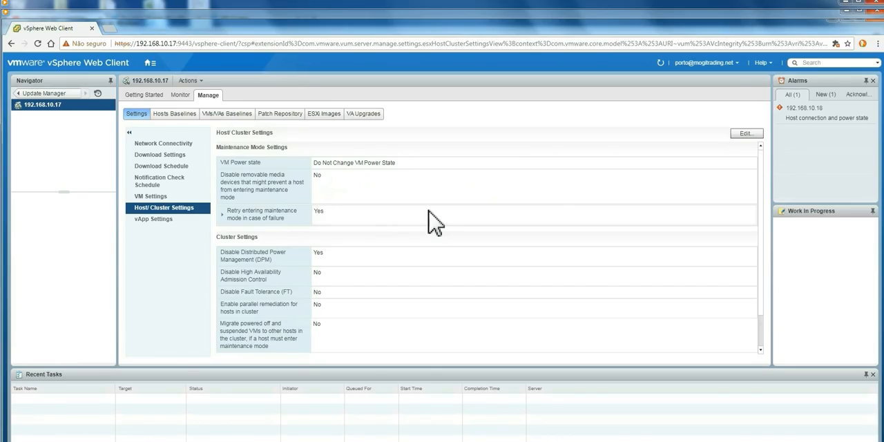
mouse_move(304, 195)
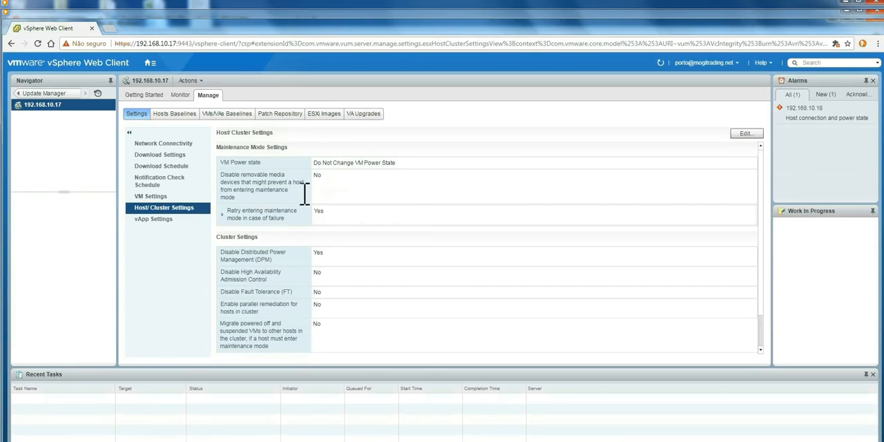
mouse_move(261, 204)
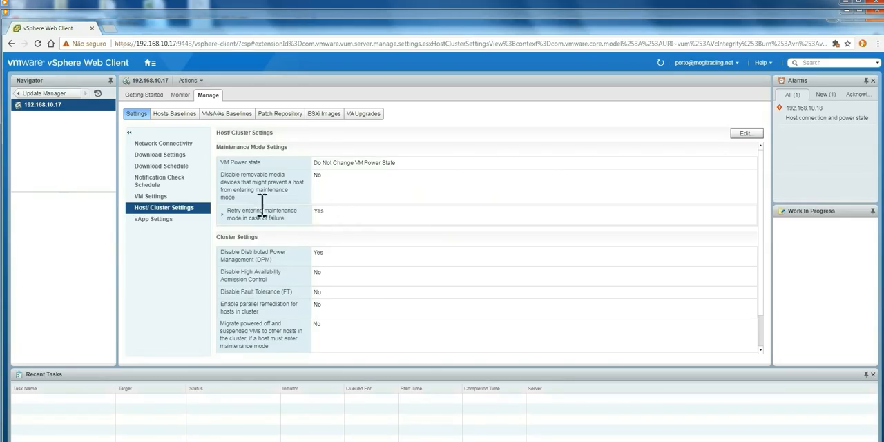
mouse_move(338, 333)
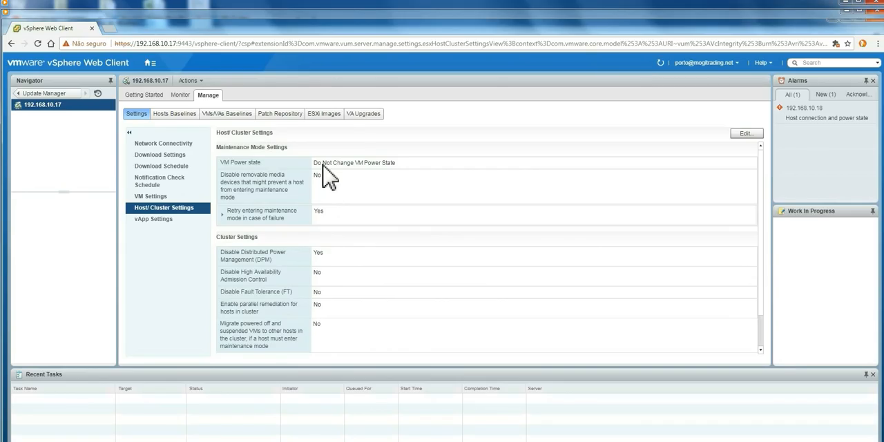
mouse_move(331, 281)
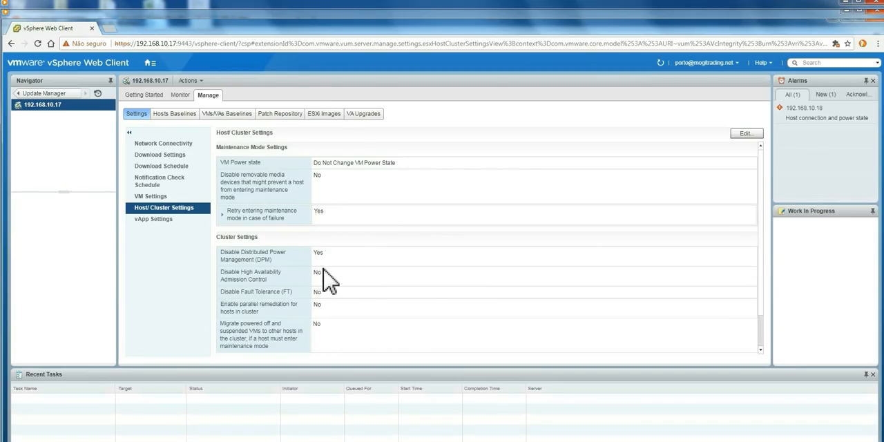
mouse_move(319, 330)
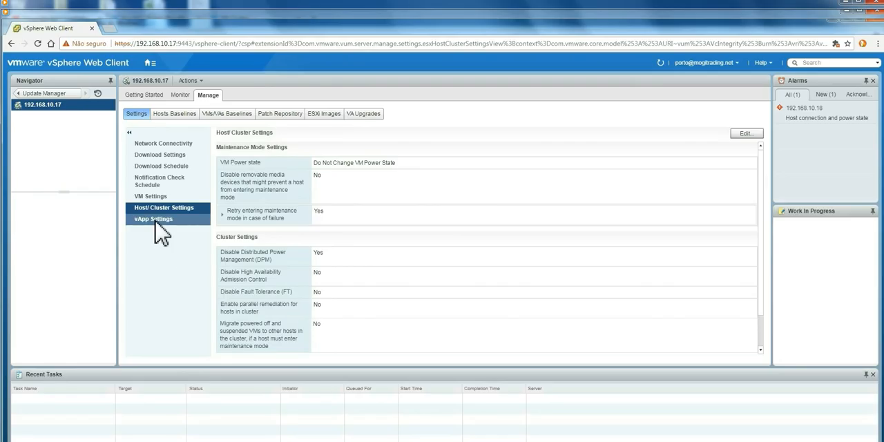
Show vApp Settings with smart reboot after remediation enabled
click(153, 218)
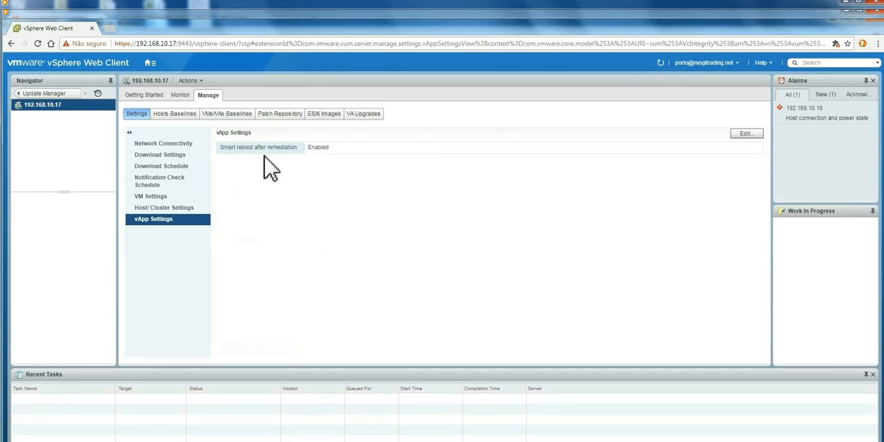
mouse_move(324, 165)
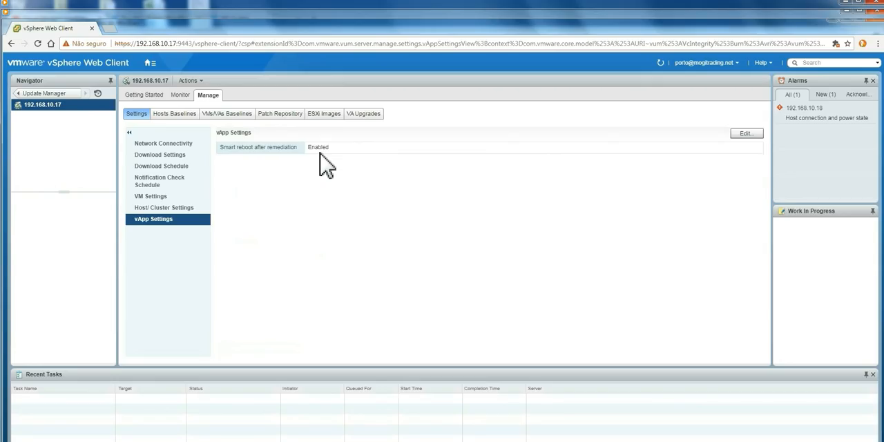
mouse_move(174, 114)
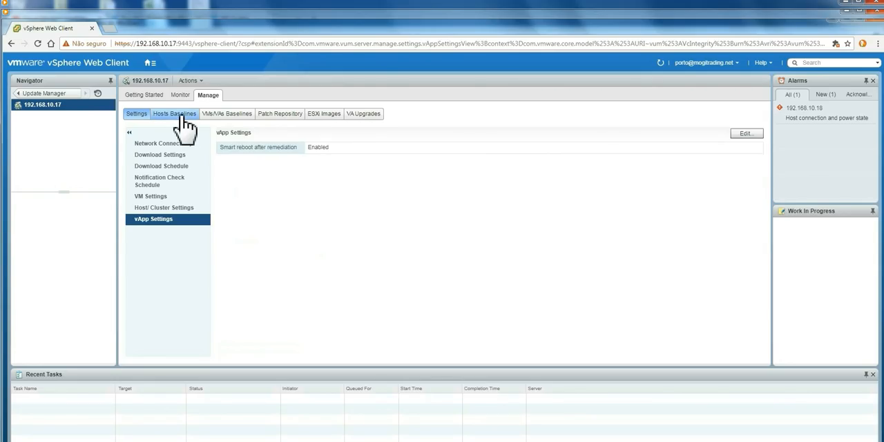
List host baselines, expand Baseline Group to its three members, and cancel a New Baseline
click(174, 114)
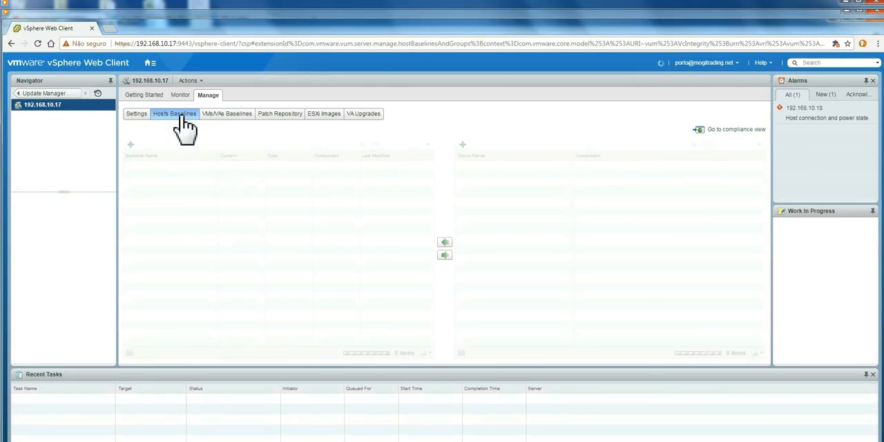
click(174, 113)
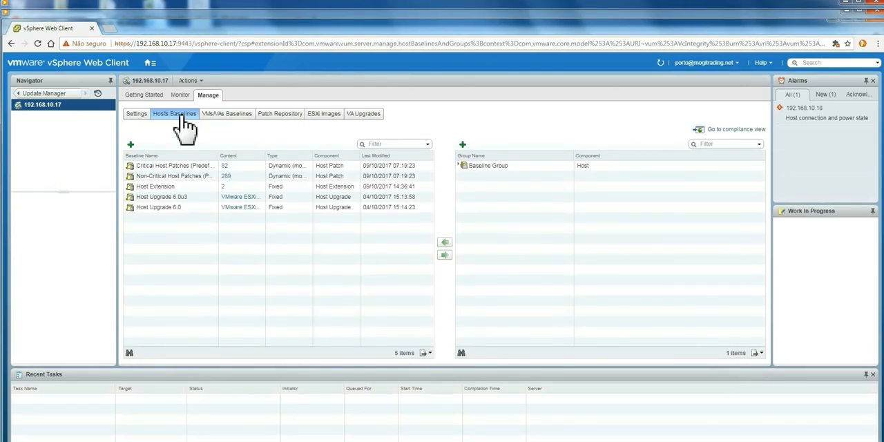
mouse_move(186, 138)
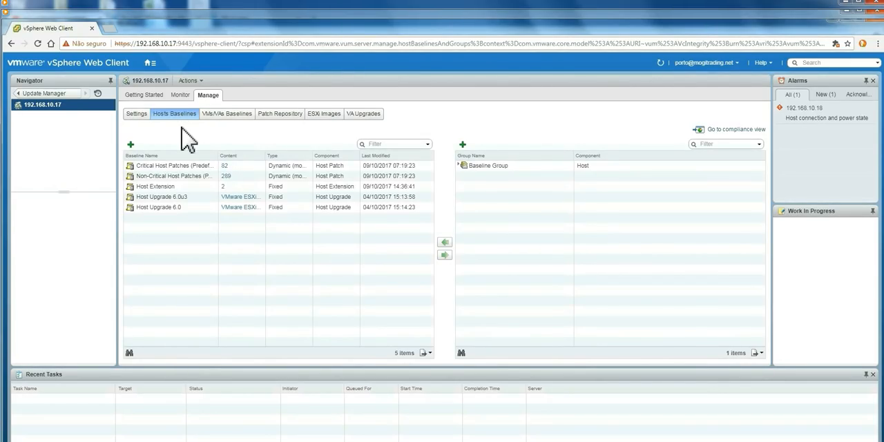
click(155, 186)
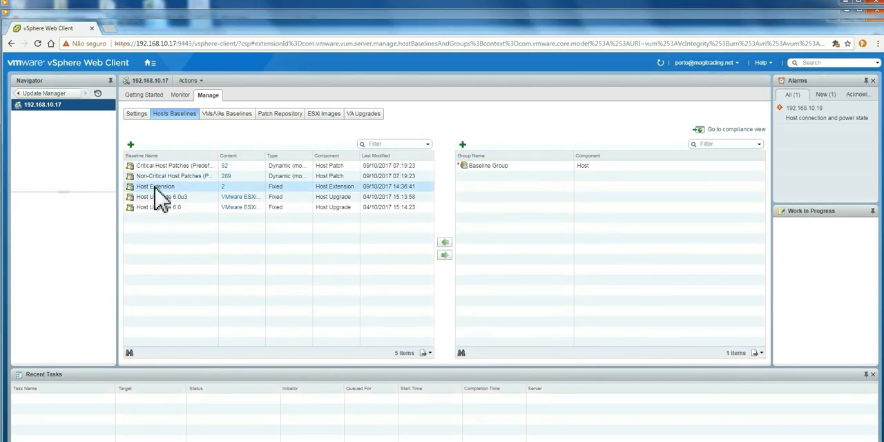
click(488, 165)
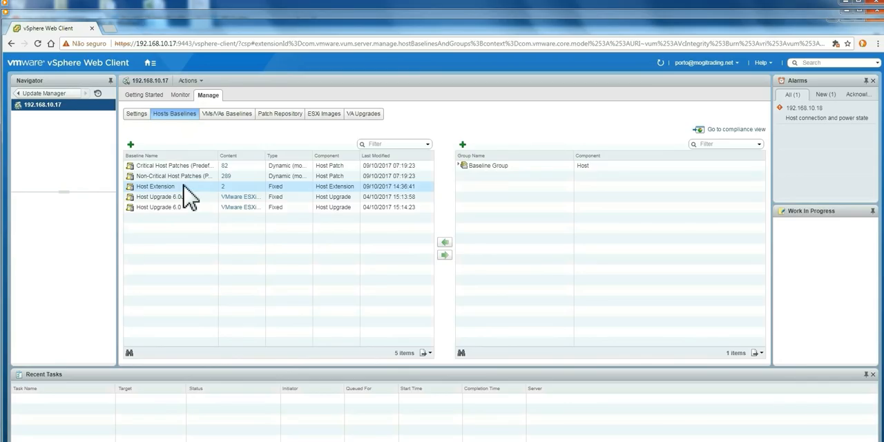
mouse_move(104, 183)
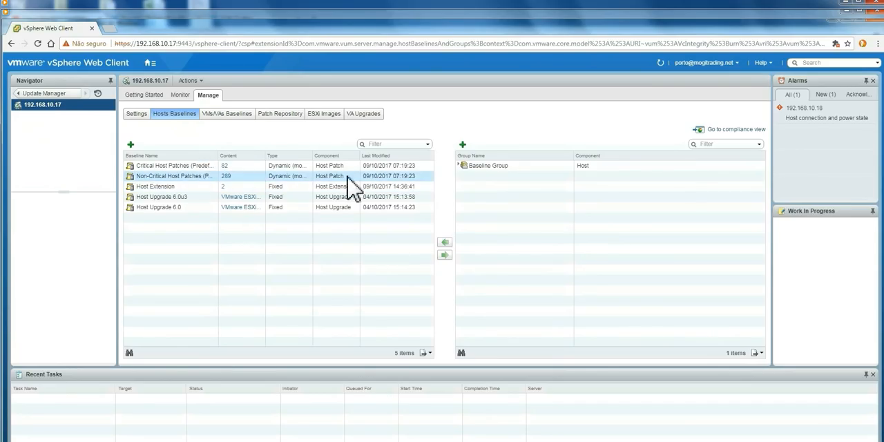
click(488, 165)
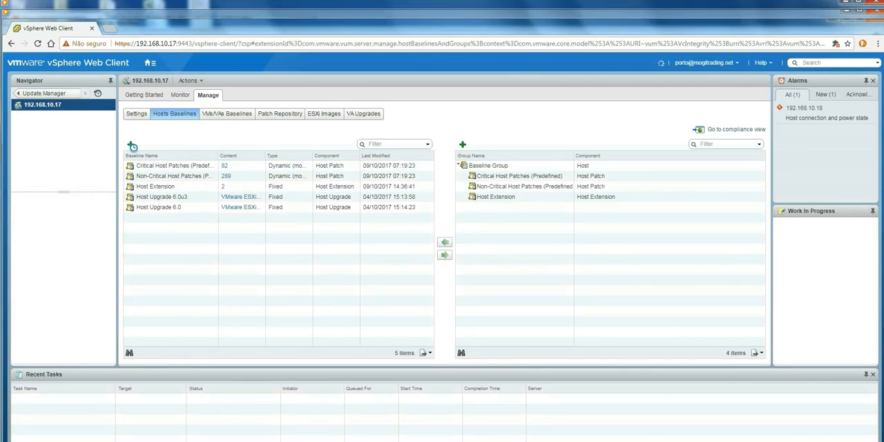
click(130, 144)
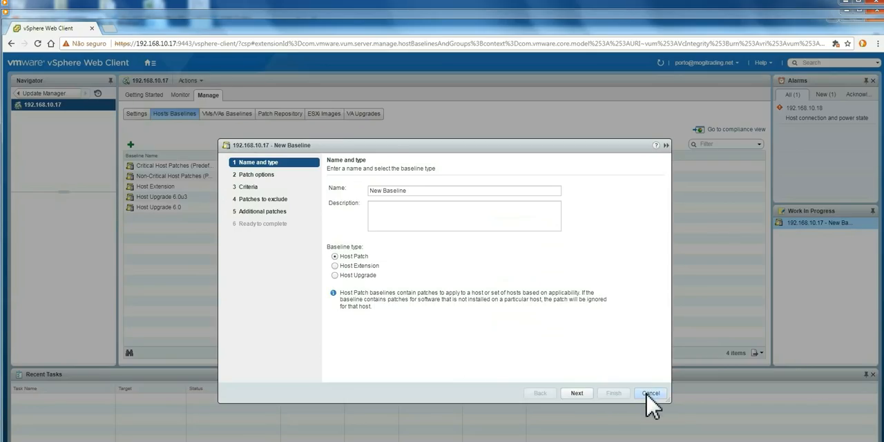
click(650, 393)
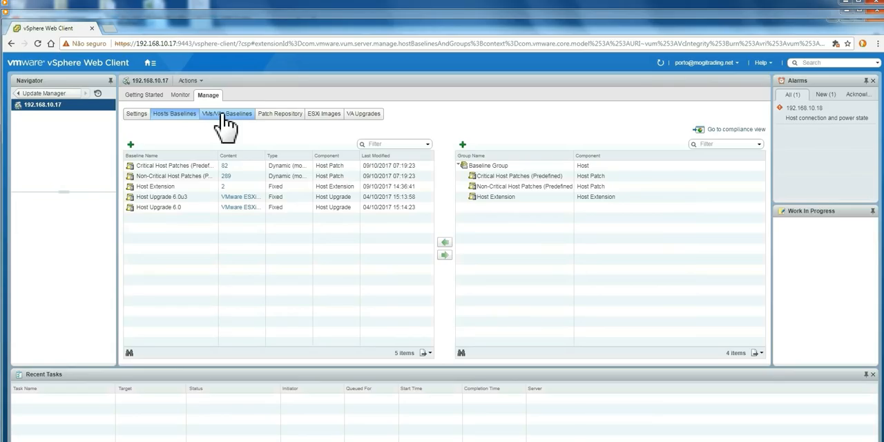
click(226, 113)
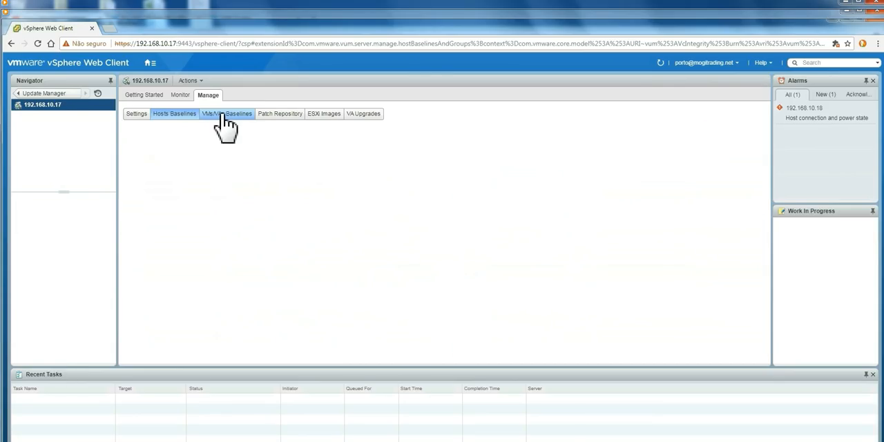
click(226, 113)
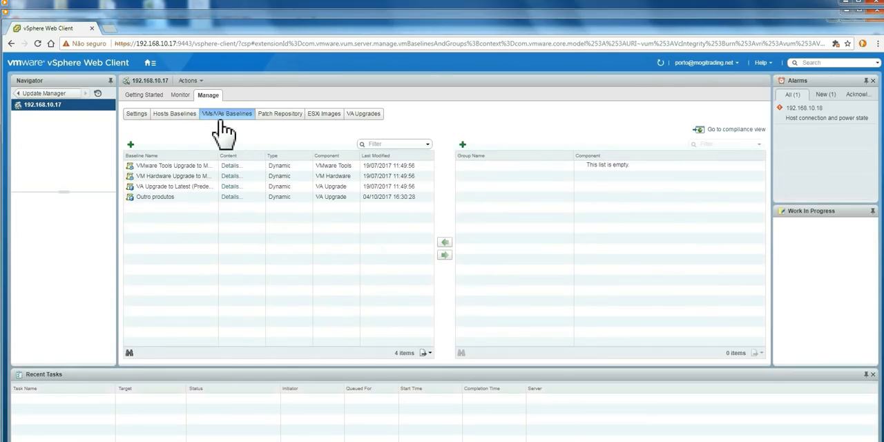
click(172, 176)
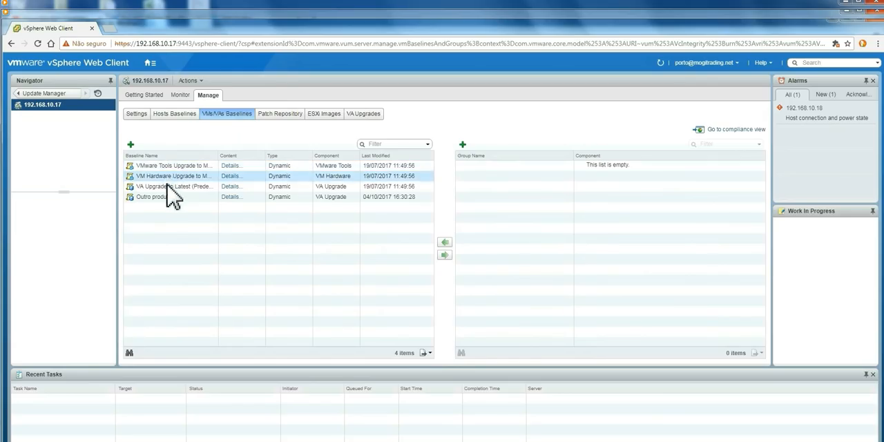
click(154, 196)
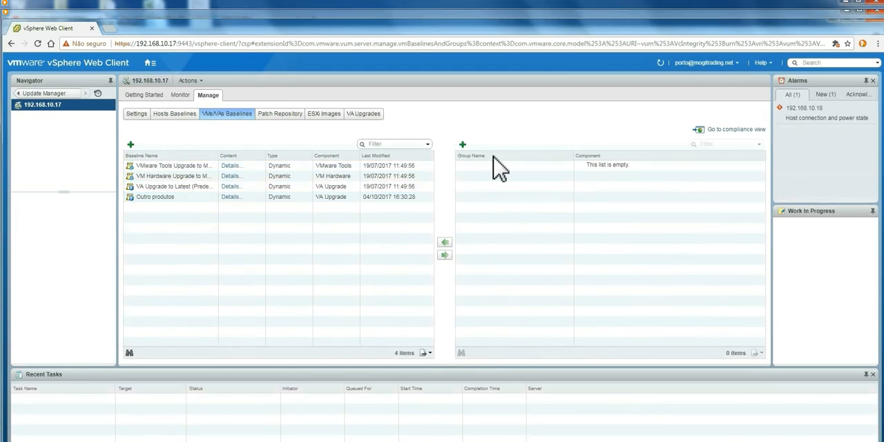
mouse_move(483, 181)
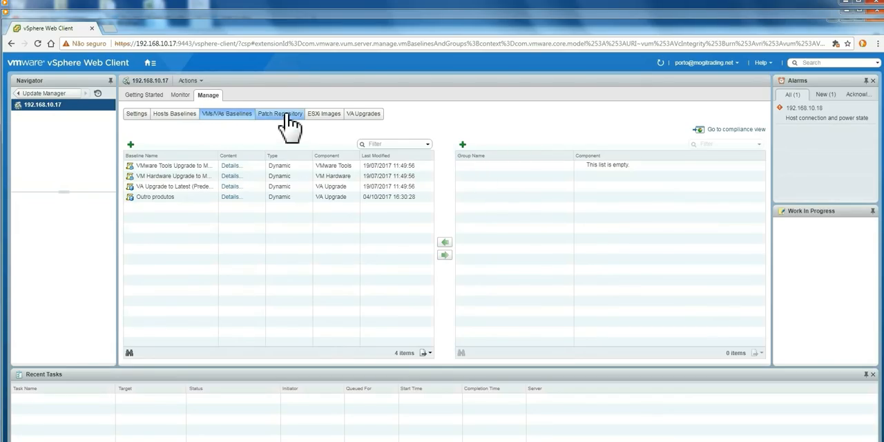
Show the 392-patch repository, preview Import Patches, and cancel without uploading anything
click(280, 114)
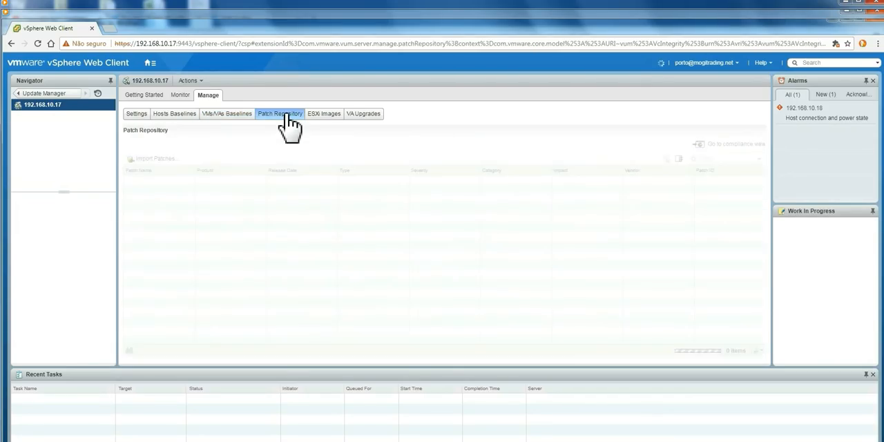
click(279, 113)
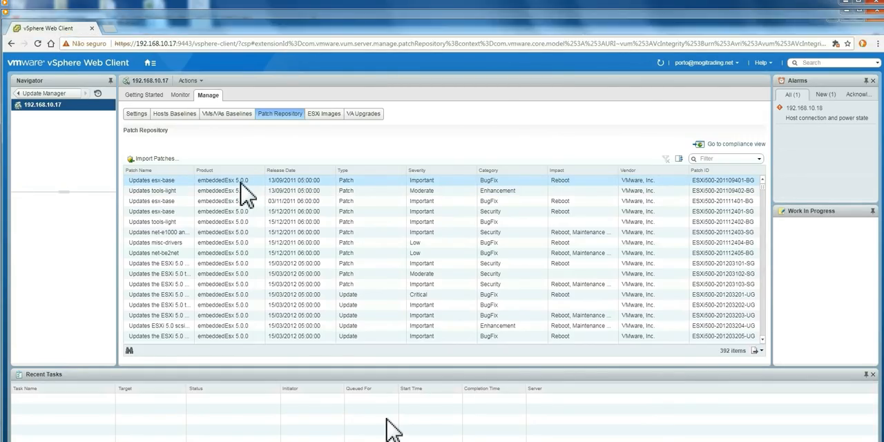
click(152, 191)
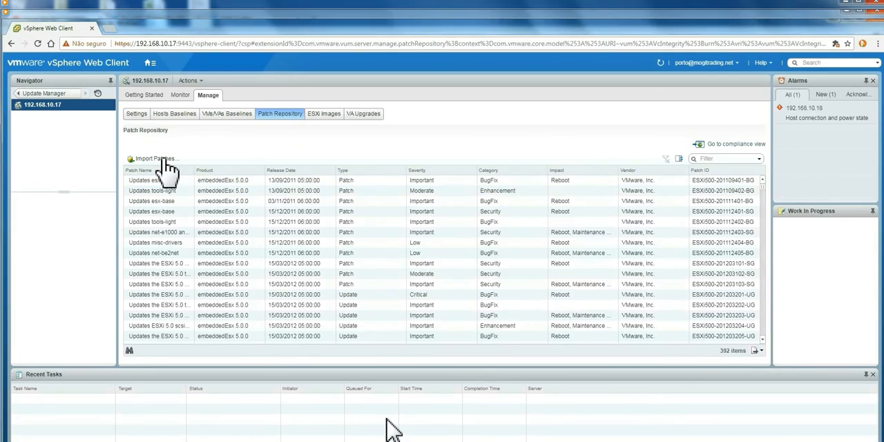
click(153, 158)
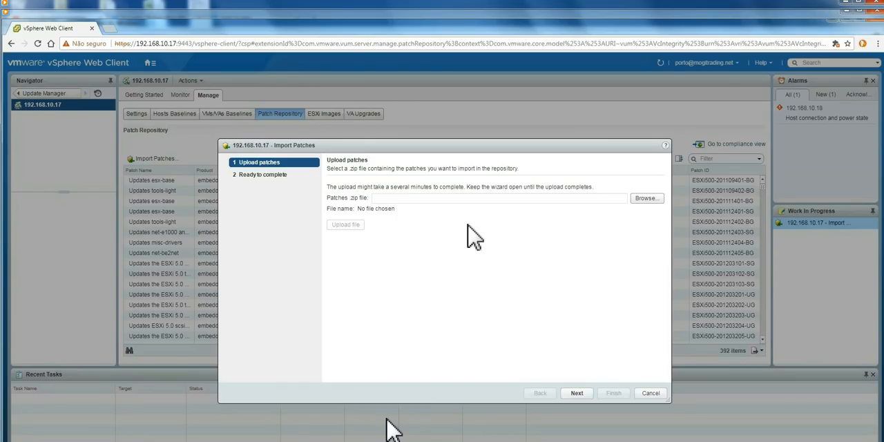
mouse_move(469, 231)
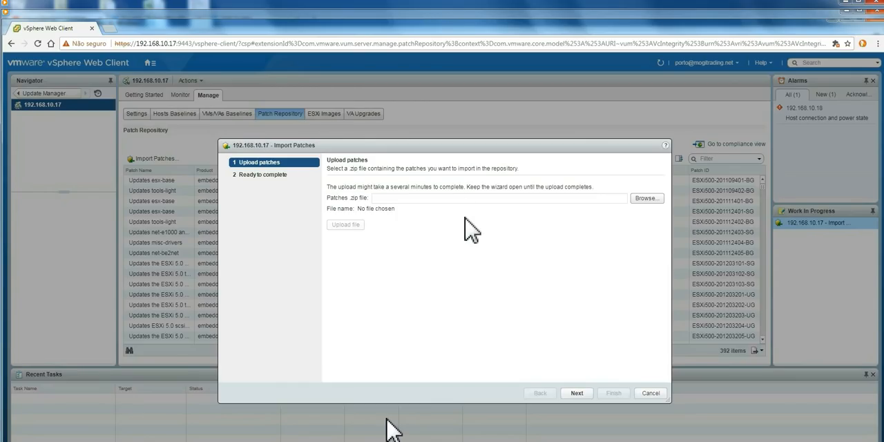
mouse_move(608, 211)
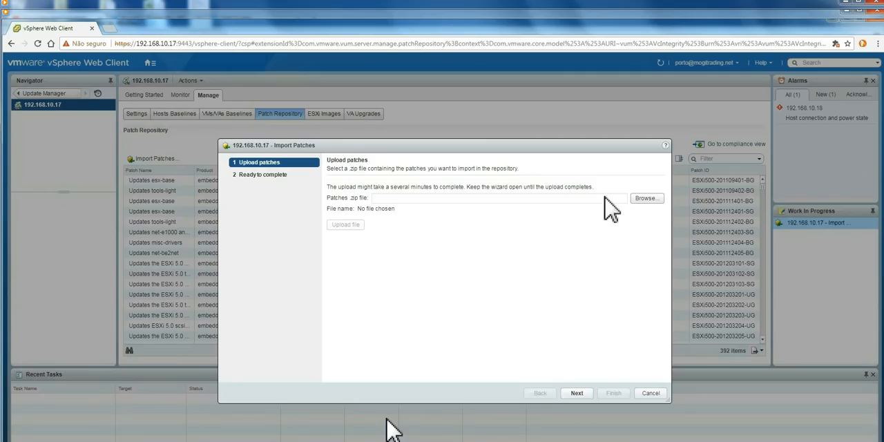
click(649, 393)
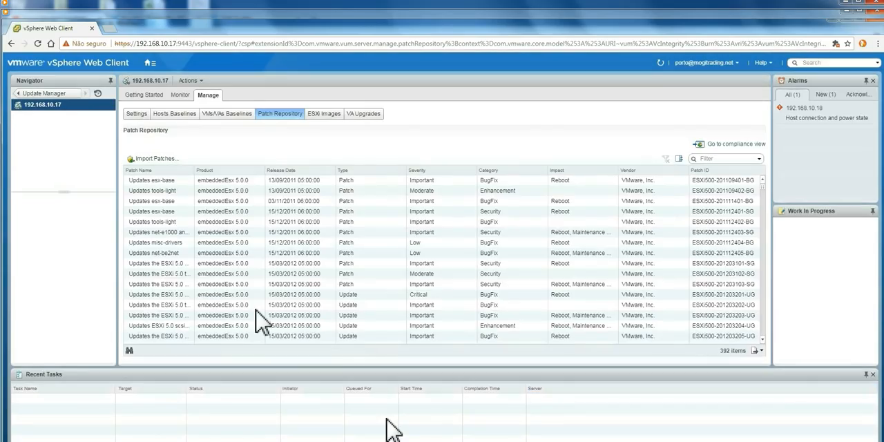
click(159, 263)
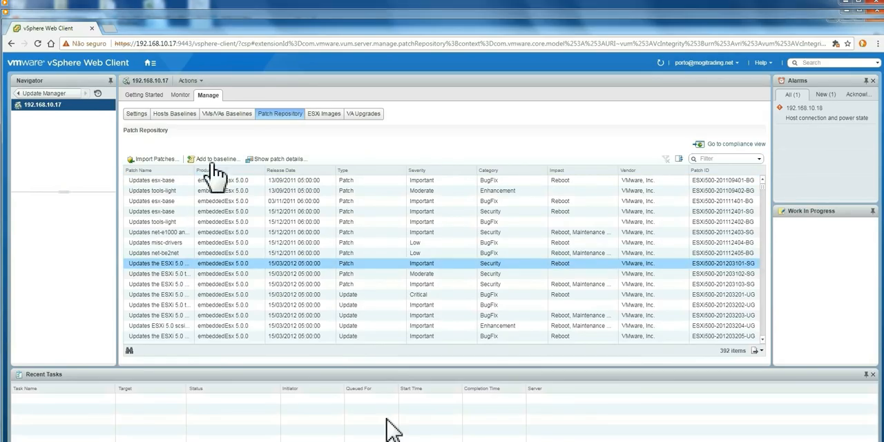
click(215, 159)
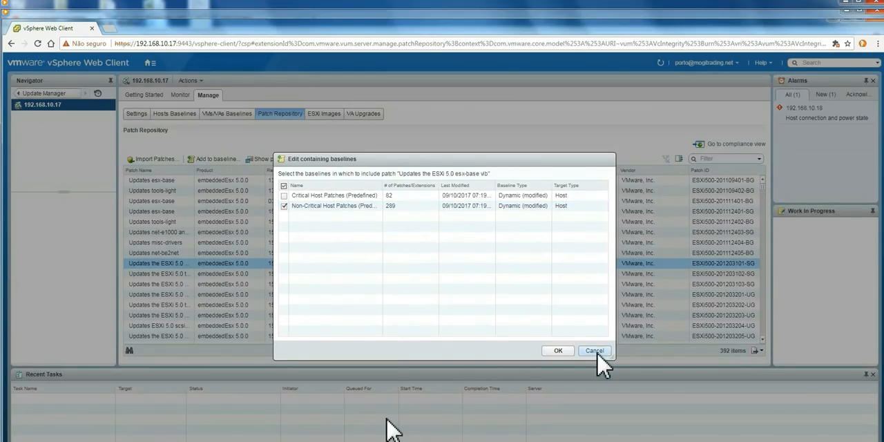
click(594, 351)
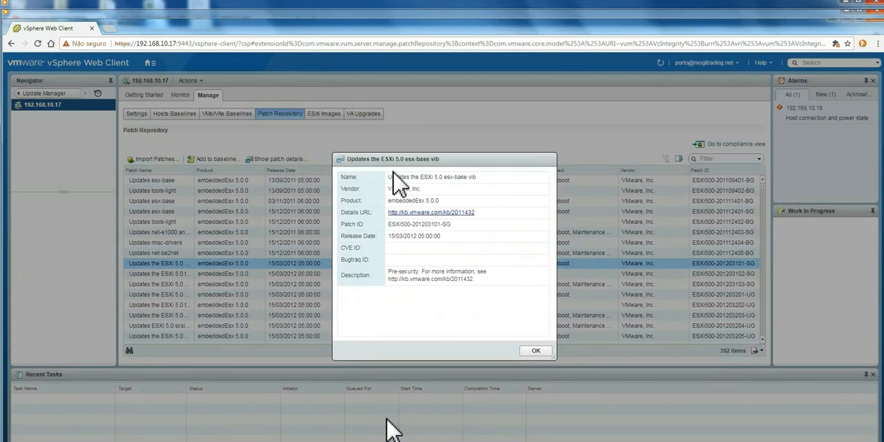
mouse_move(476, 193)
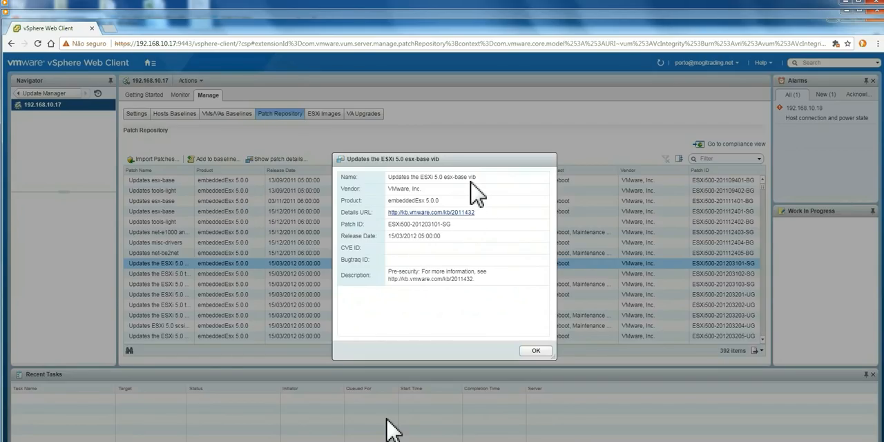
mouse_move(404, 217)
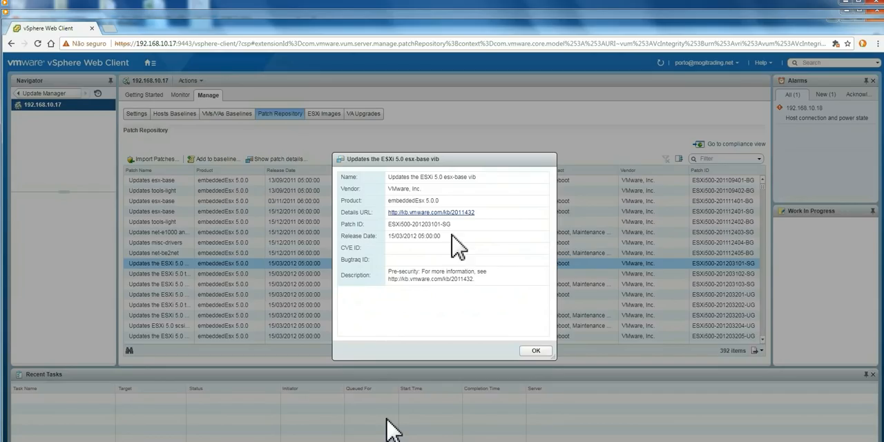
mouse_move(470, 228)
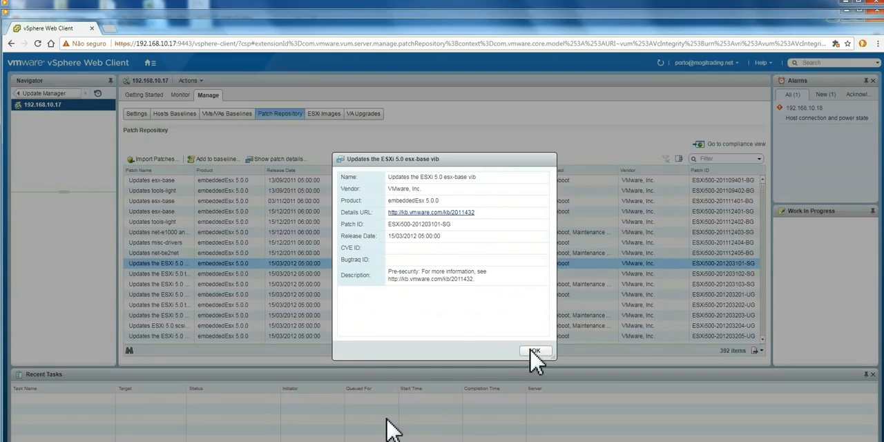
click(535, 351)
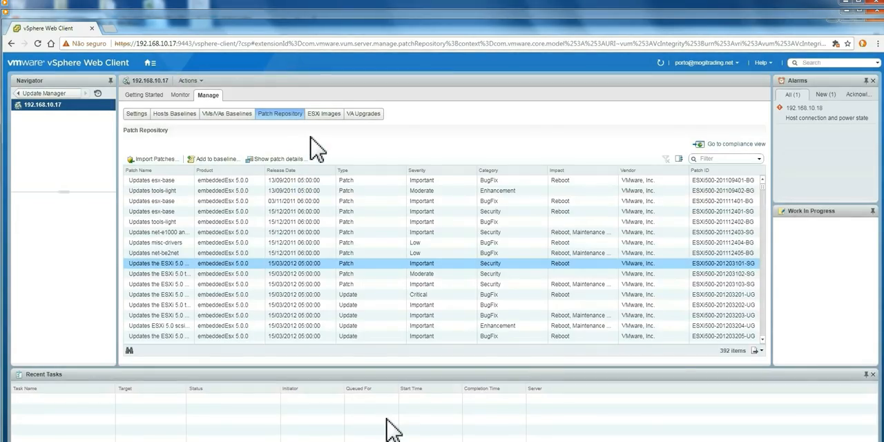
mouse_move(324, 113)
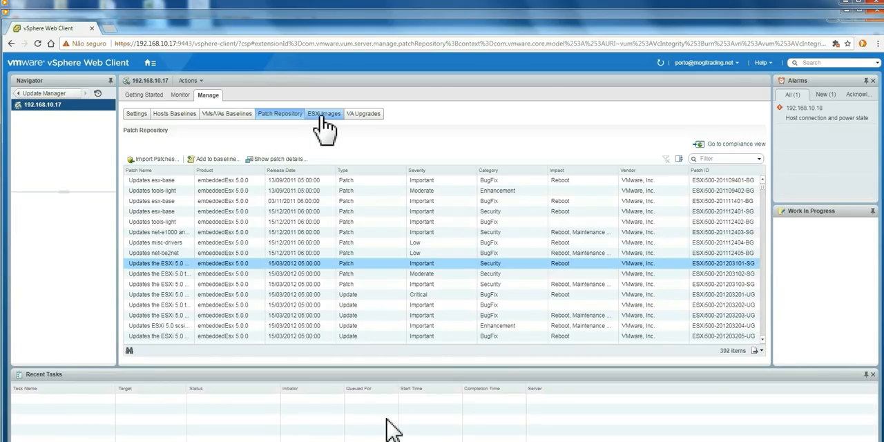
List the two imported ESXi 6.0.0 images, preview Import ESXi Image, and close it unused
click(324, 113)
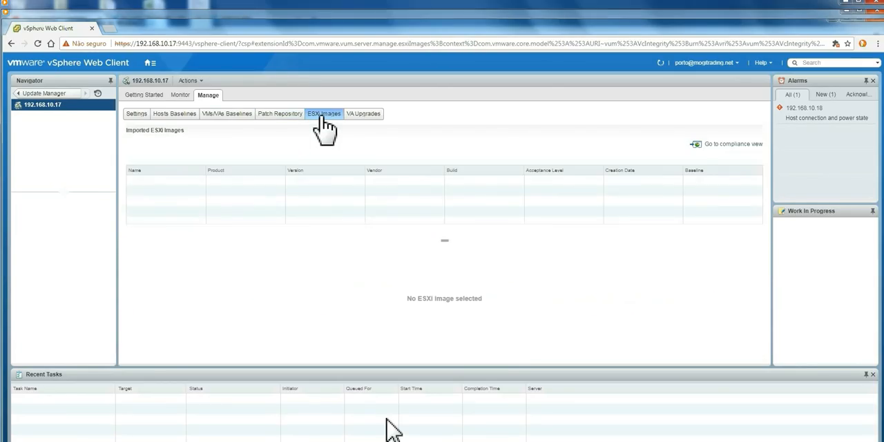
click(324, 114)
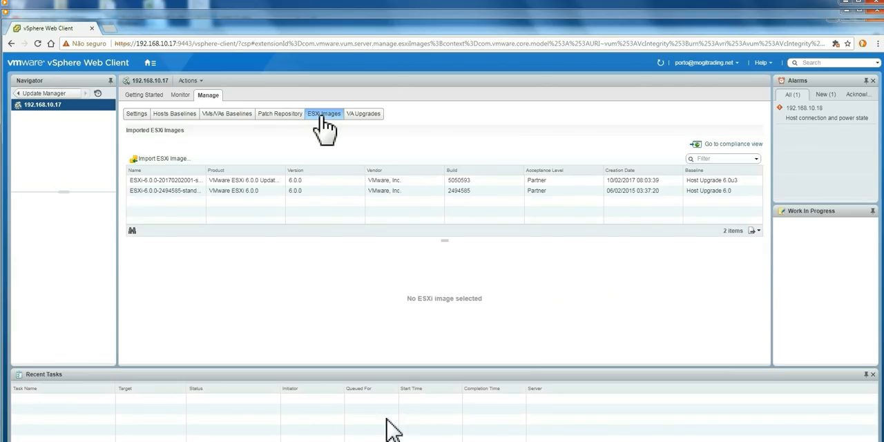
click(165, 181)
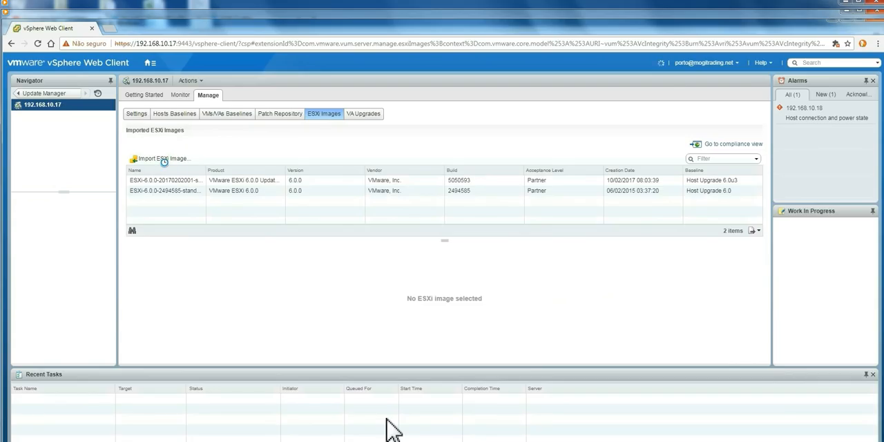
click(162, 158)
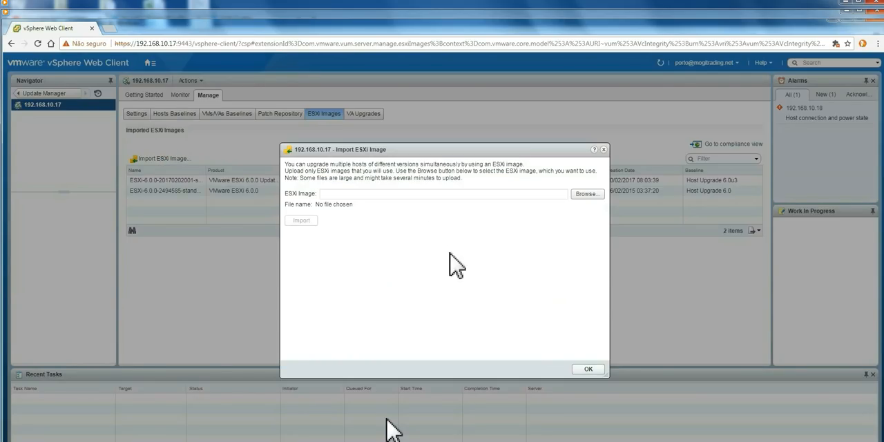
mouse_move(486, 234)
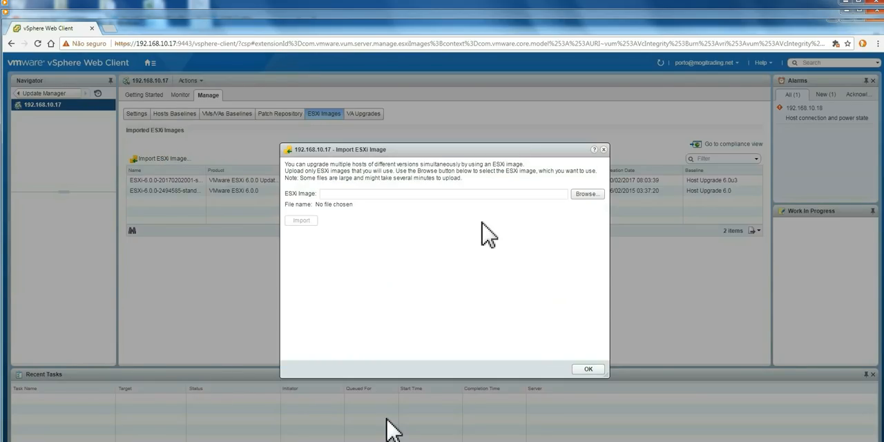
mouse_move(438, 276)
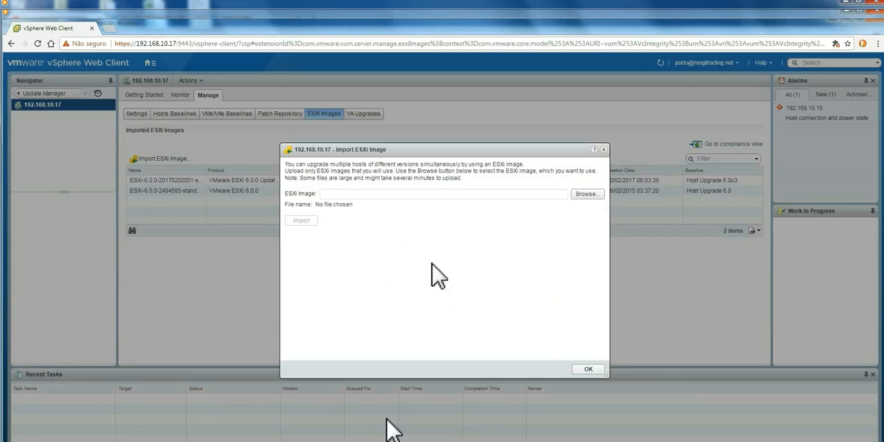
mouse_move(587, 368)
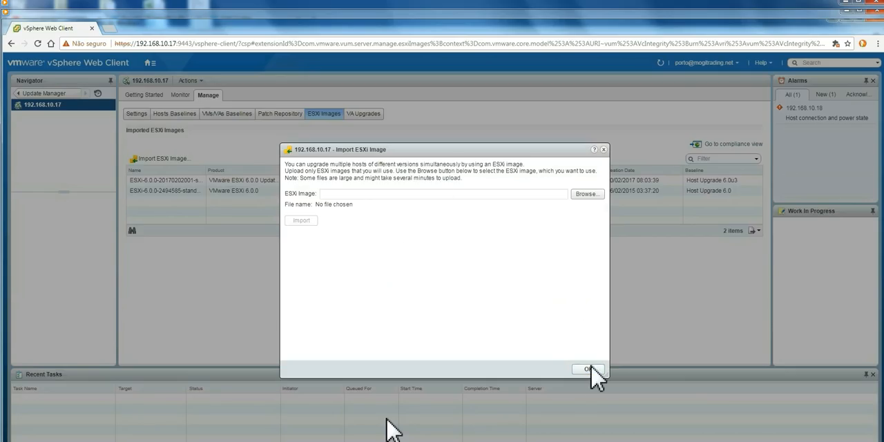
click(587, 368)
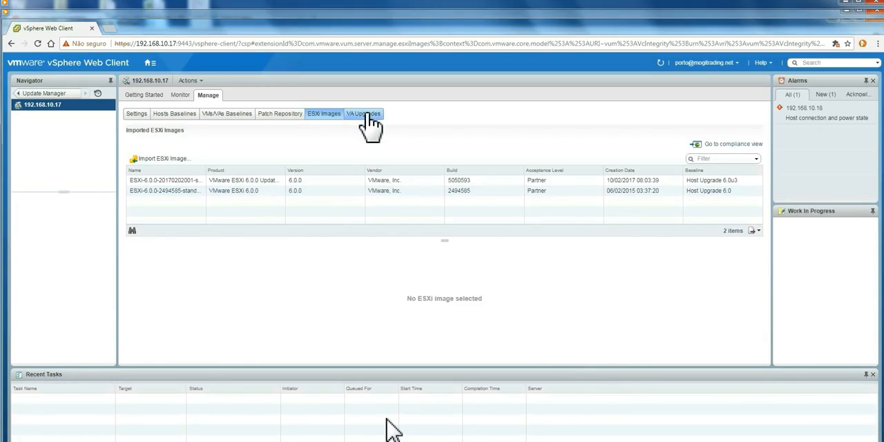
click(363, 113)
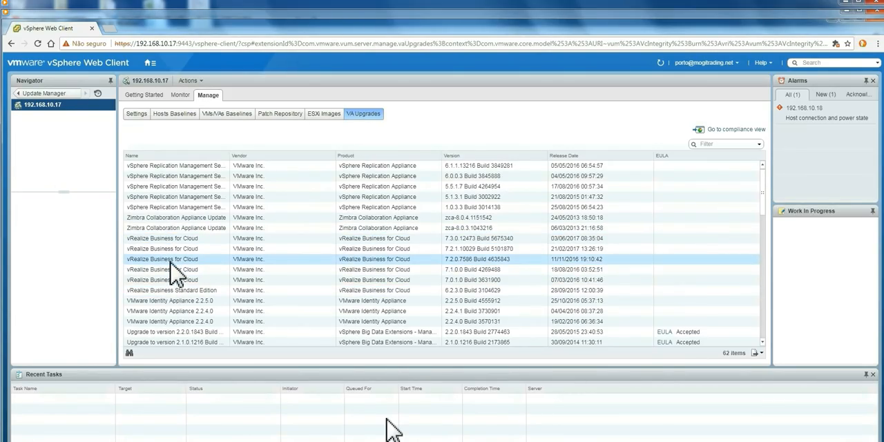
scroll(down, 3)
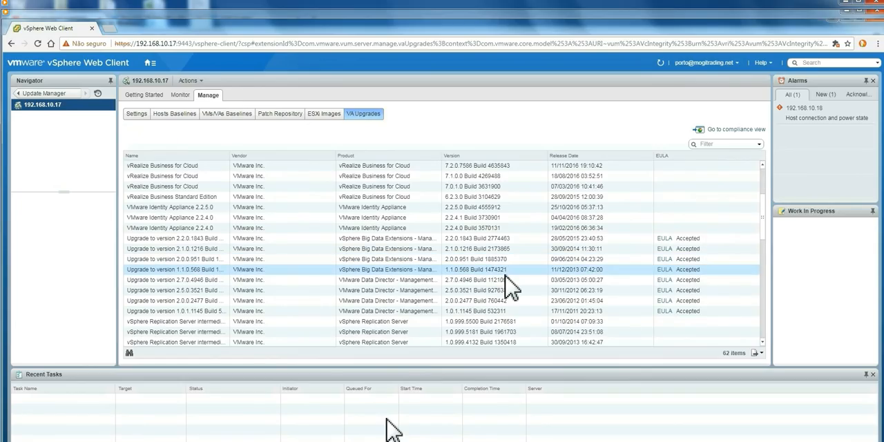
mouse_move(621, 288)
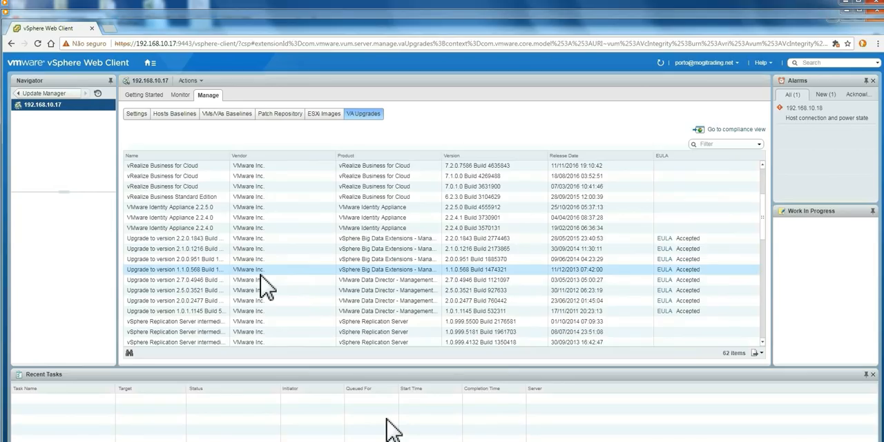
scroll(down, 3)
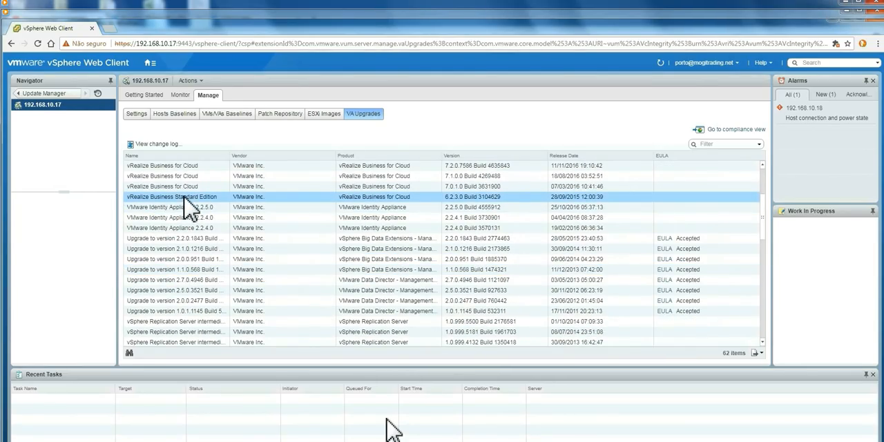
click(155, 144)
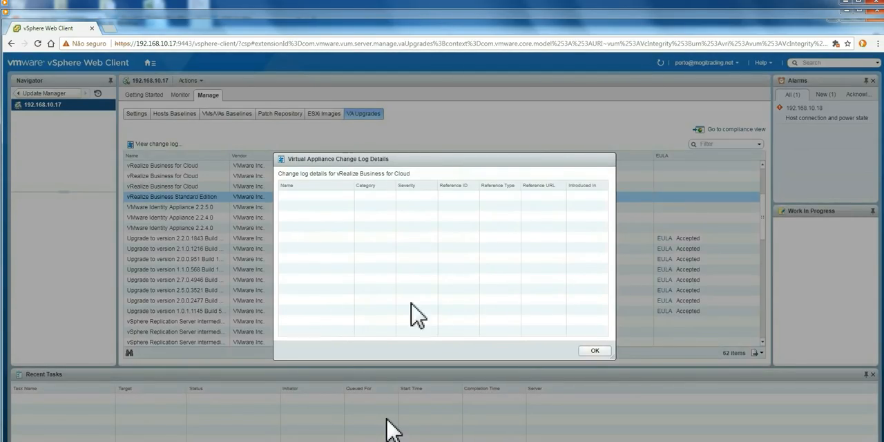
click(594, 350)
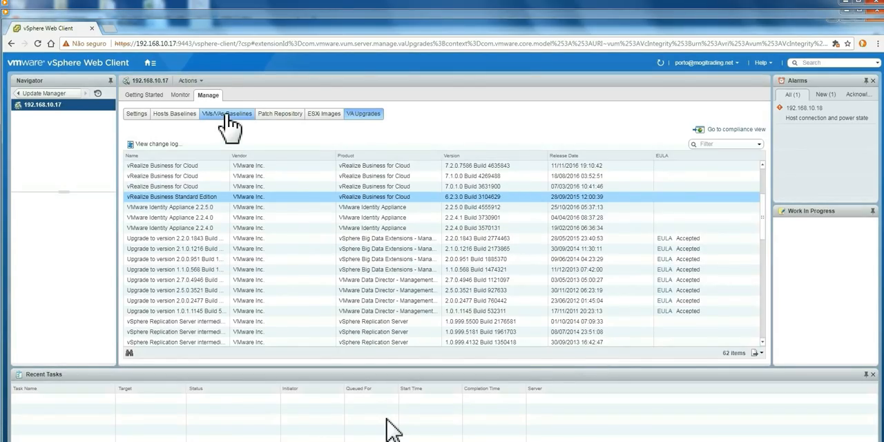
Start a new VA Upgrade baseline under VMs/VAs Baselines and bring up Add Multiple Rules
click(227, 113)
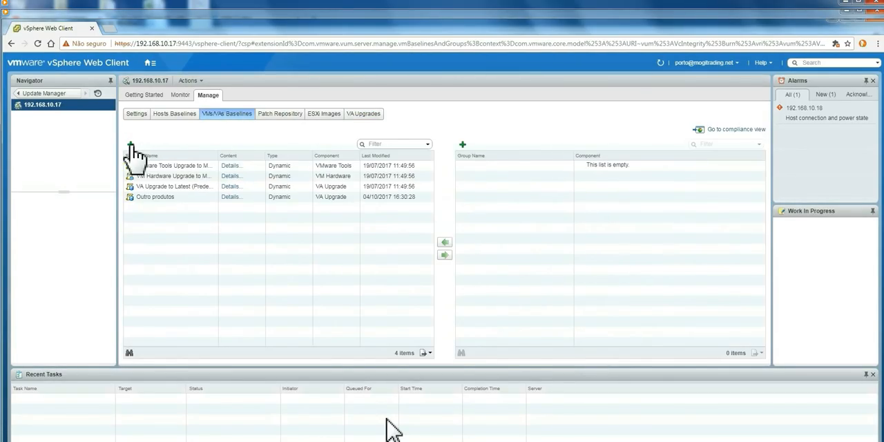
click(130, 145)
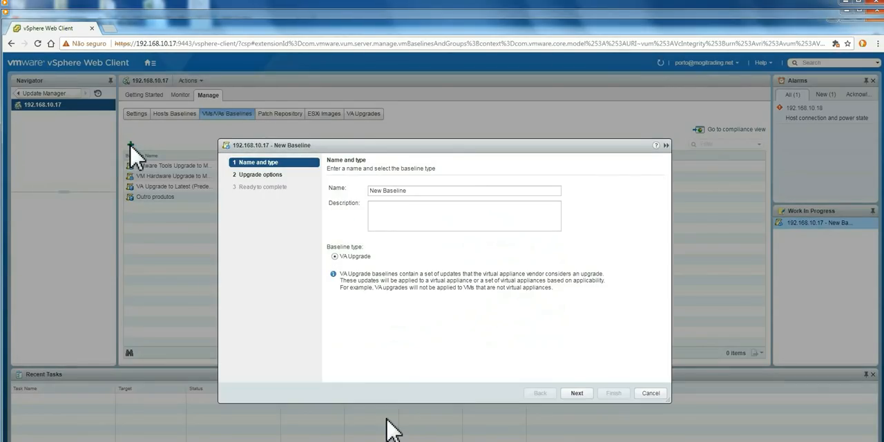
click(577, 393)
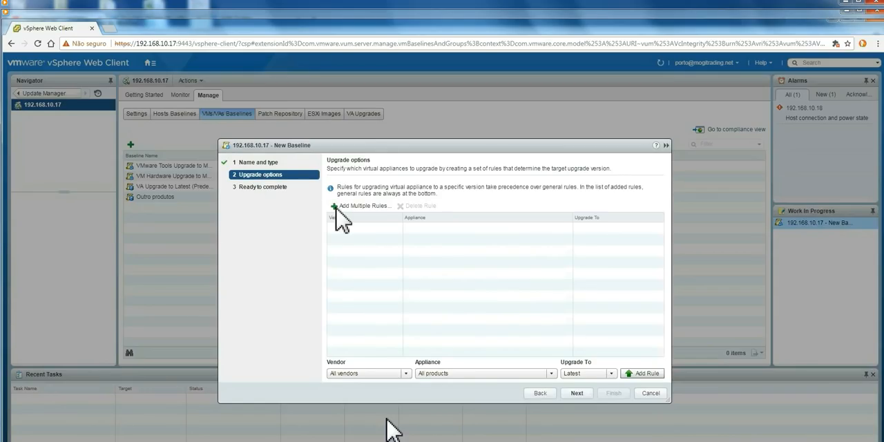
mouse_move(348, 225)
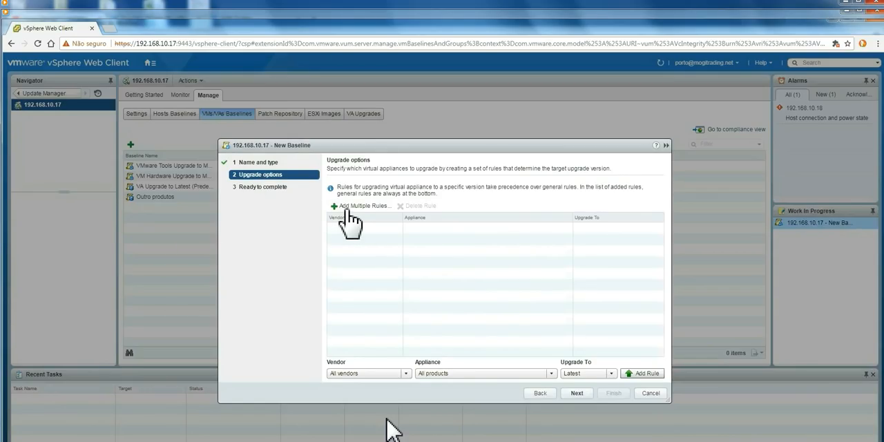
click(361, 206)
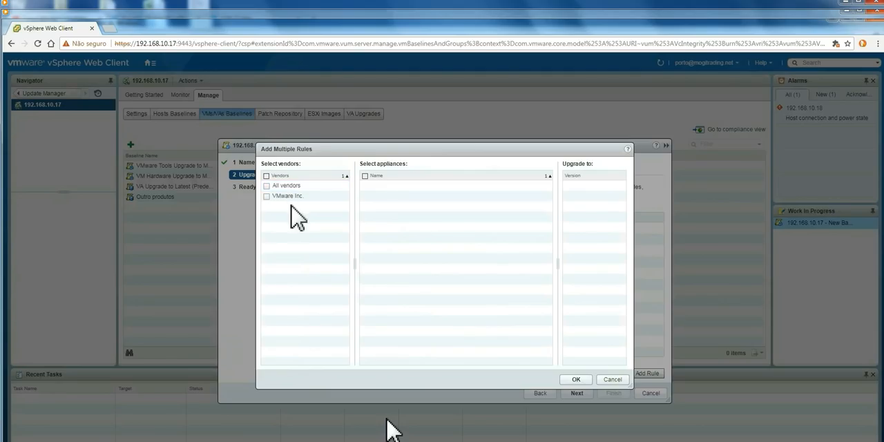
Pick all vendors and VMware Postgres 9.2.10.0, then cancel Add Multiple Rules and the wizard
click(266, 175)
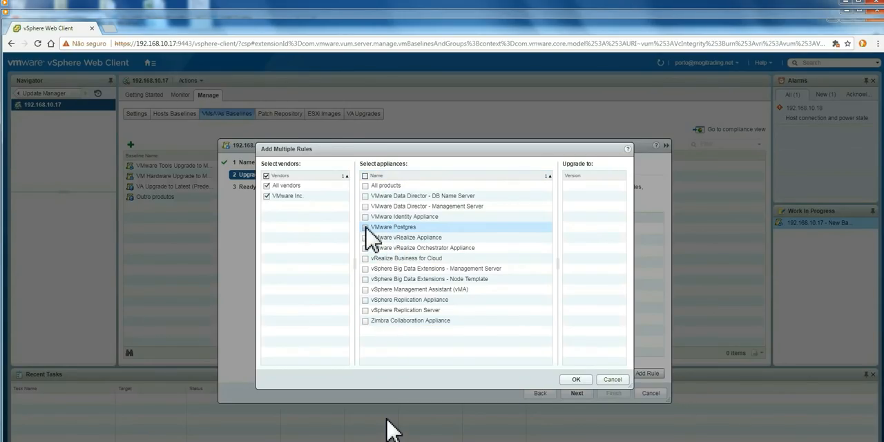
click(366, 227)
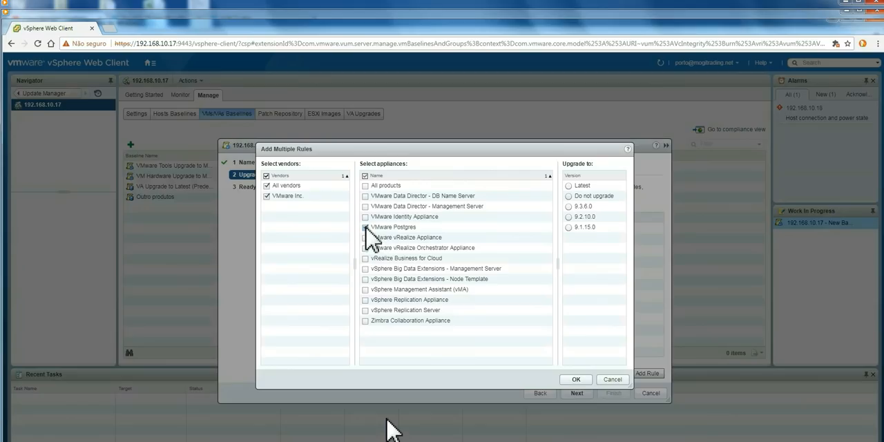
click(365, 226)
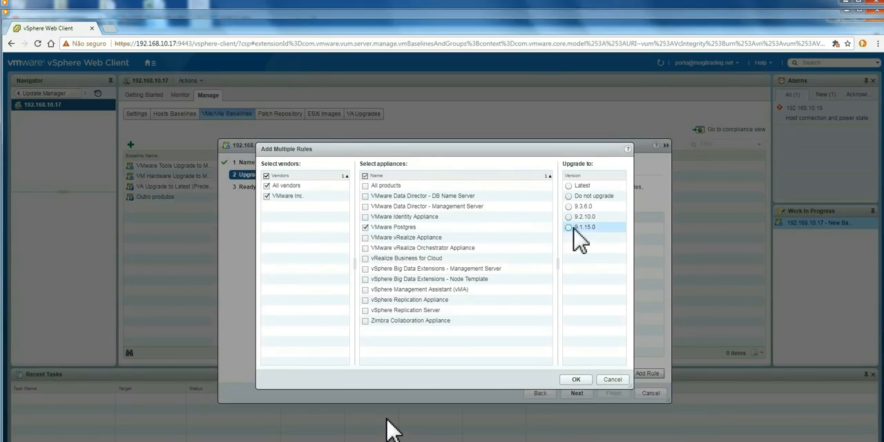
click(569, 185)
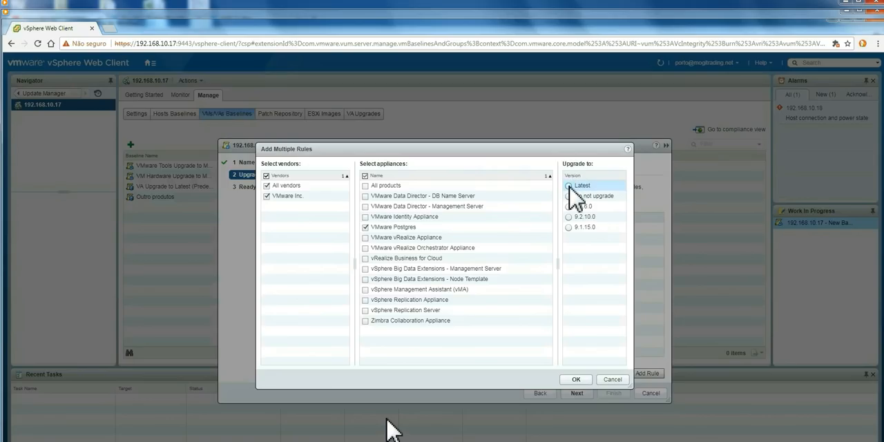
click(568, 216)
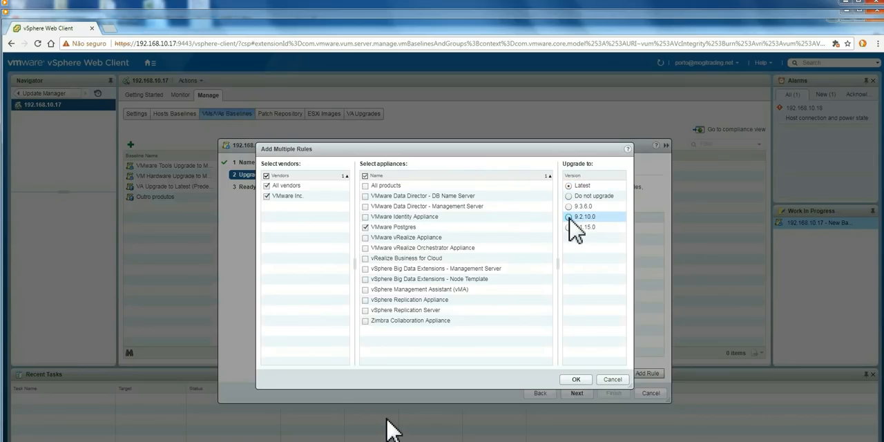
click(568, 217)
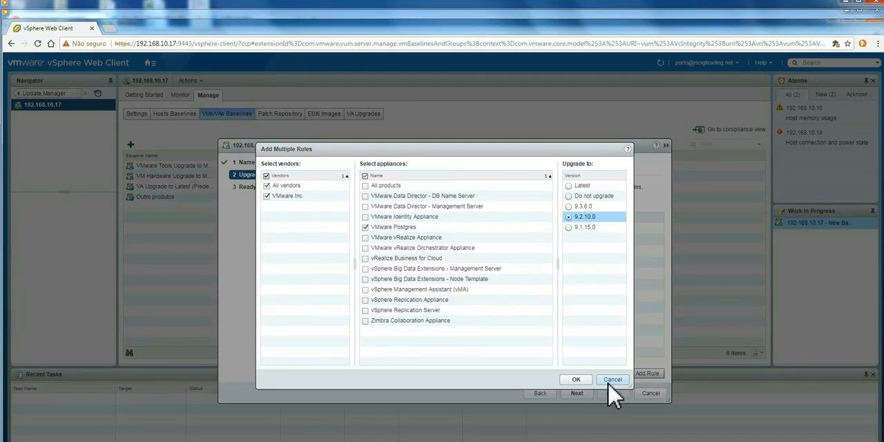
click(612, 379)
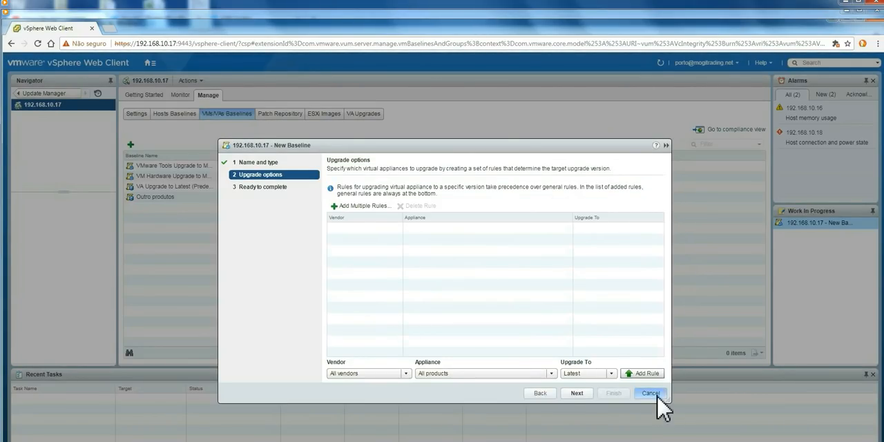
click(650, 392)
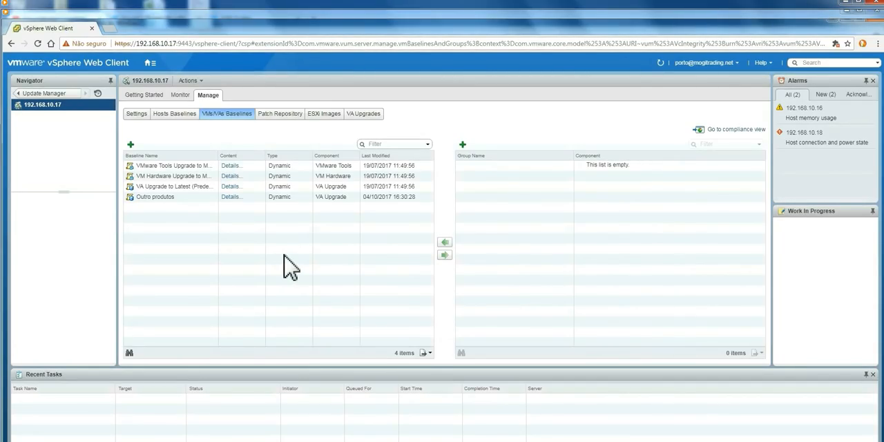
mouse_move(498, 173)
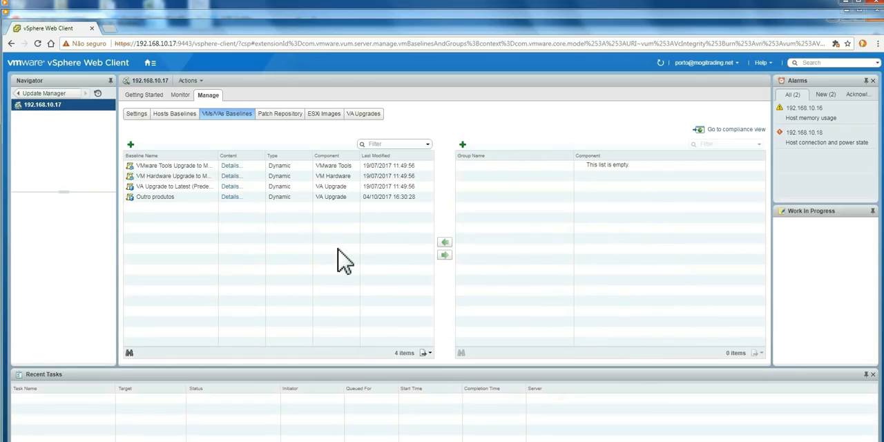
mouse_move(728, 141)
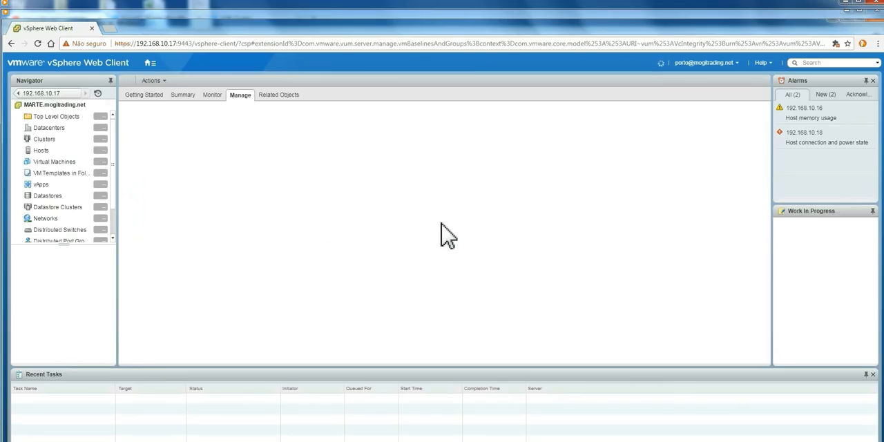
Show MARTE.mogitrading.net's Update Manager tab with All Groups and Independent Baselines listed
click(415, 113)
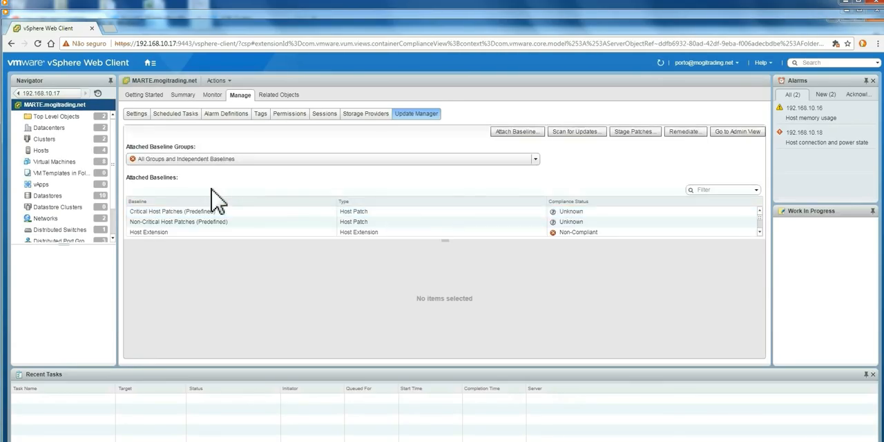
mouse_move(463, 187)
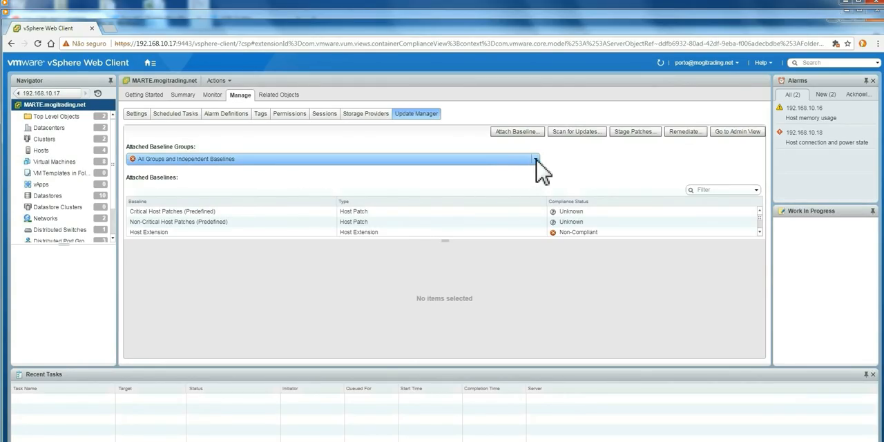
click(535, 159)
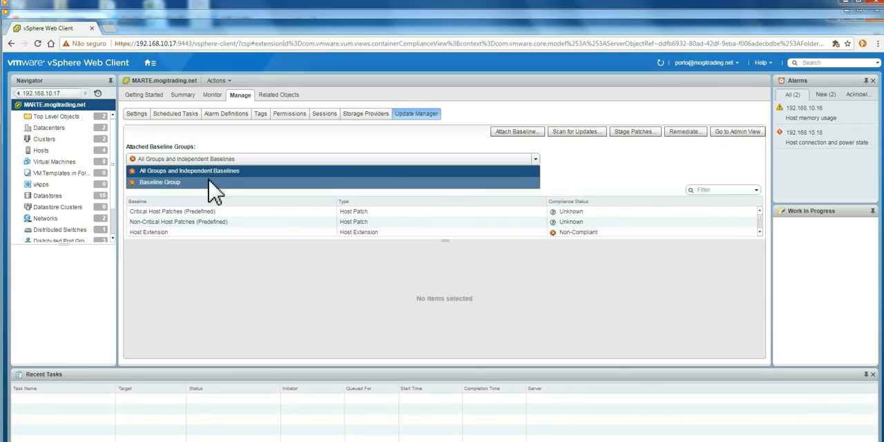
click(188, 171)
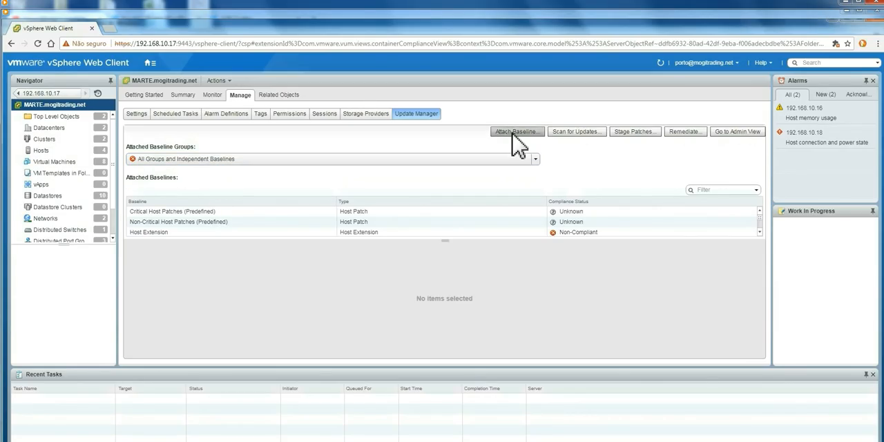
click(516, 131)
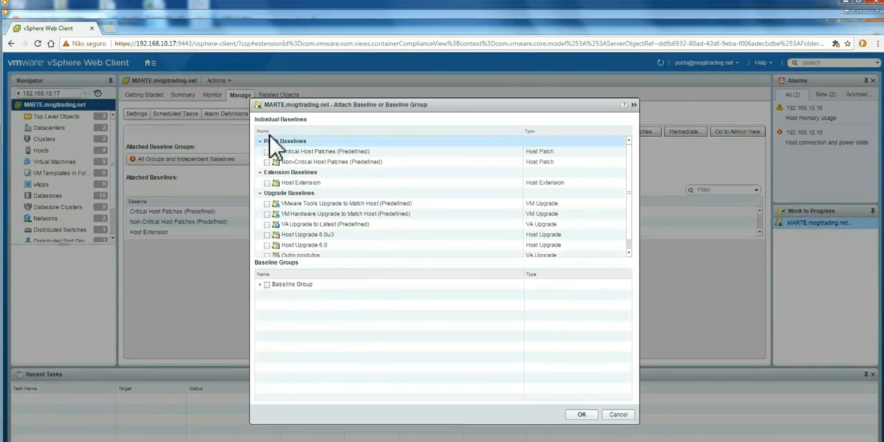
click(304, 245)
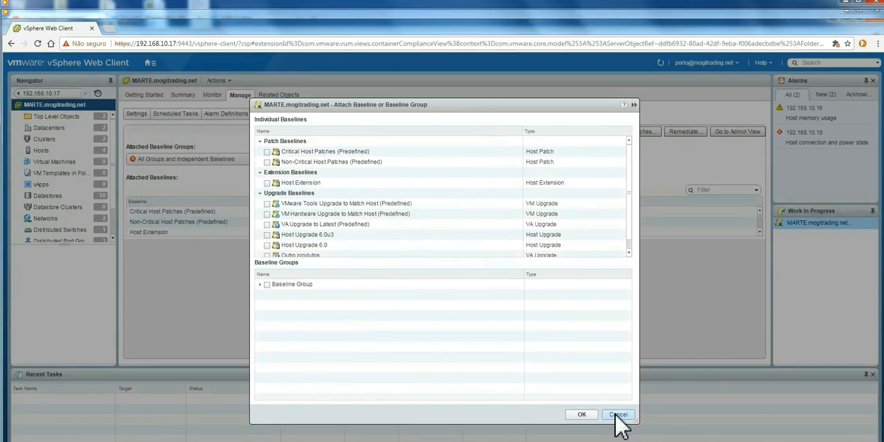
click(617, 414)
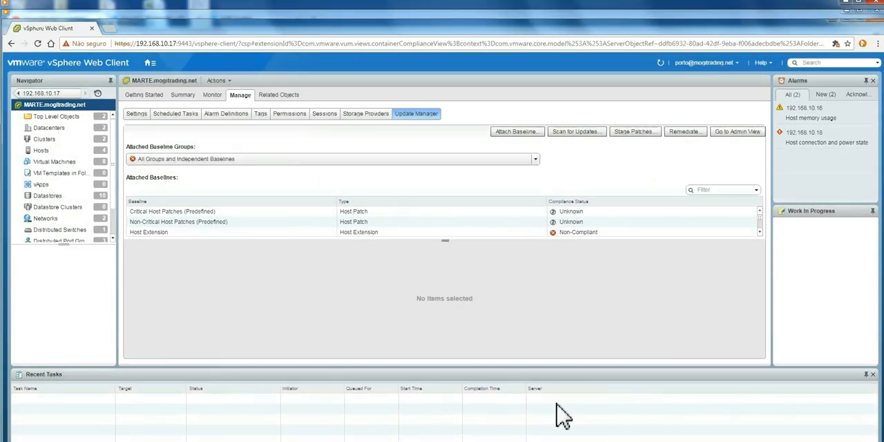
mouse_move(507, 150)
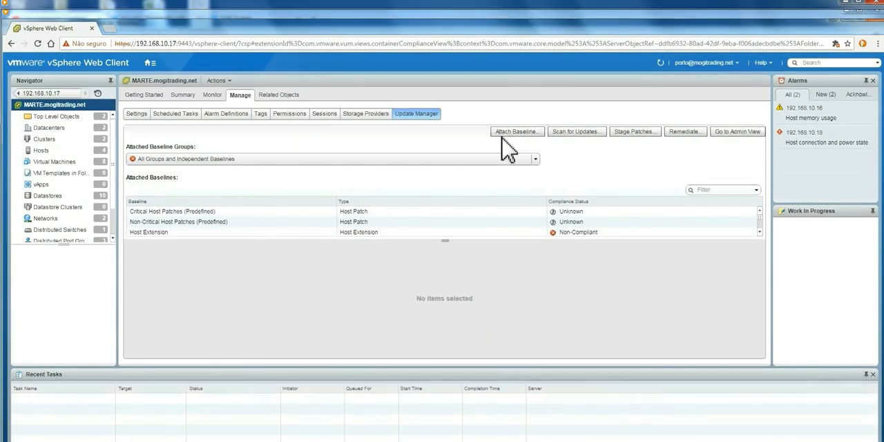
Scan MARTE.mogitrading.net for patches, extensions and upgrades and wait for the tasks to finish
click(576, 132)
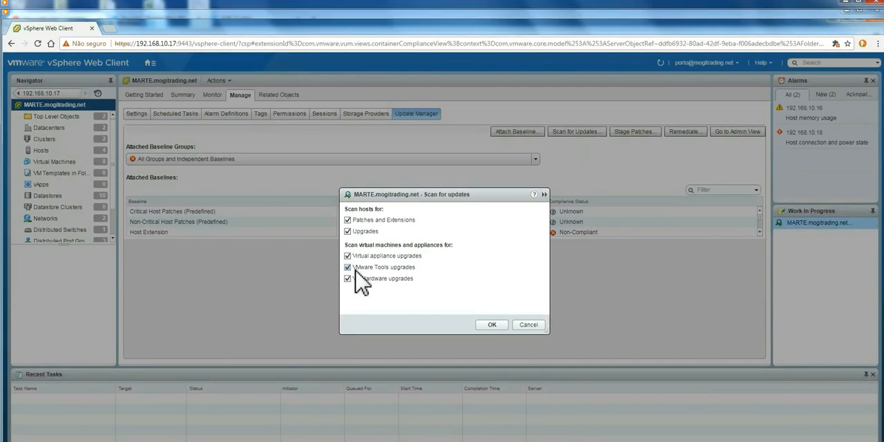
mouse_move(492, 324)
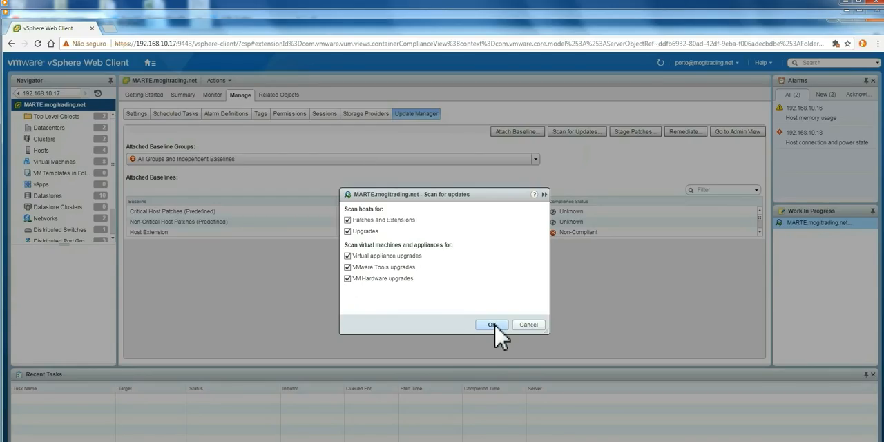
click(492, 325)
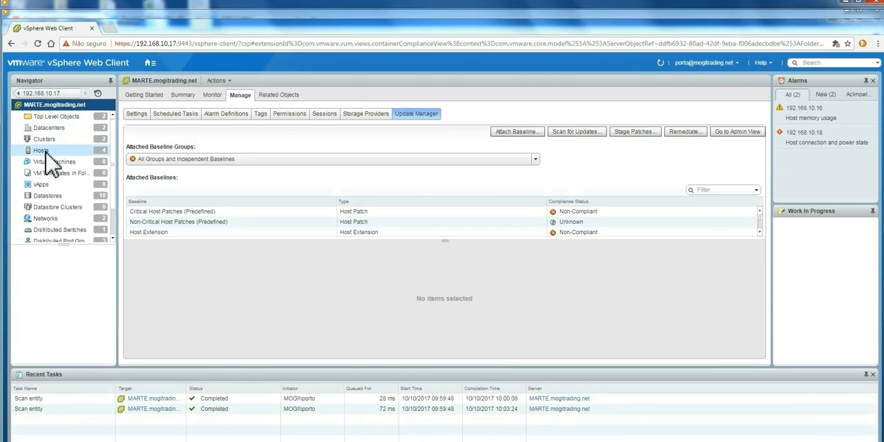
click(55, 161)
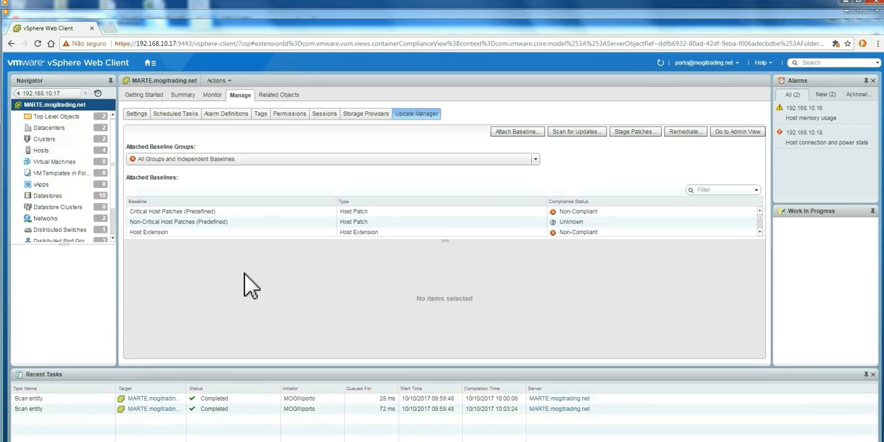
mouse_move(390, 284)
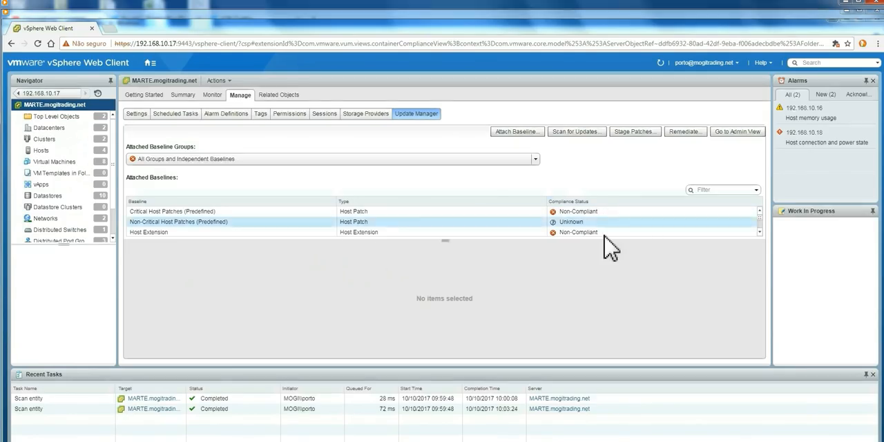
click(148, 232)
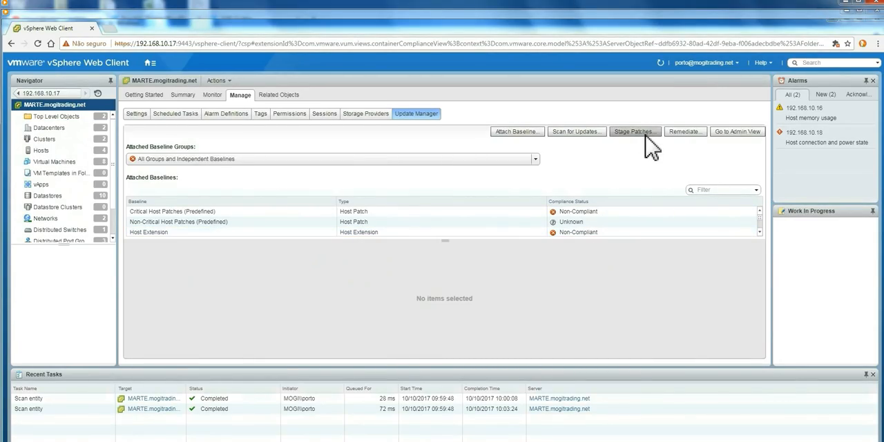
Stage both patches from all three attached baselines onto all three hosts
click(634, 132)
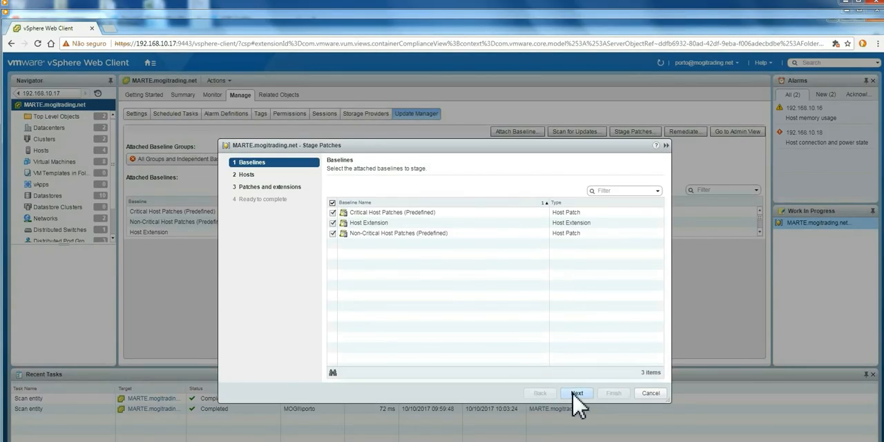
click(577, 393)
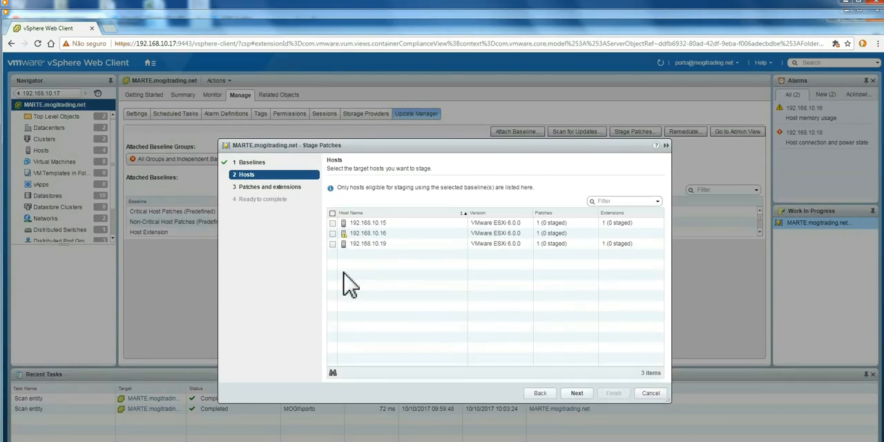
click(333, 213)
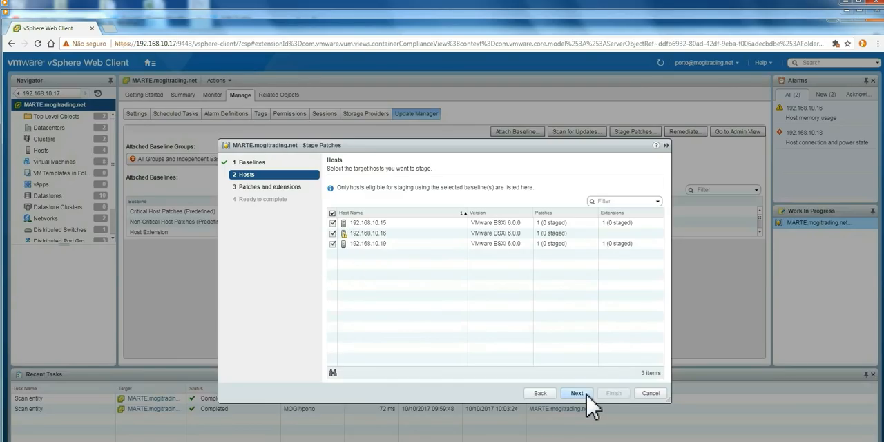
click(577, 393)
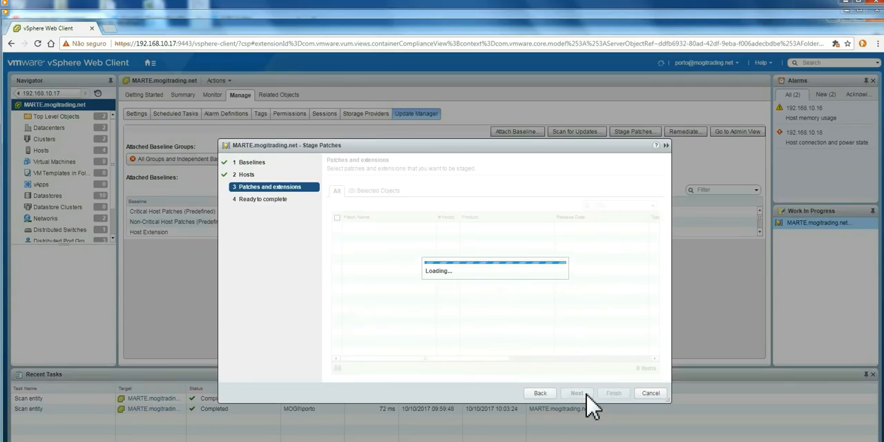
mouse_move(511, 376)
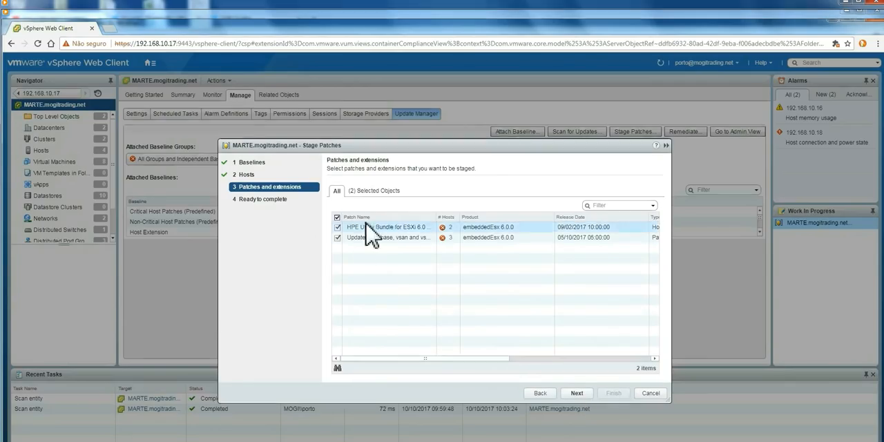
mouse_move(397, 232)
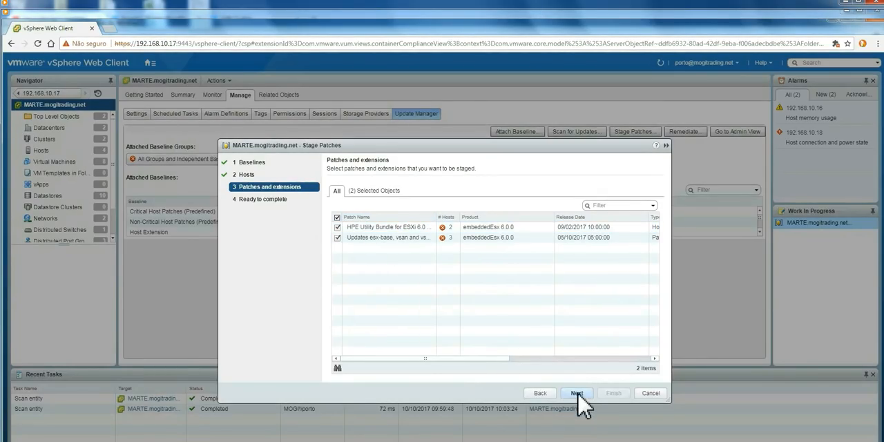
click(576, 393)
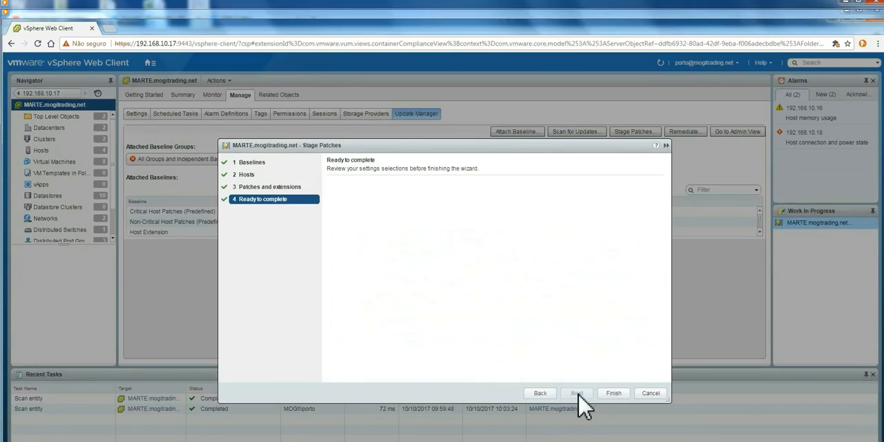
click(577, 393)
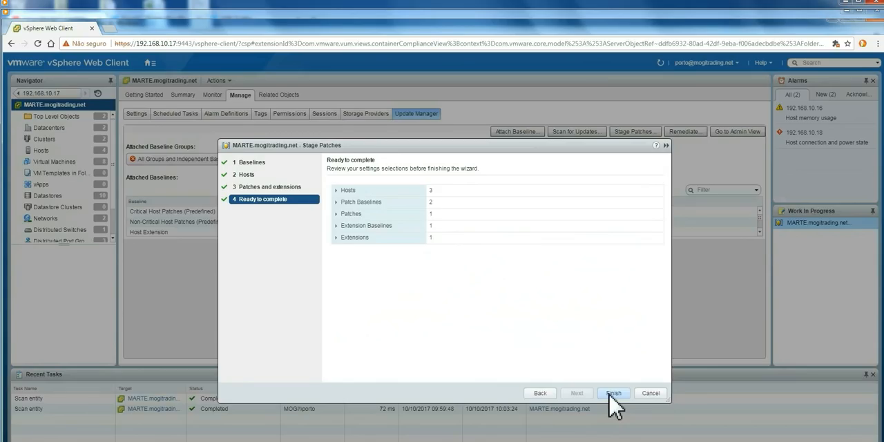
click(612, 392)
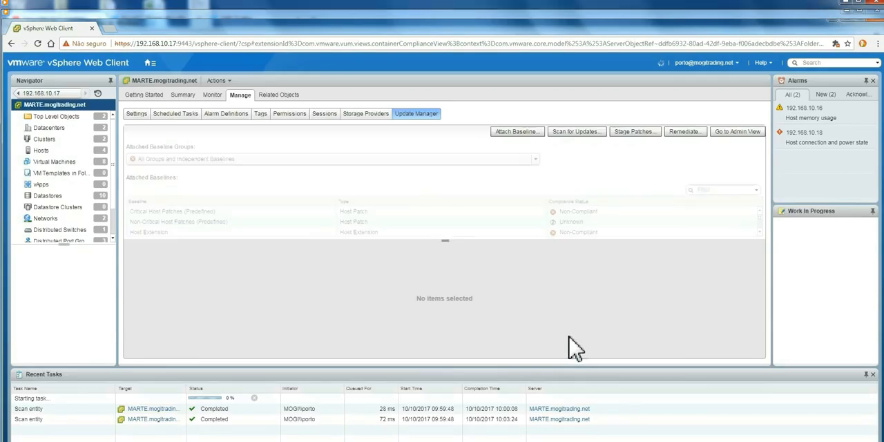
click(634, 131)
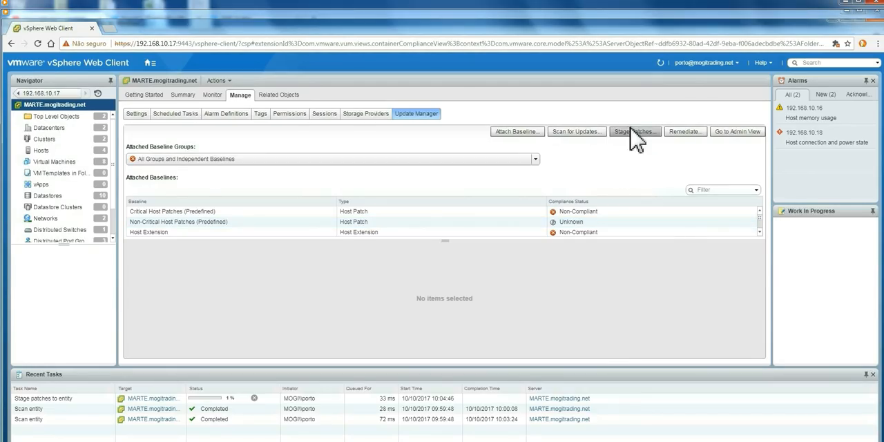
mouse_move(682, 158)
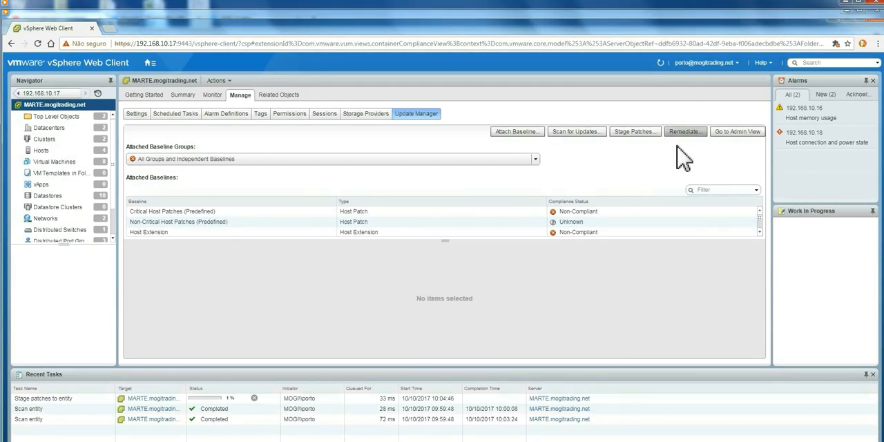
mouse_move(698, 166)
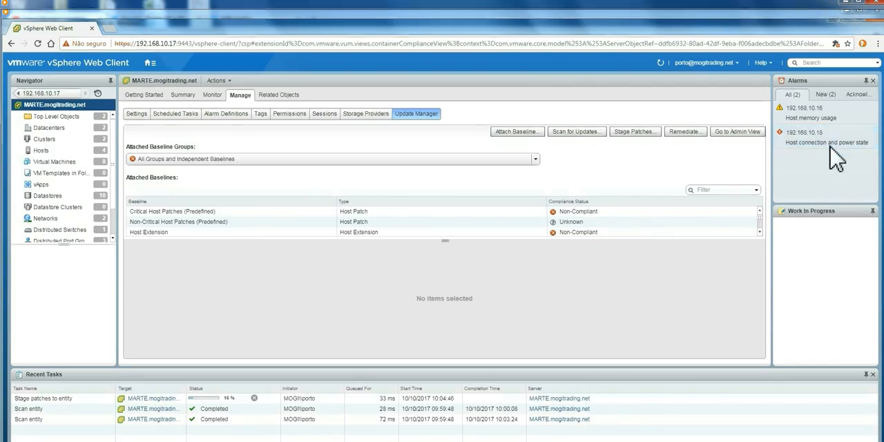
mouse_move(799, 162)
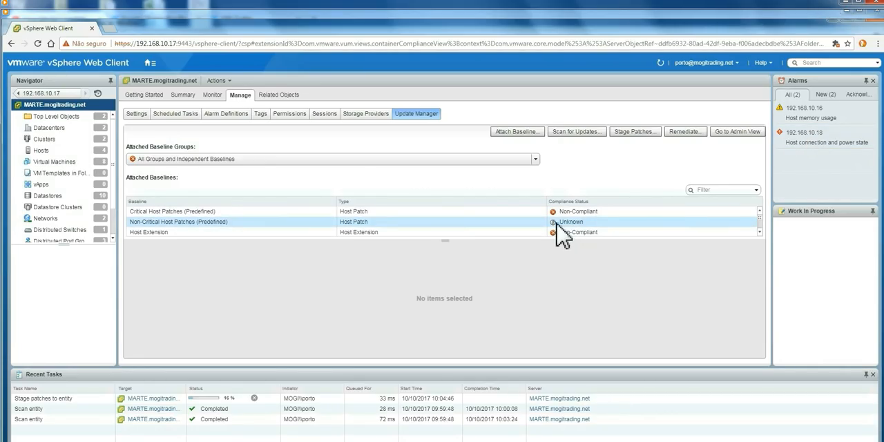
mouse_move(573, 242)
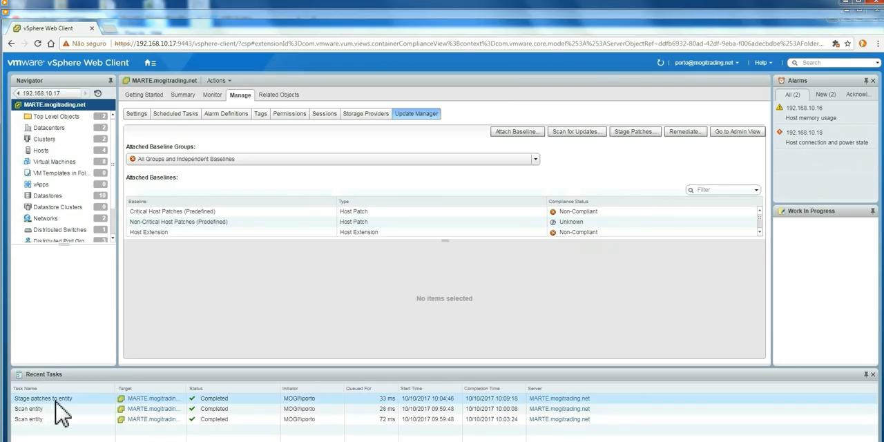
mouse_move(233, 414)
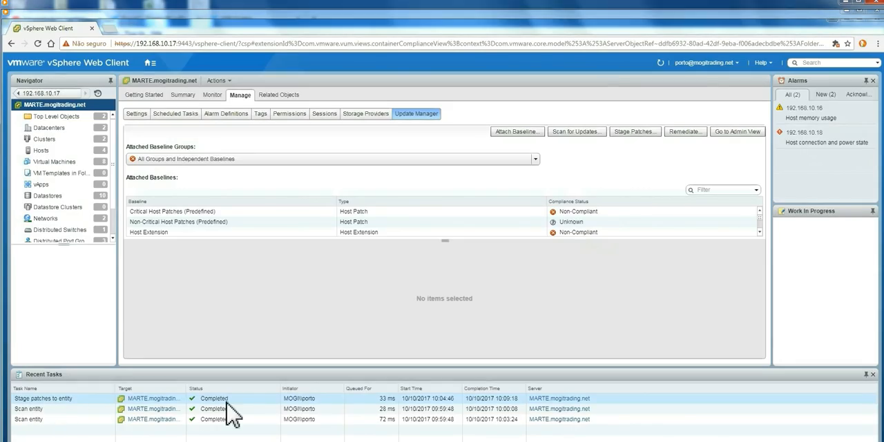
mouse_move(262, 412)
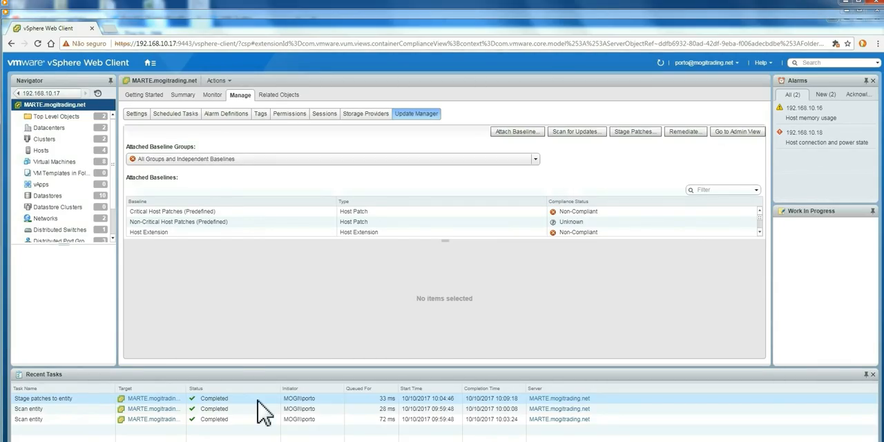
mouse_move(668, 179)
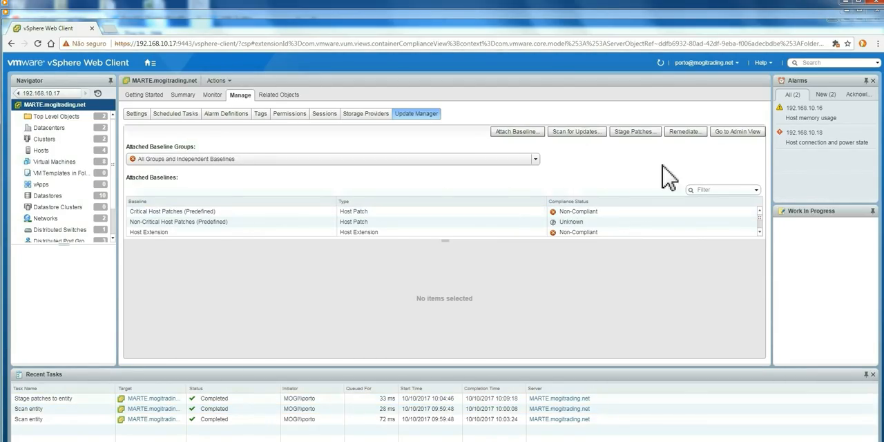
mouse_move(684, 131)
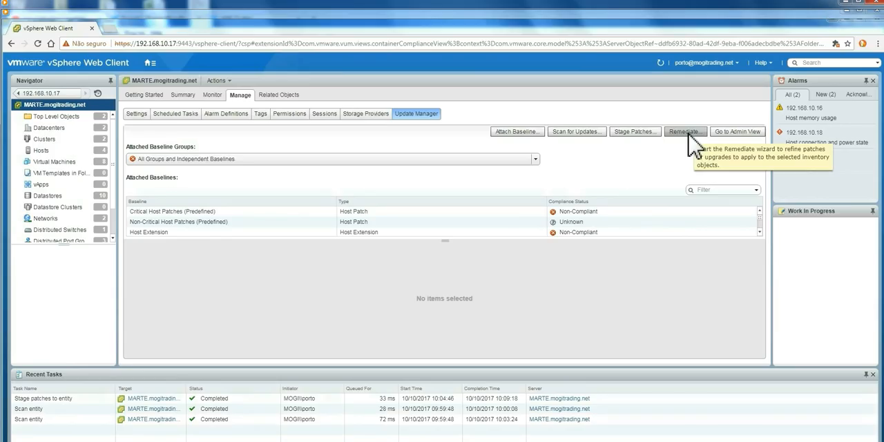
Launch Remediate and tick all hosts 192.168.10.15, .16 and .19 as targets
click(684, 131)
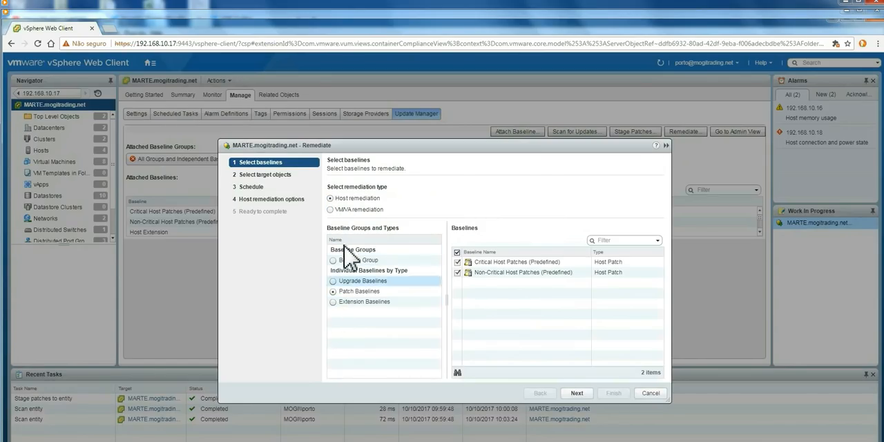
click(576, 392)
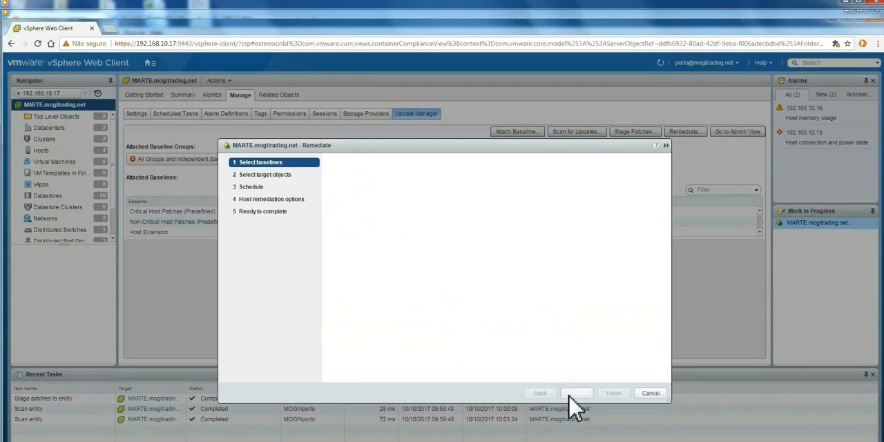
click(576, 392)
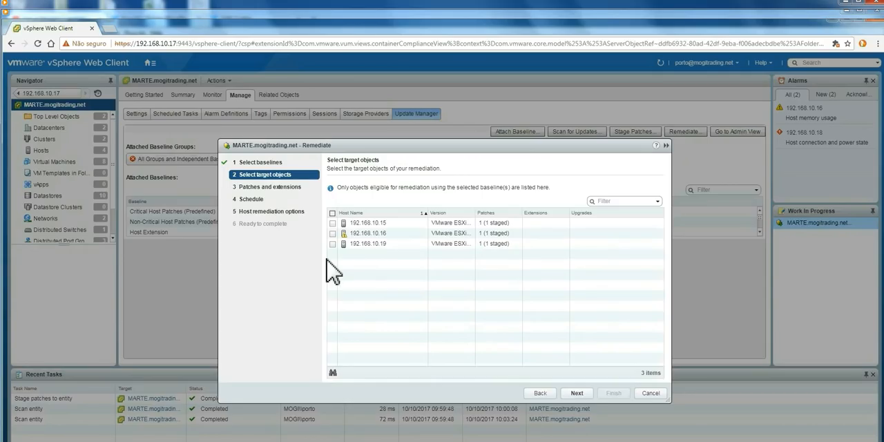
click(368, 244)
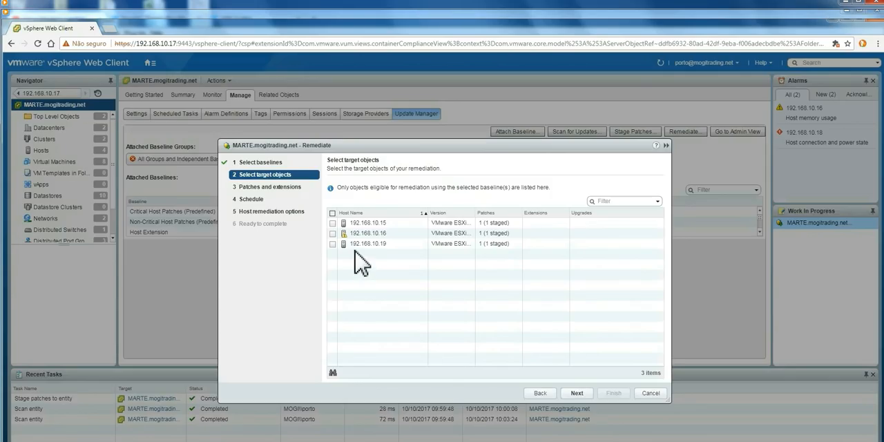
click(368, 243)
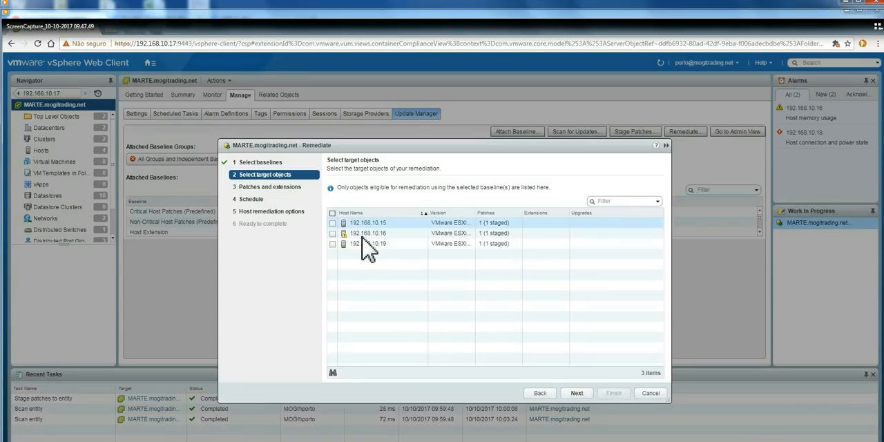
click(369, 243)
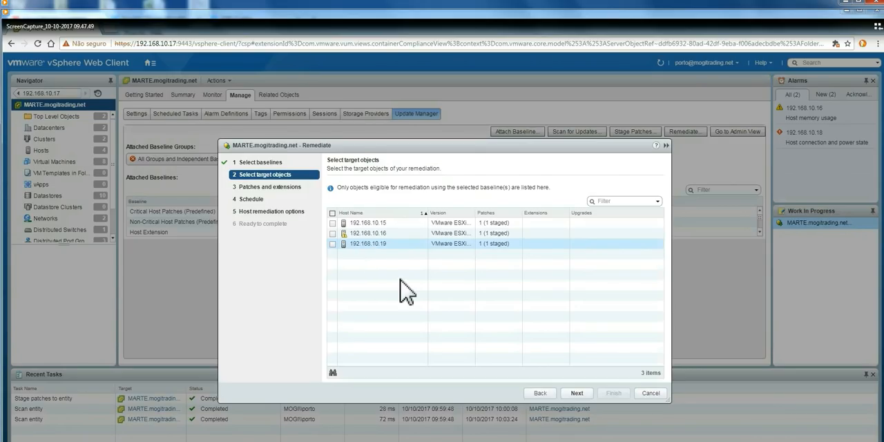
click(332, 212)
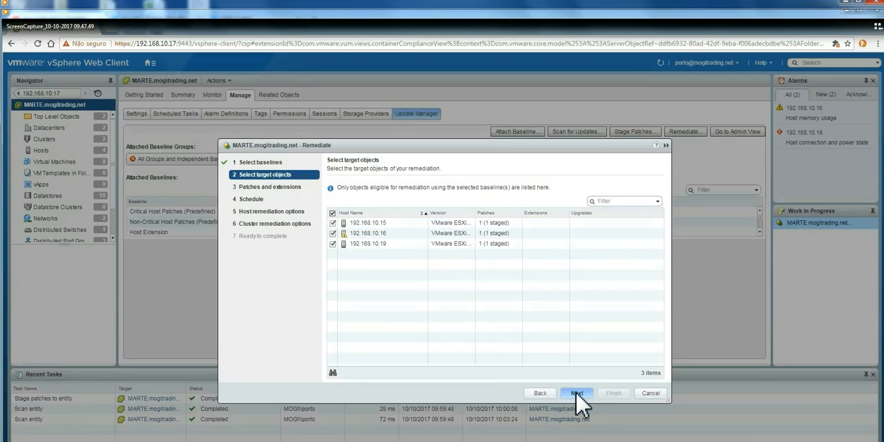
Accept the esx-base/vsan patch and reach the Schedule page set to run now
click(576, 392)
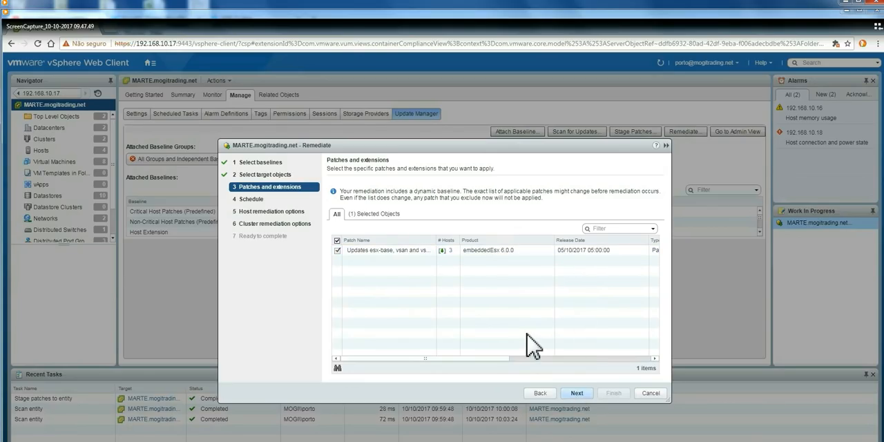
click(577, 393)
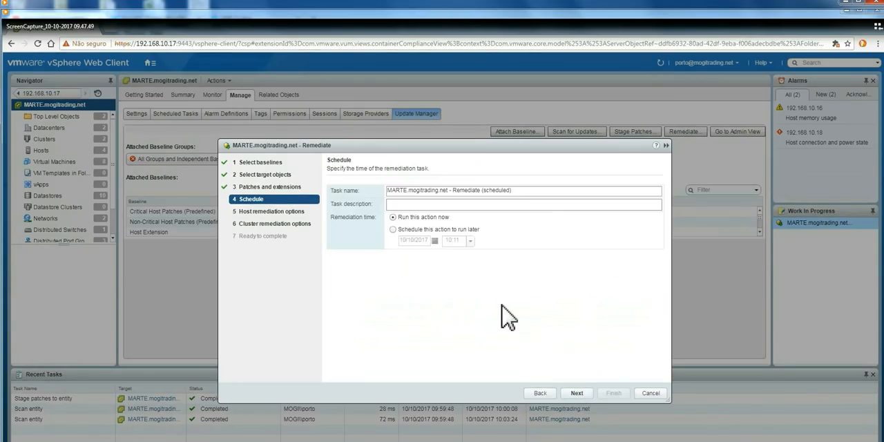
mouse_move(469, 228)
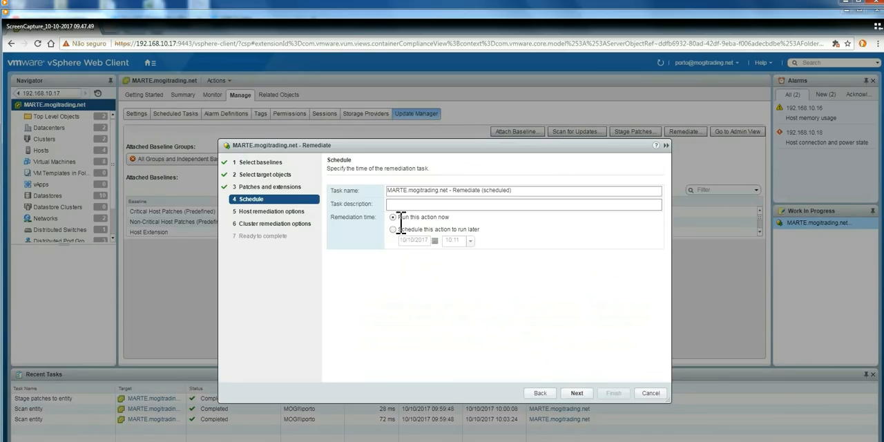
mouse_move(489, 238)
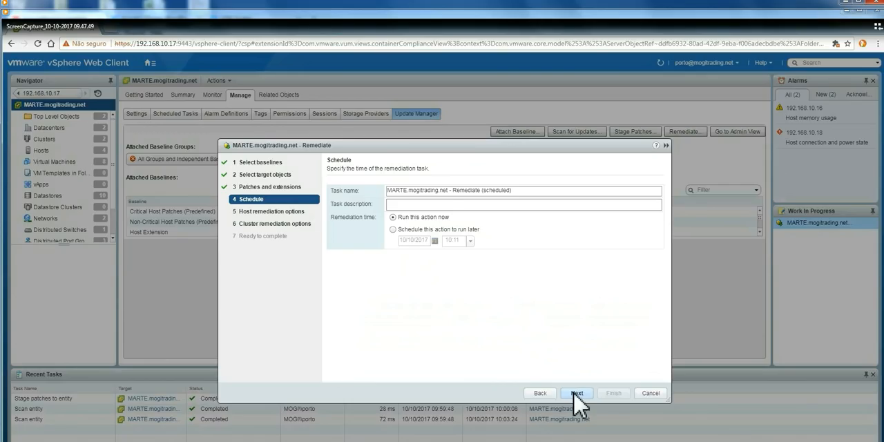
Advance to Host remediation options and keep VM power state unchanged, retries at 5 minutes, 3 times
click(577, 393)
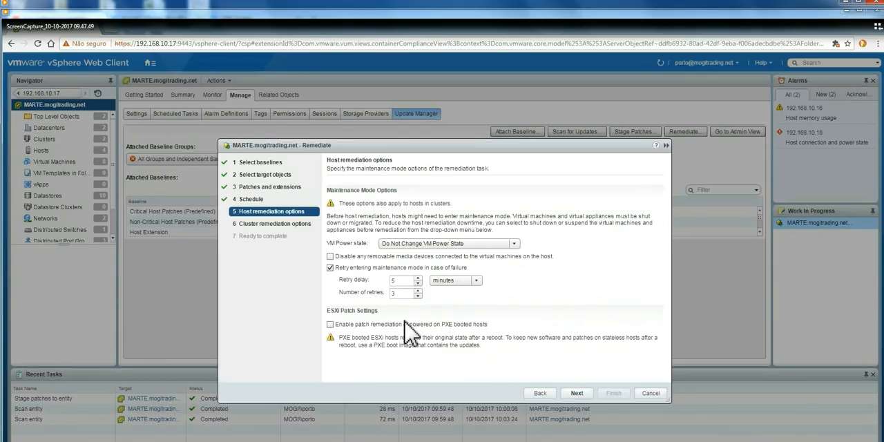
mouse_move(252, 227)
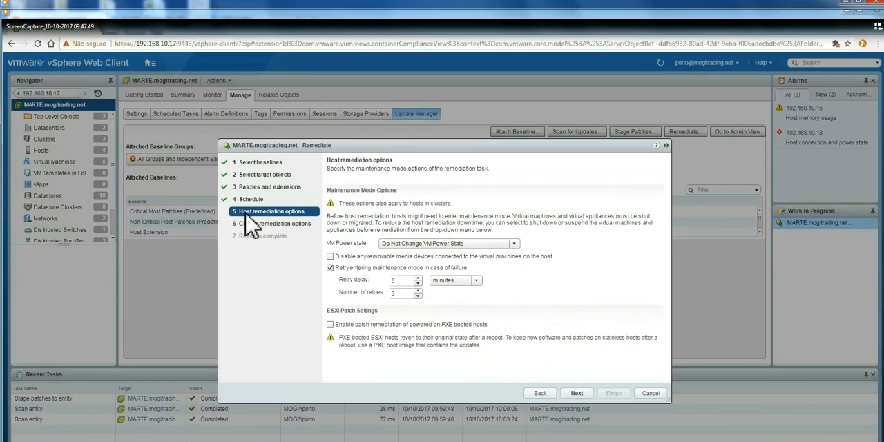
mouse_move(491, 250)
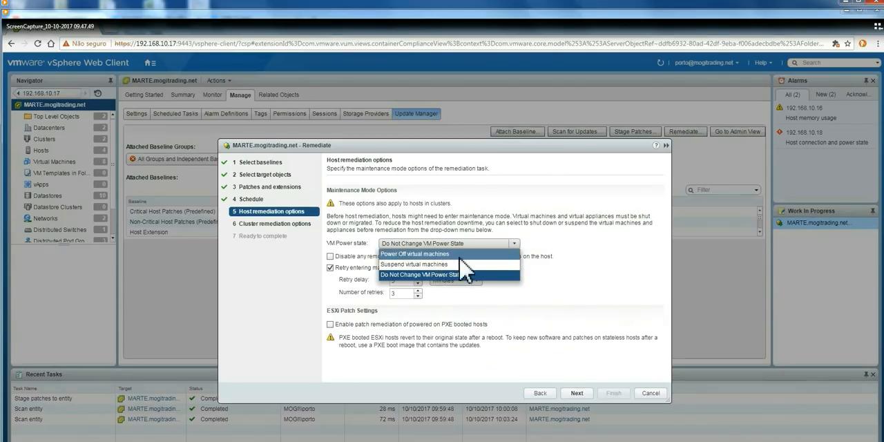
click(419, 274)
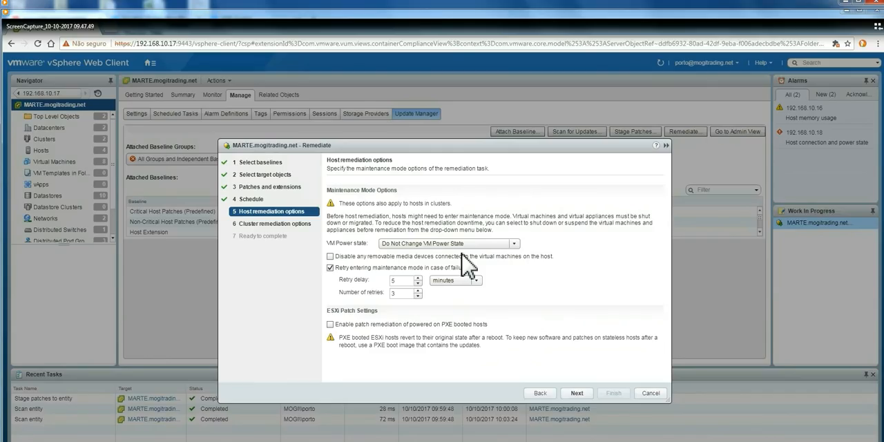
mouse_move(352, 294)
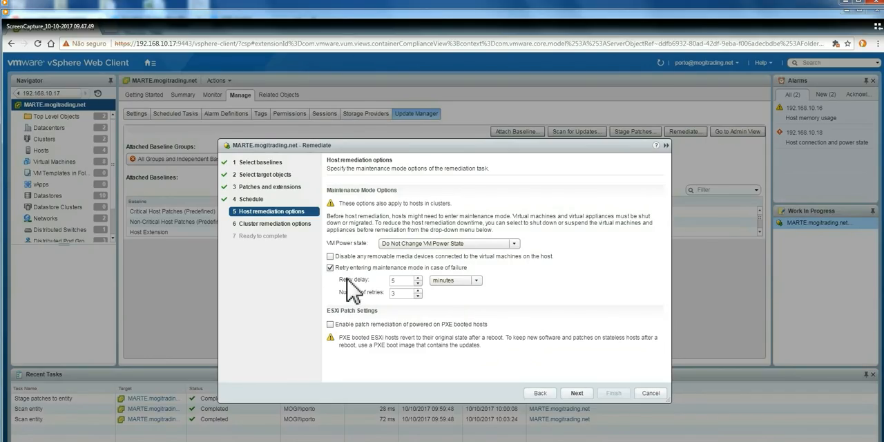
mouse_move(373, 285)
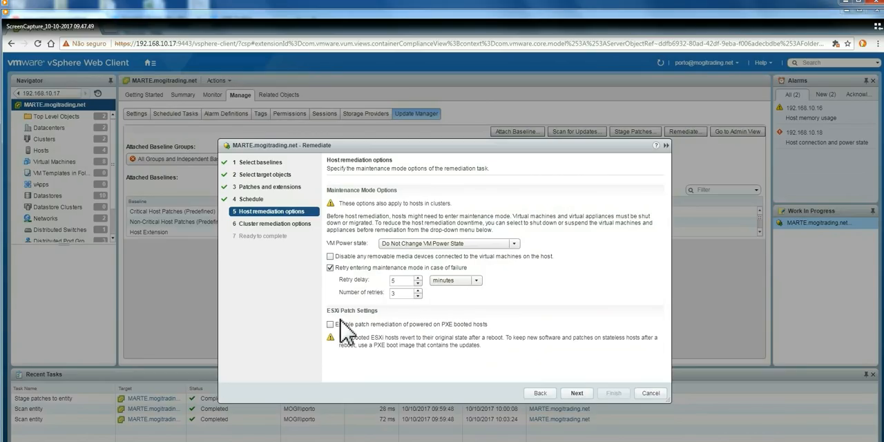
mouse_move(387, 343)
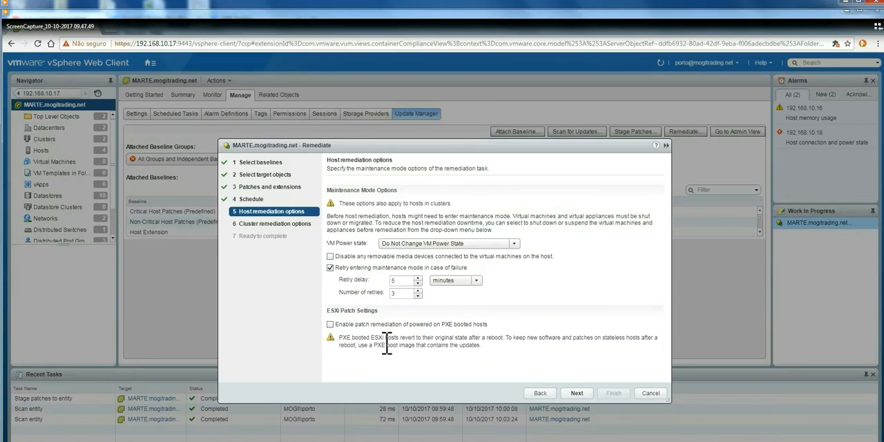
mouse_move(495, 343)
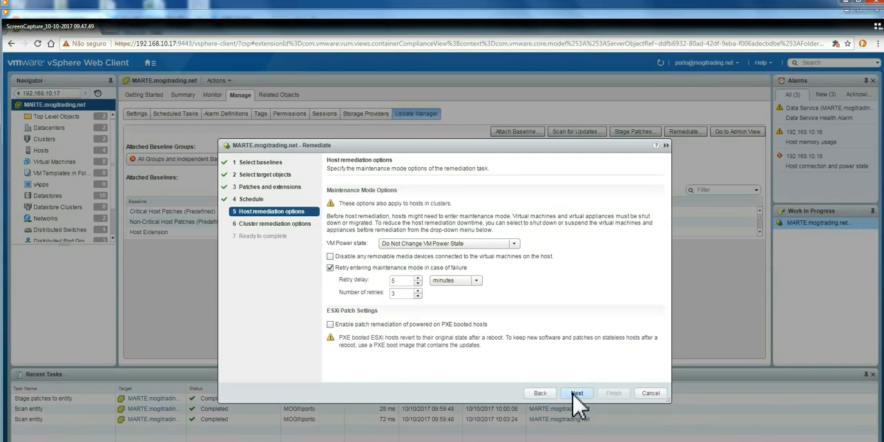
Review the Cluster remediation options, then step back toward the Schedule page
click(577, 392)
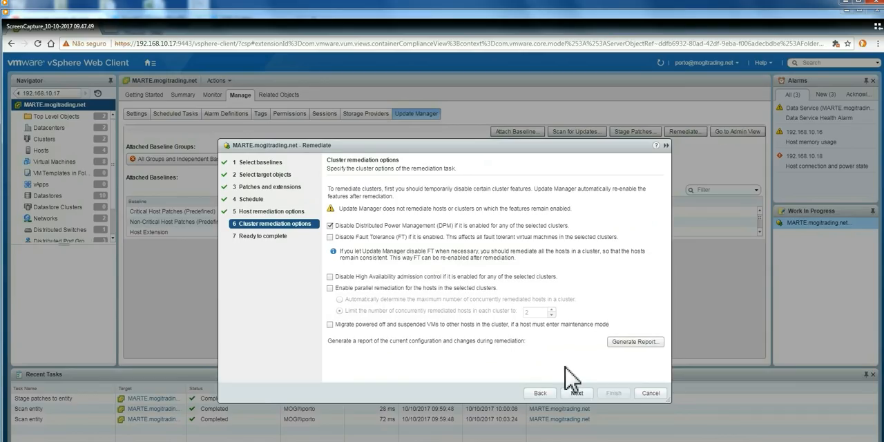
mouse_move(390, 178)
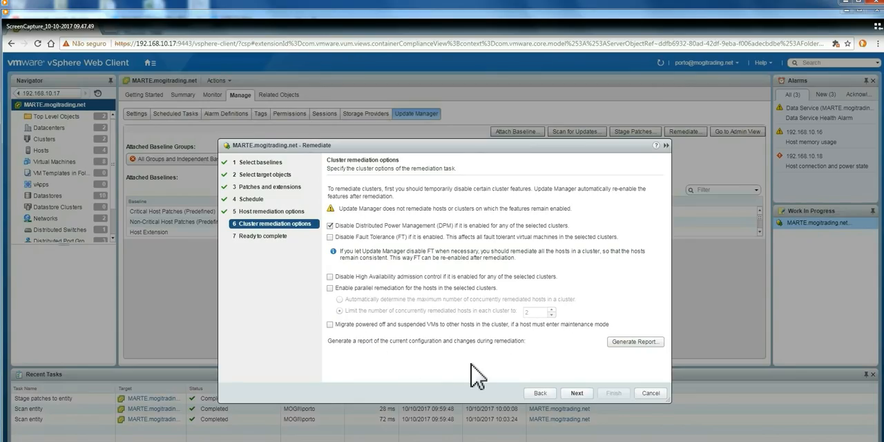
mouse_move(481, 376)
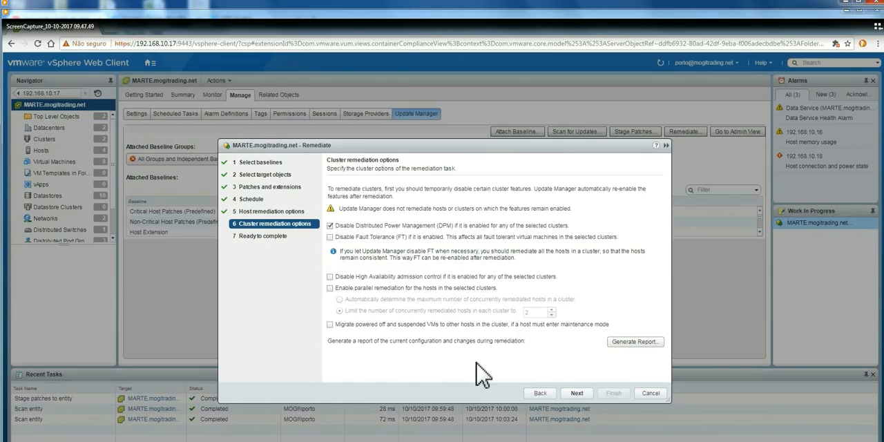
mouse_move(417, 368)
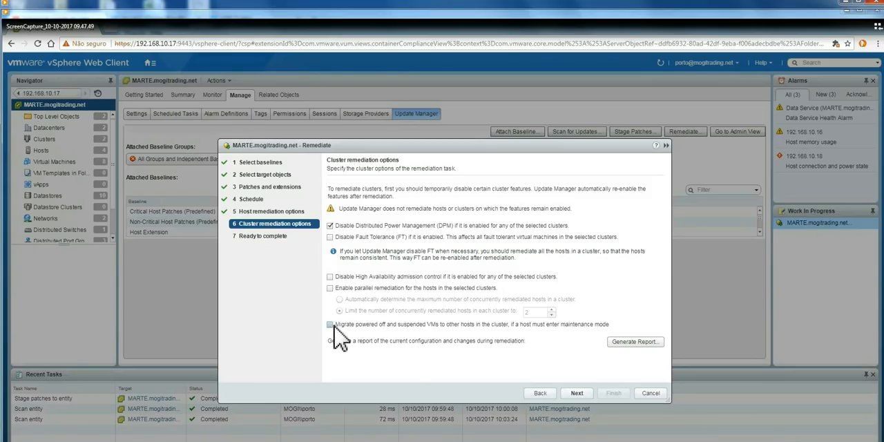
mouse_move(518, 345)
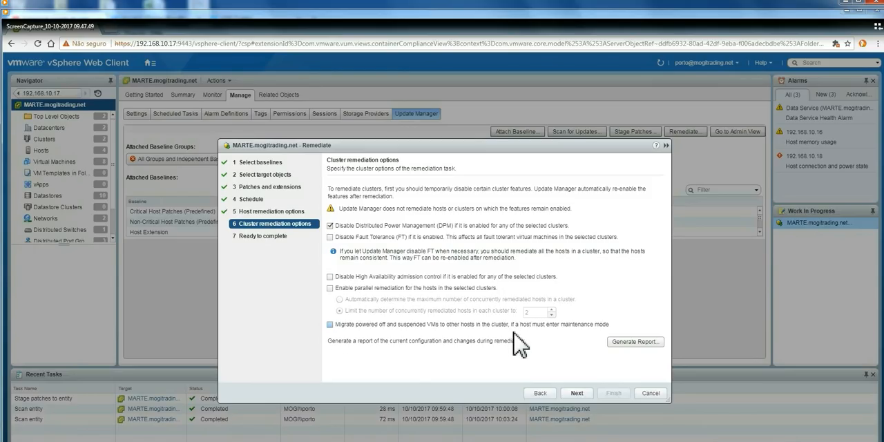
click(330, 324)
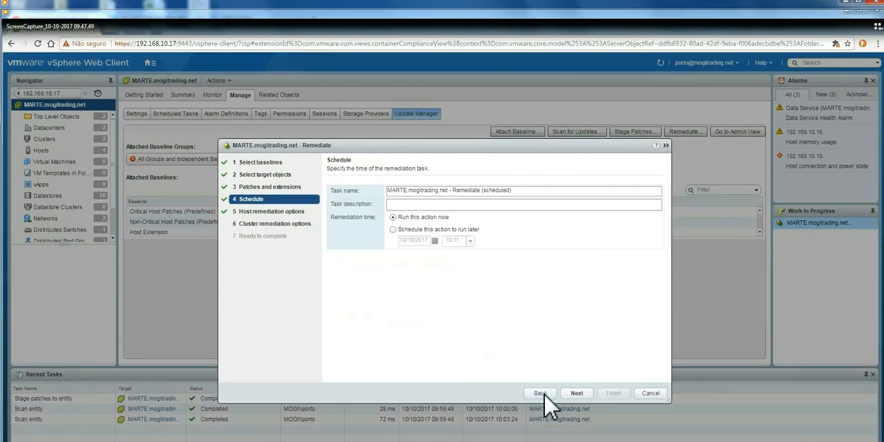
Go back through patches to the target list and confirm all three hosts are ticked
click(540, 393)
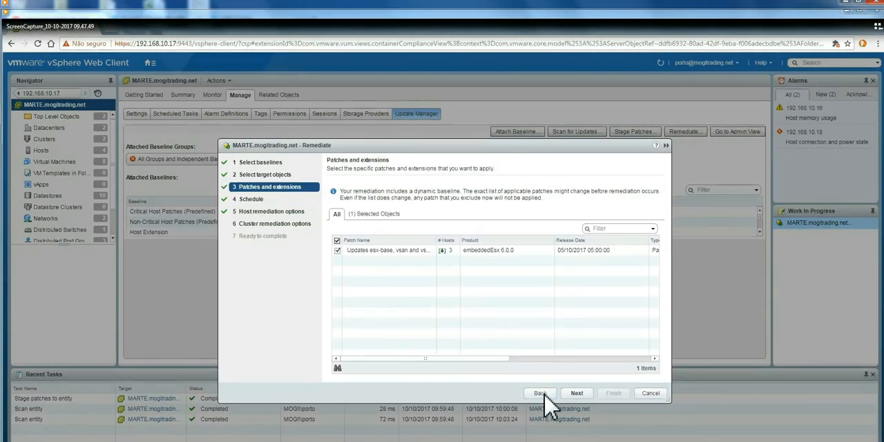
click(540, 393)
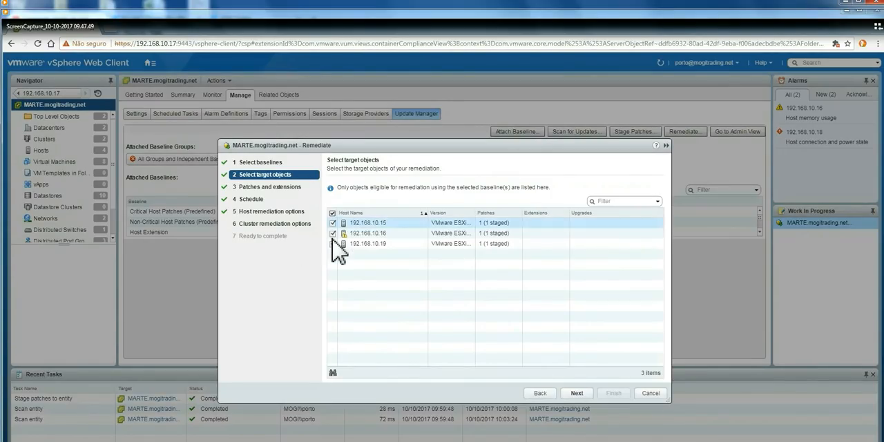
click(367, 243)
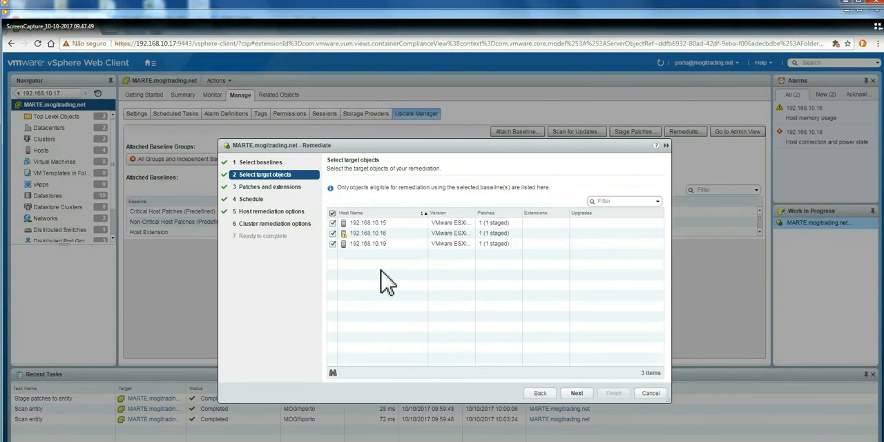
Advance past patches and extensions to reach Cluster remediation options again
click(577, 392)
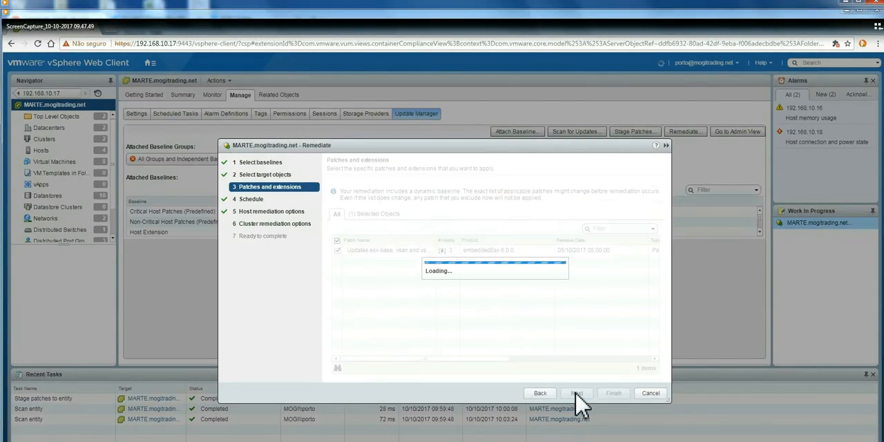
click(577, 393)
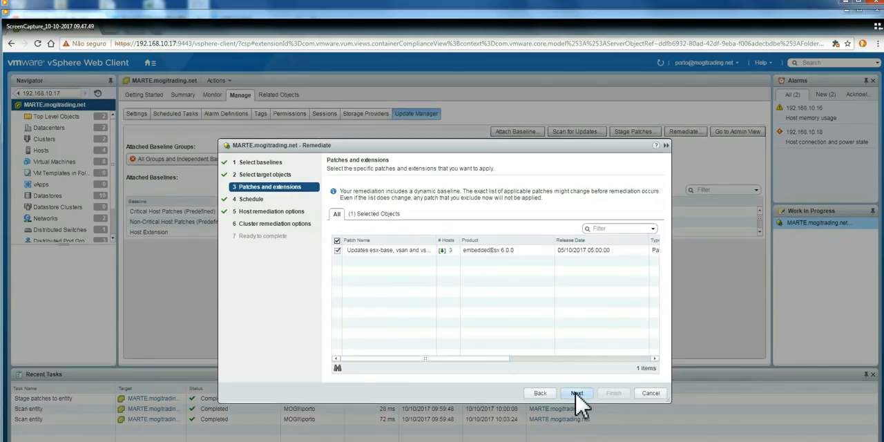
click(576, 393)
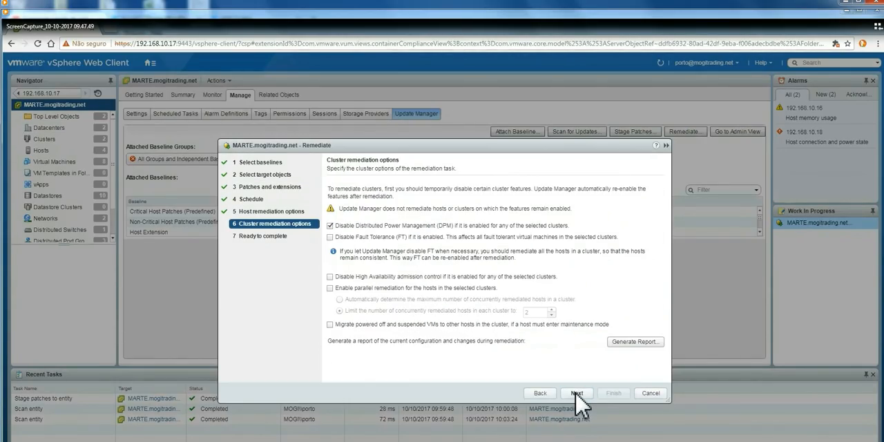